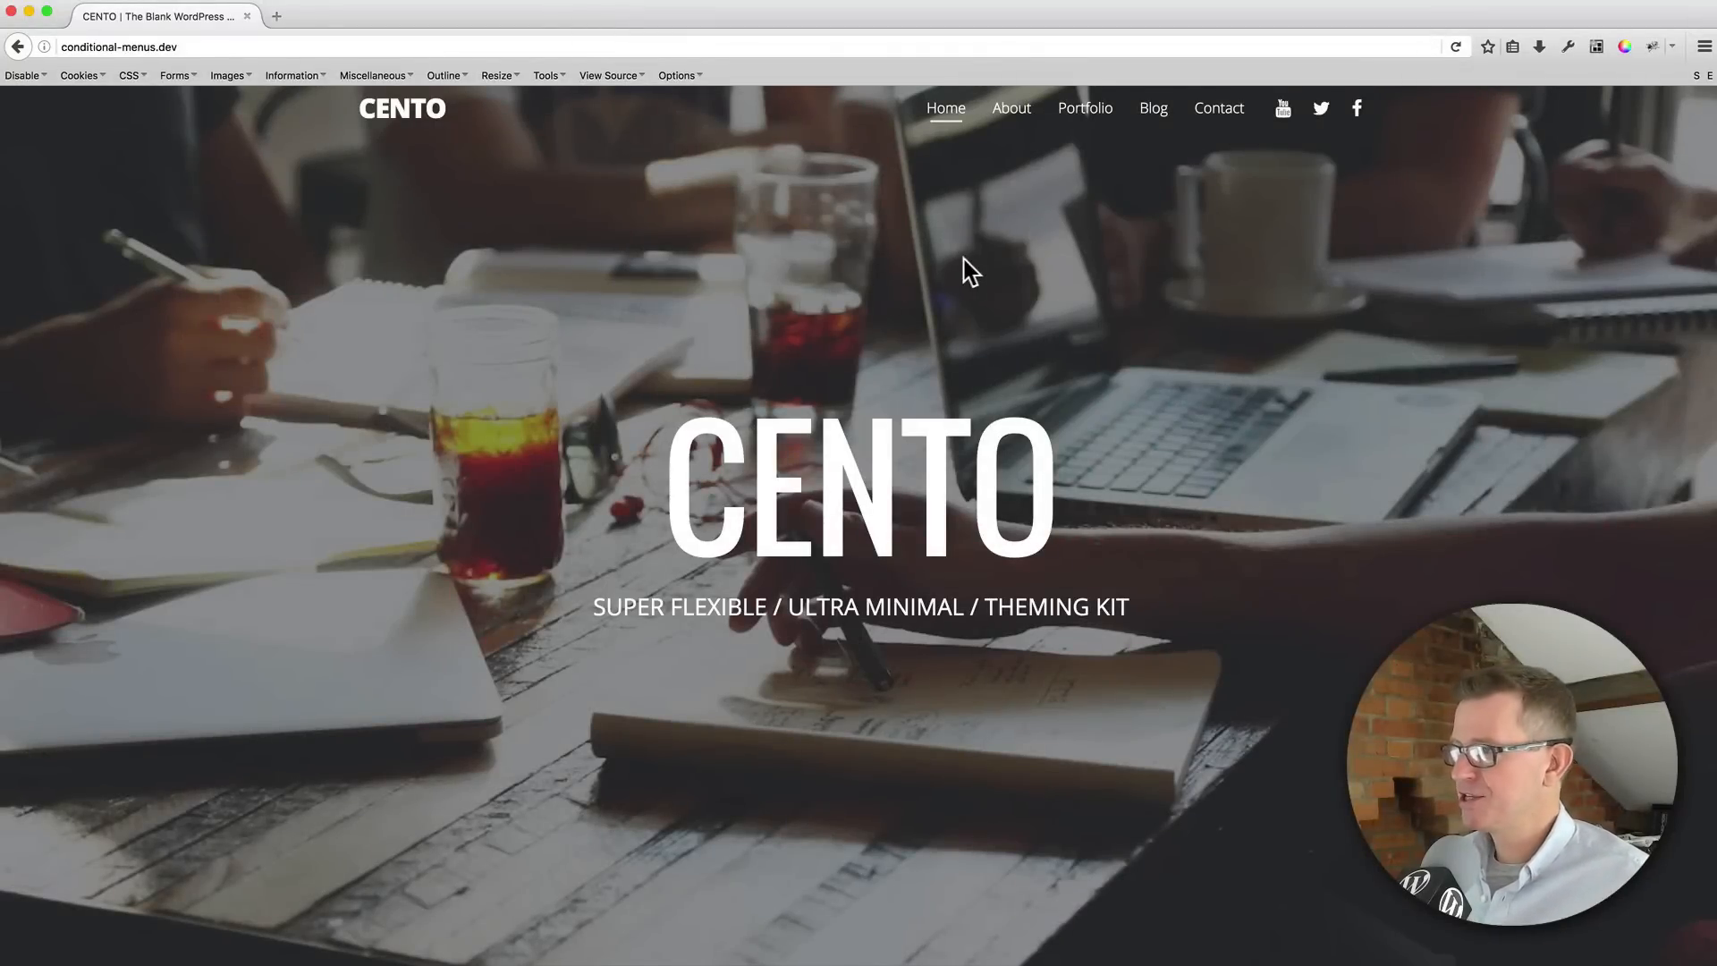
# Browse the CENTO demo site's About page and then its Portfolio page from the top navigation
pyautogui.click(1010, 107)
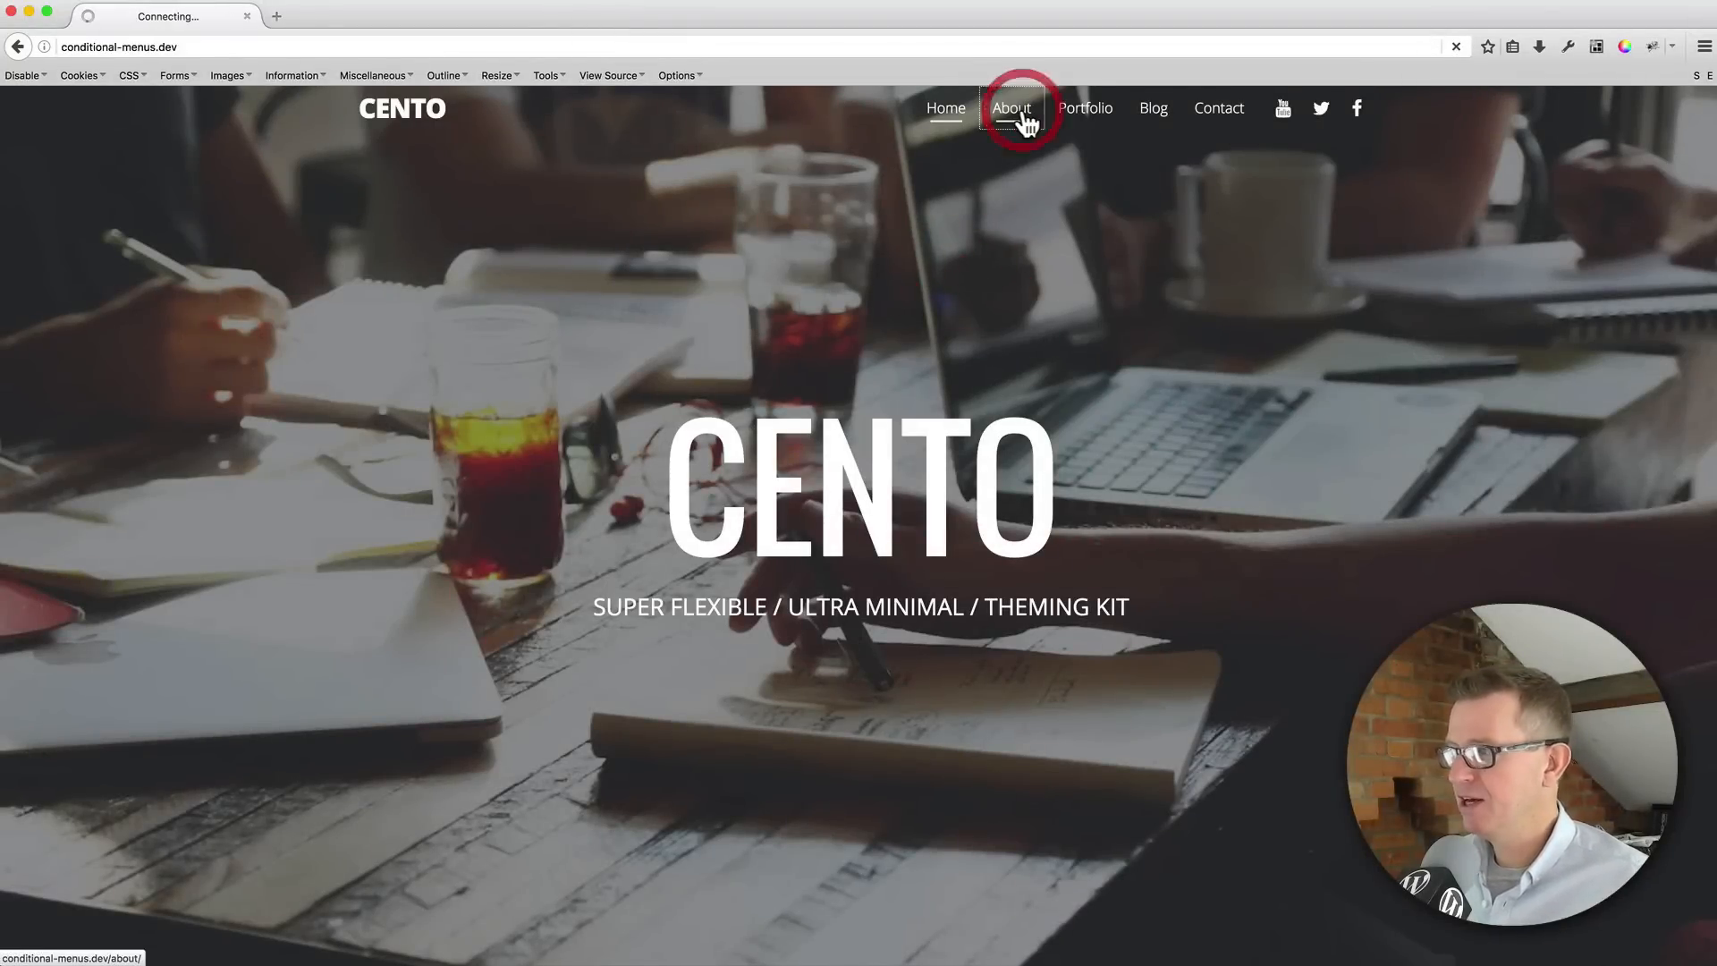
pyautogui.click(1011, 108)
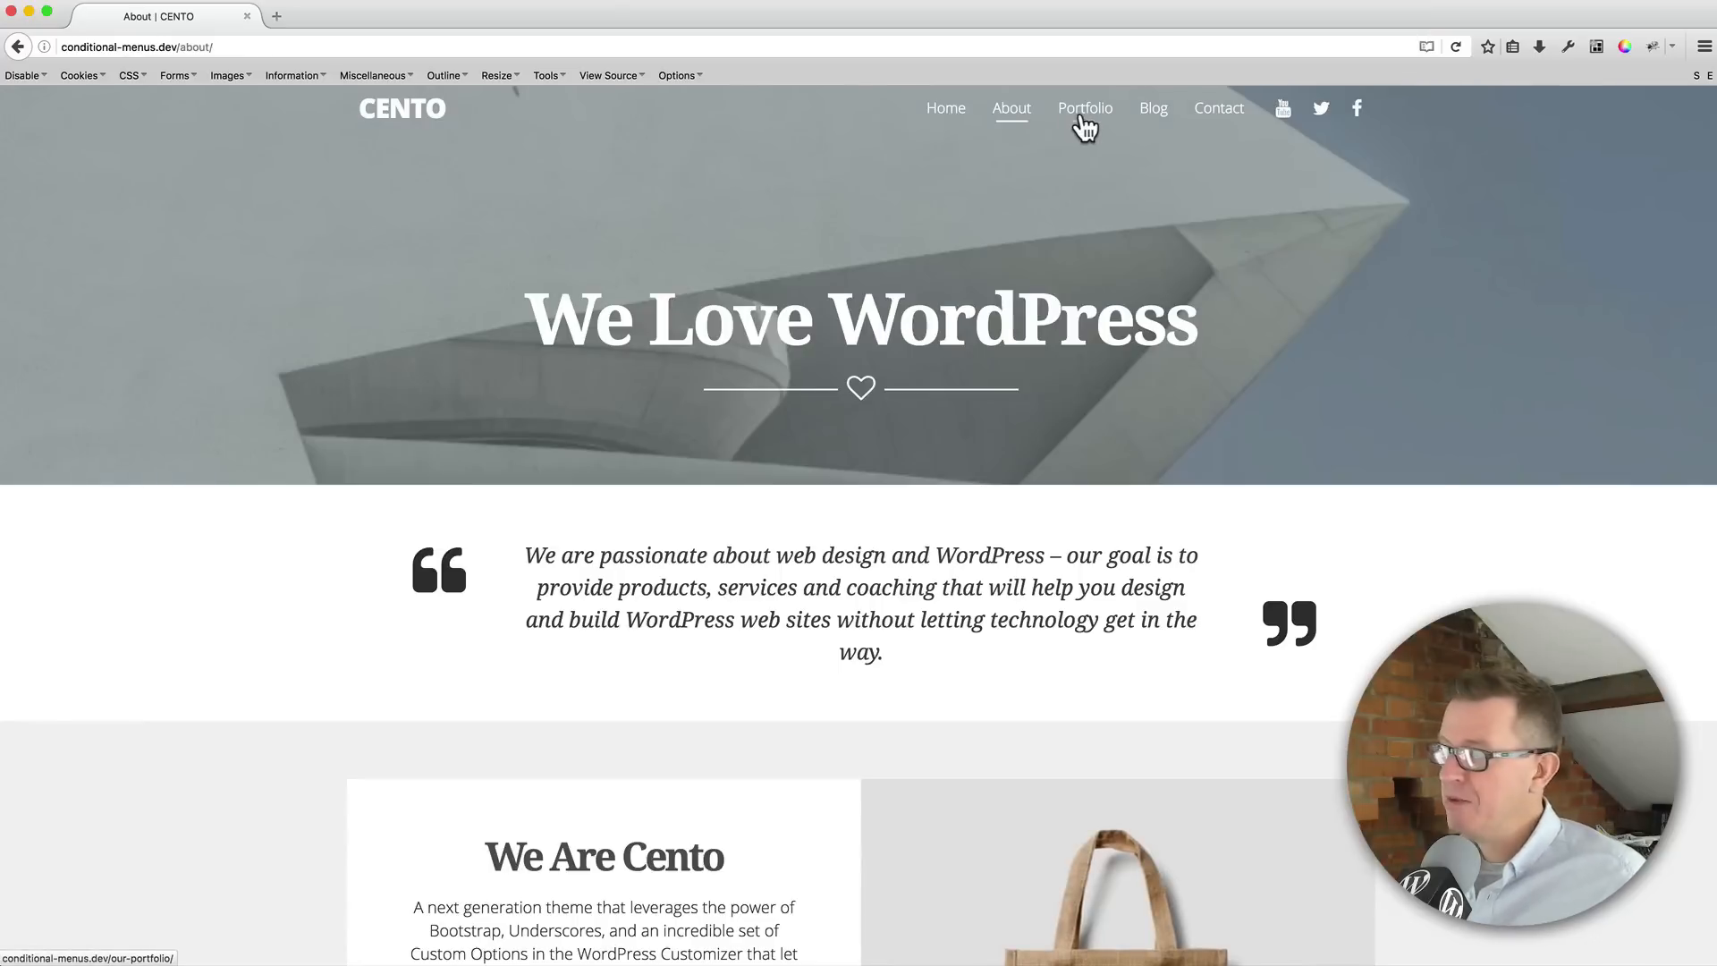
pyautogui.click(1084, 107)
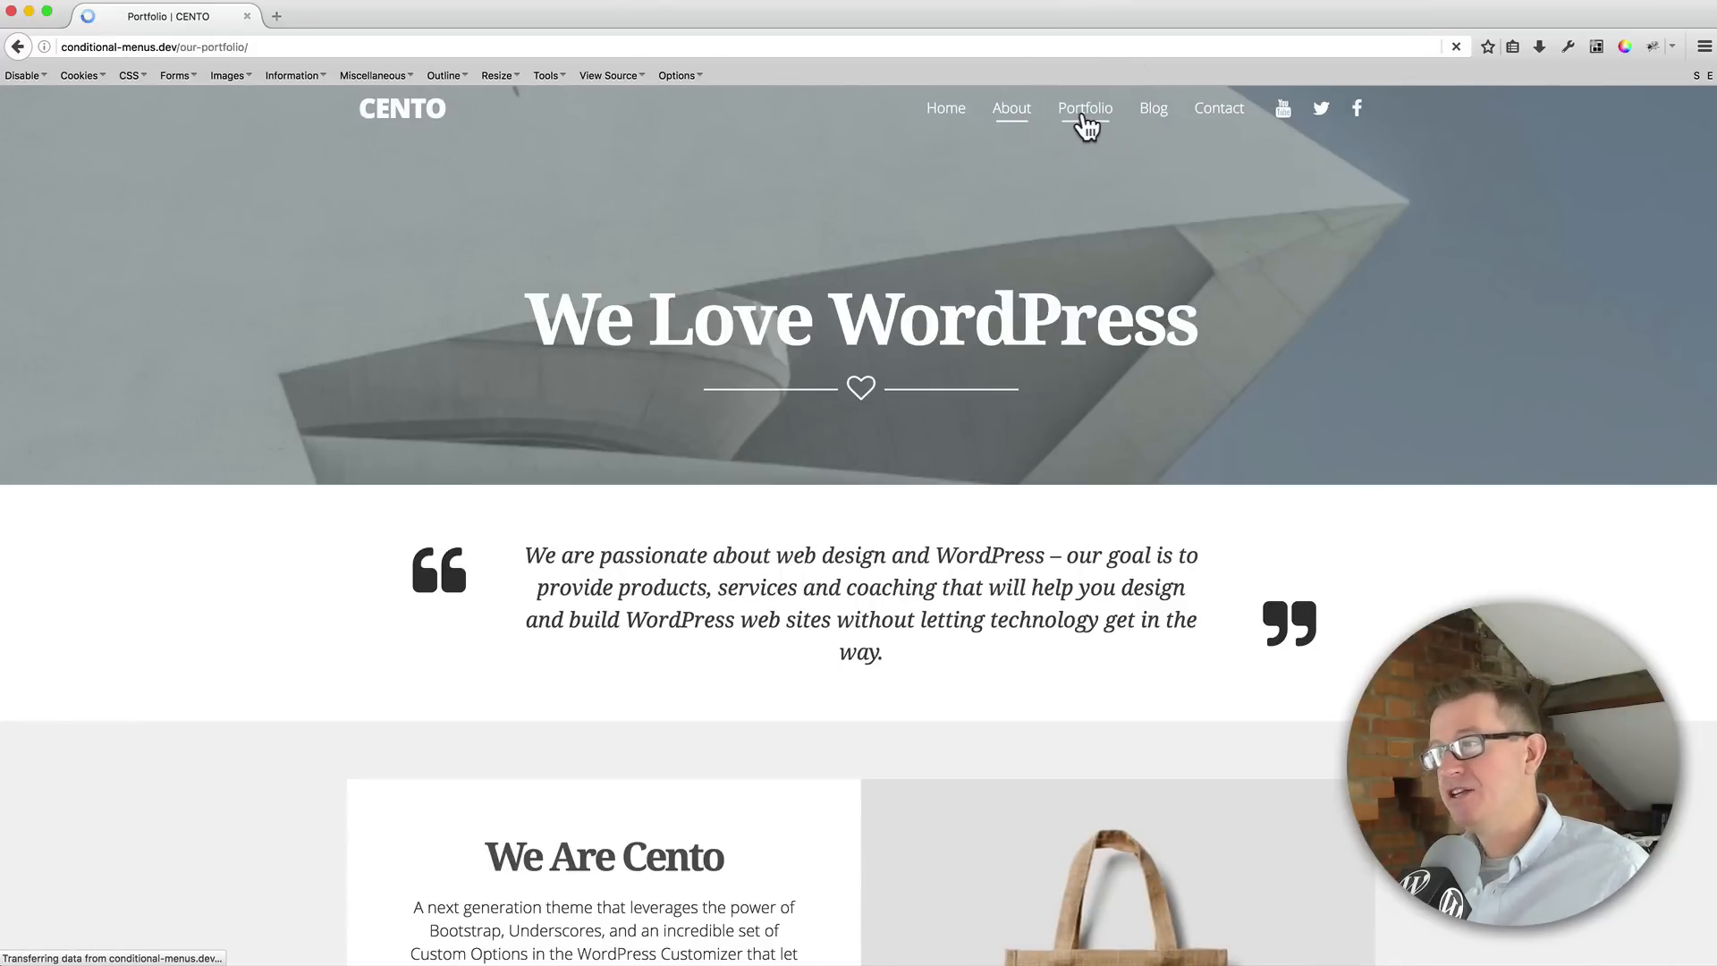
pyautogui.click(1084, 107)
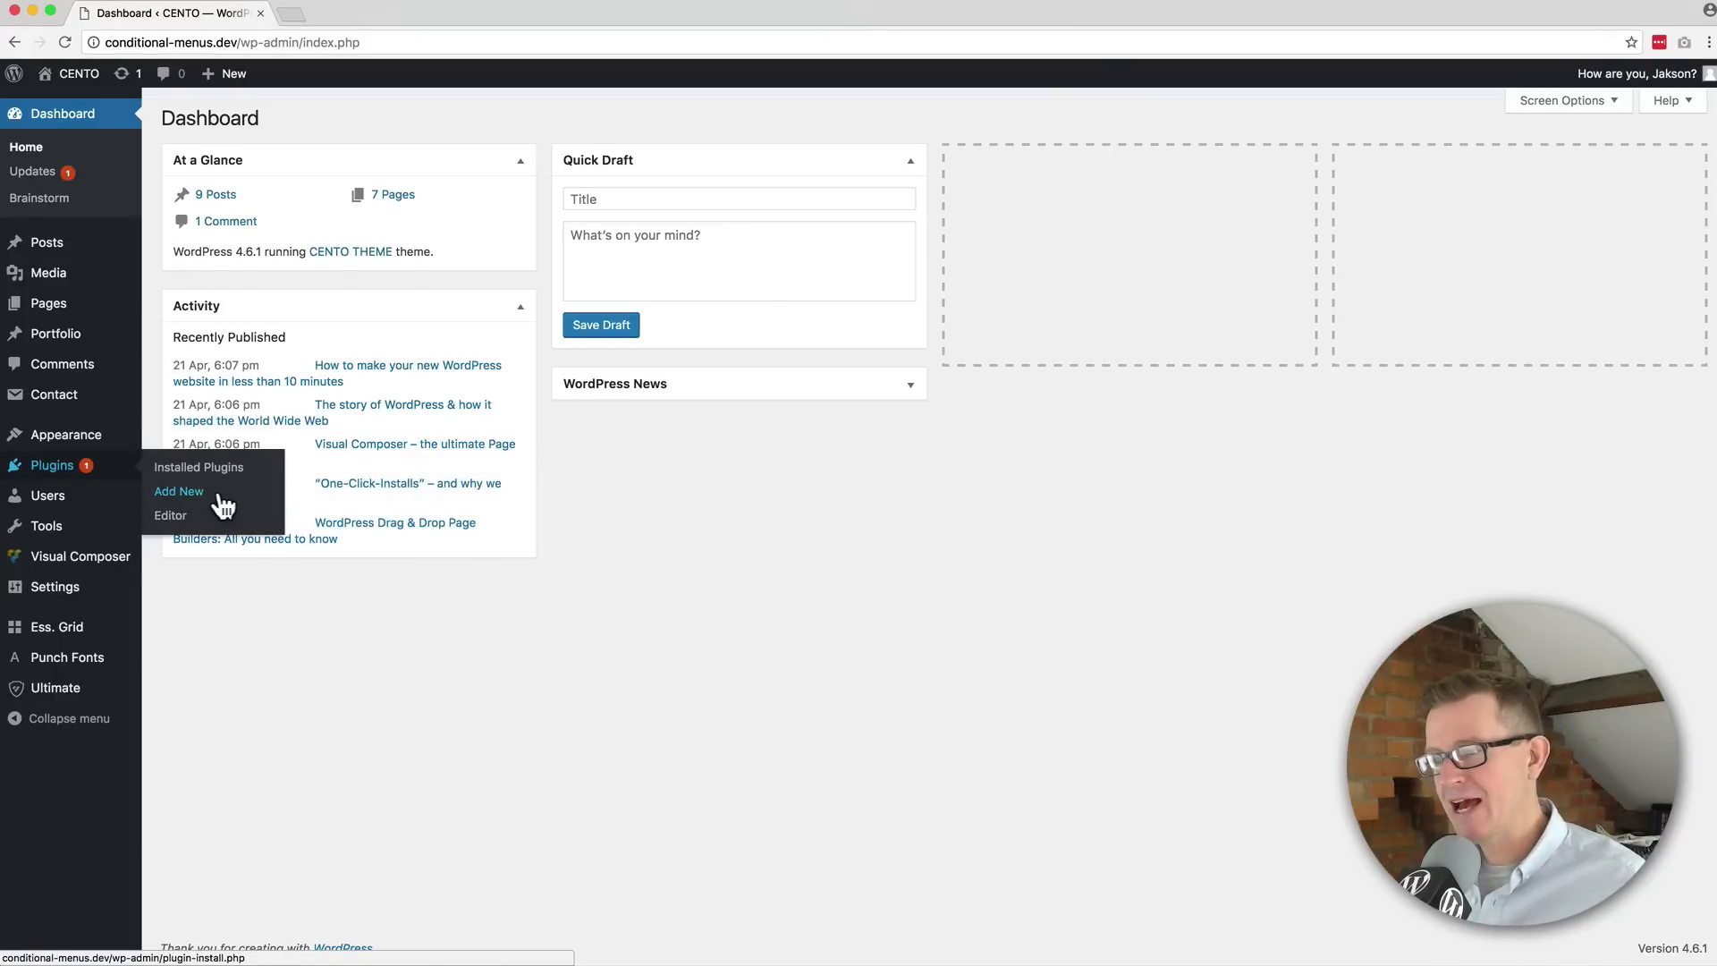
# Search Add New plugins for 'Conditional Menus', then install and activate Themify's plugin
pyautogui.click(179, 490)
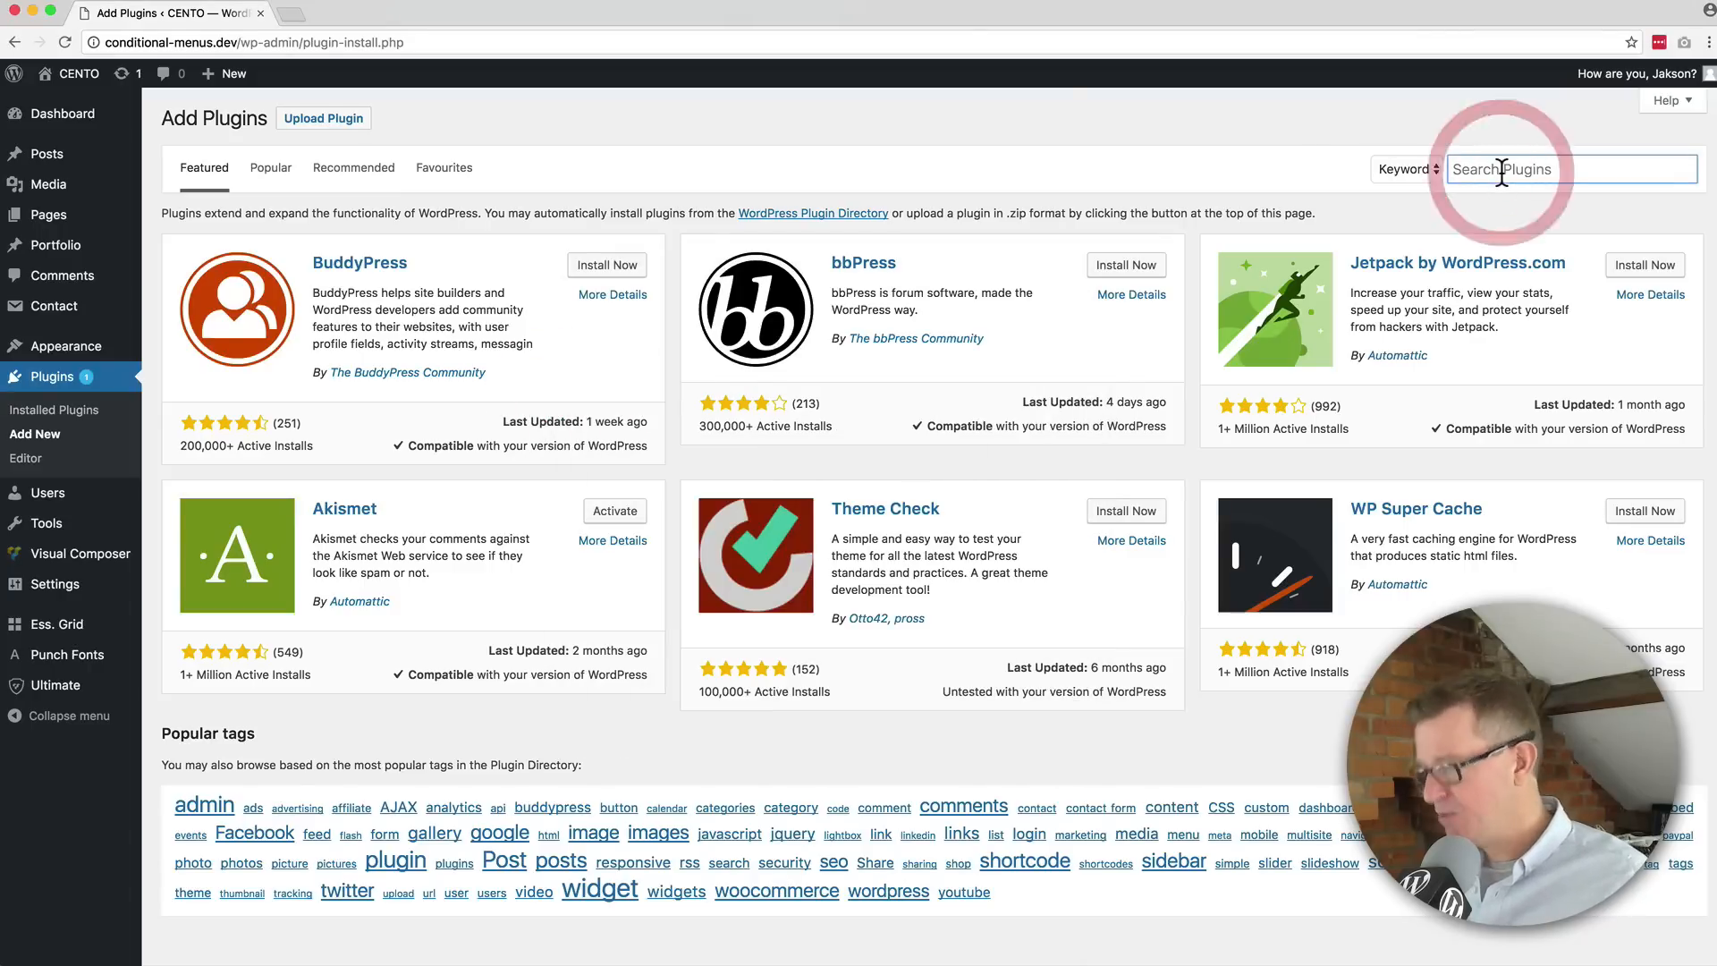
pyautogui.write('Conditional Menus')
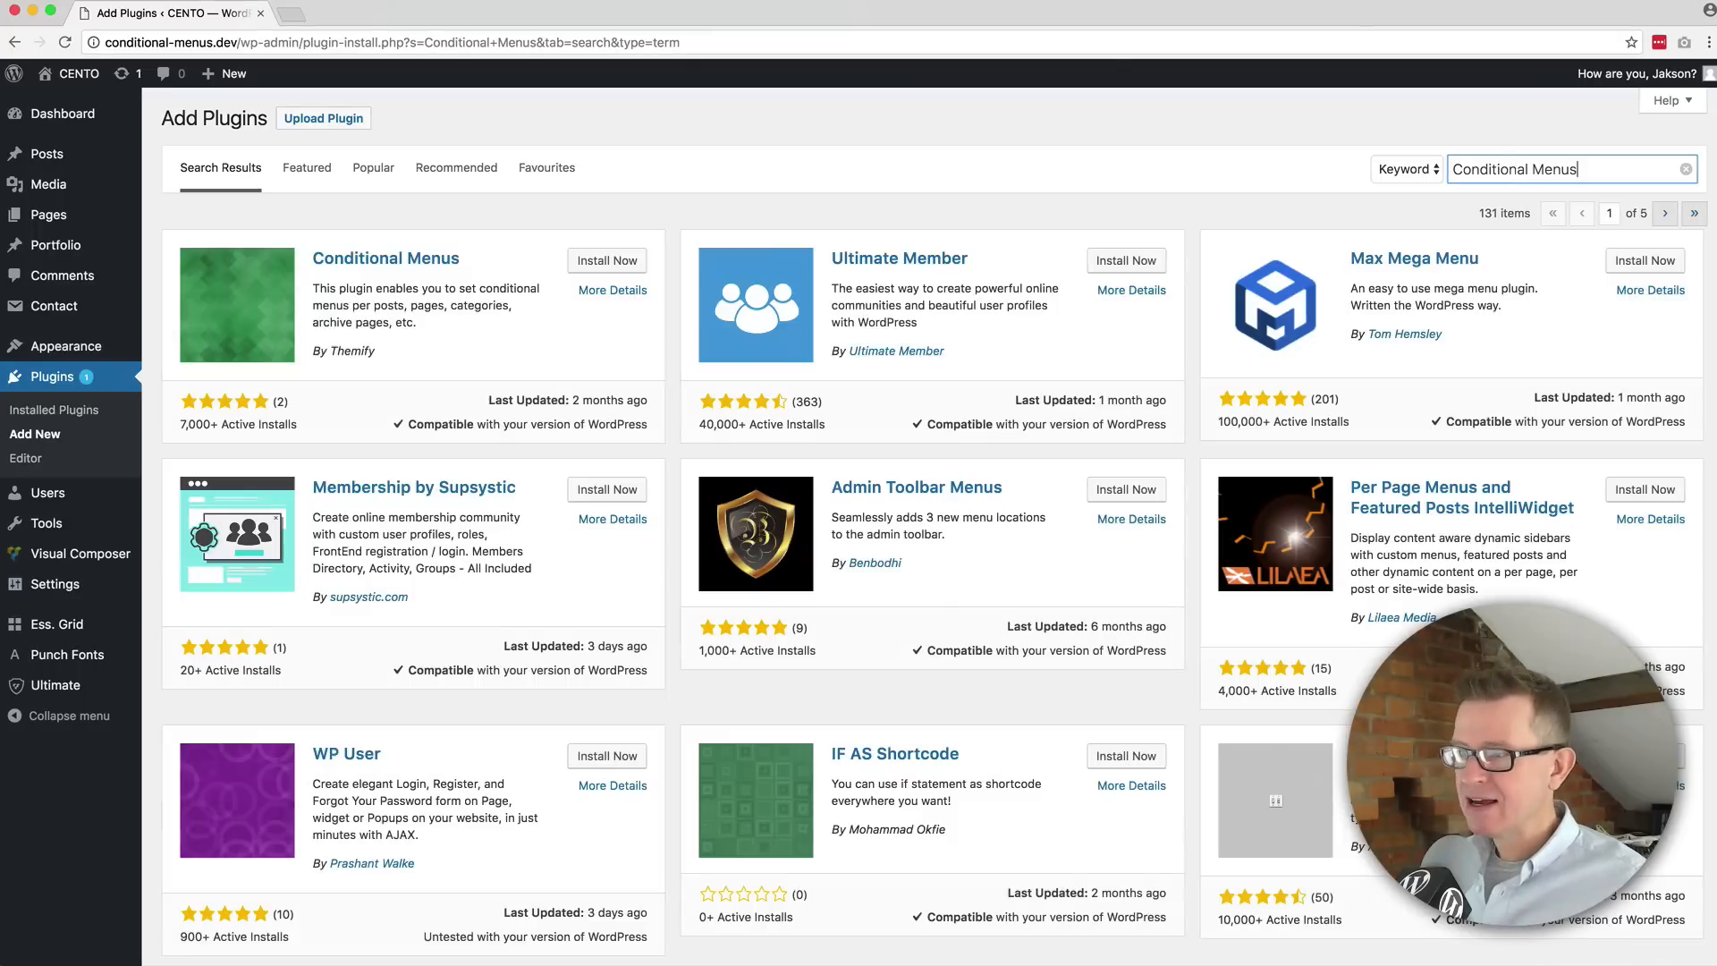
pyautogui.moveTo(621, 333)
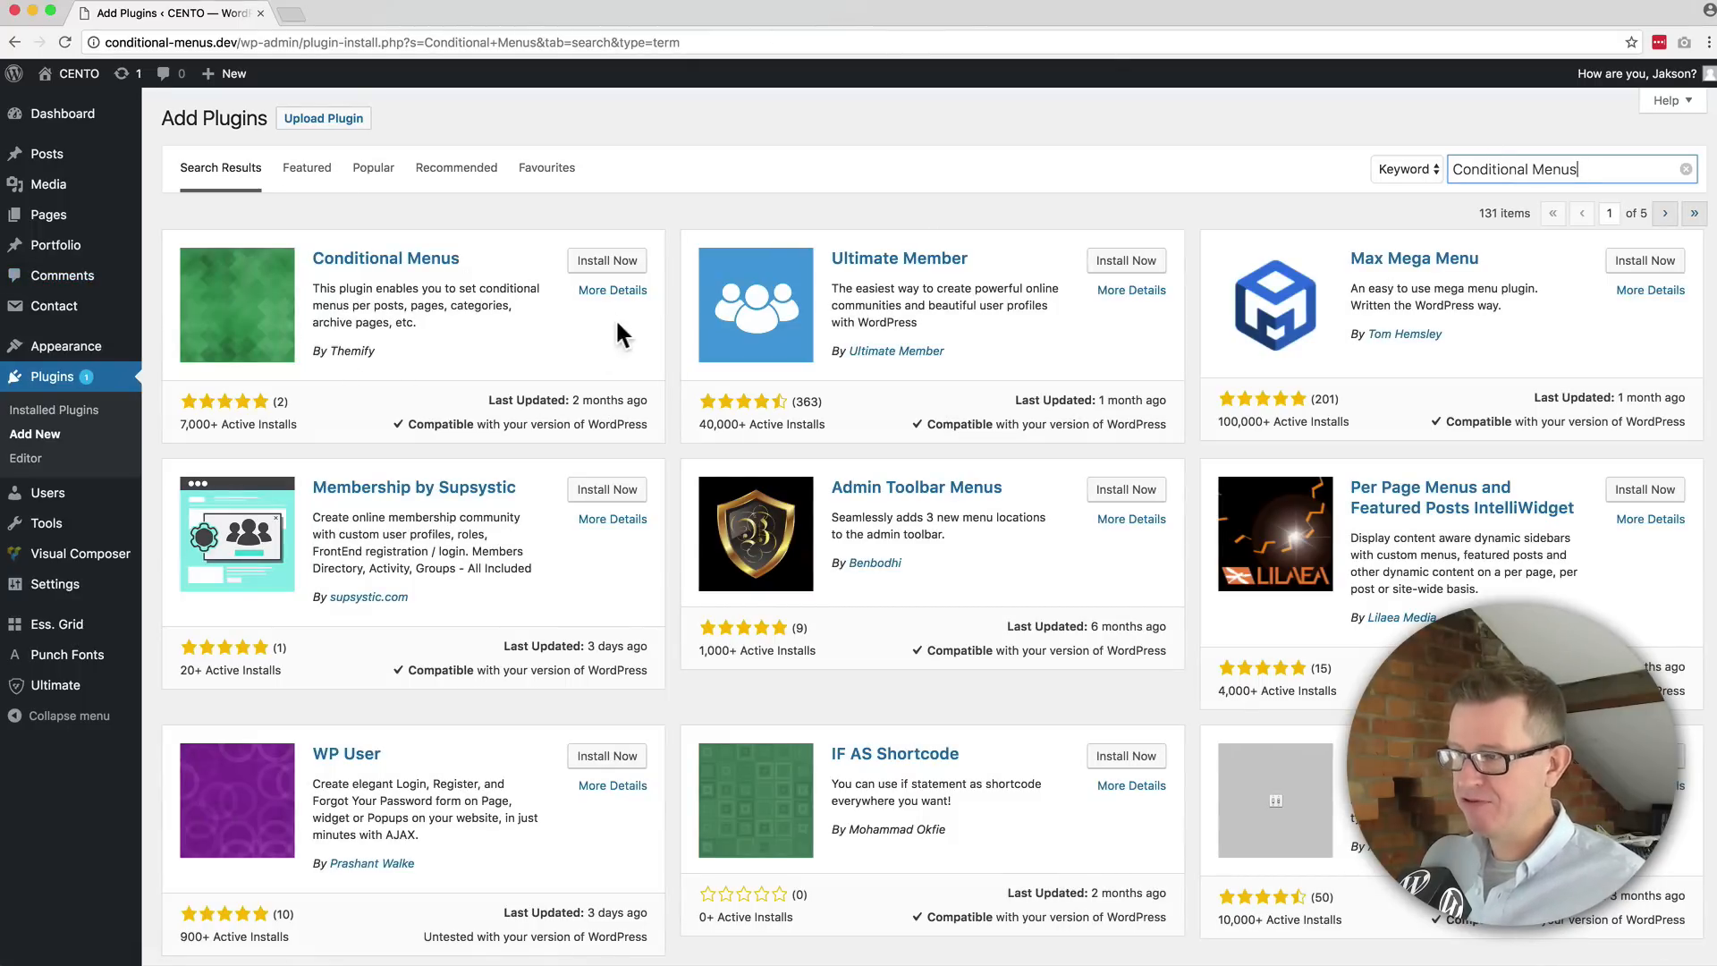
pyautogui.click(606, 261)
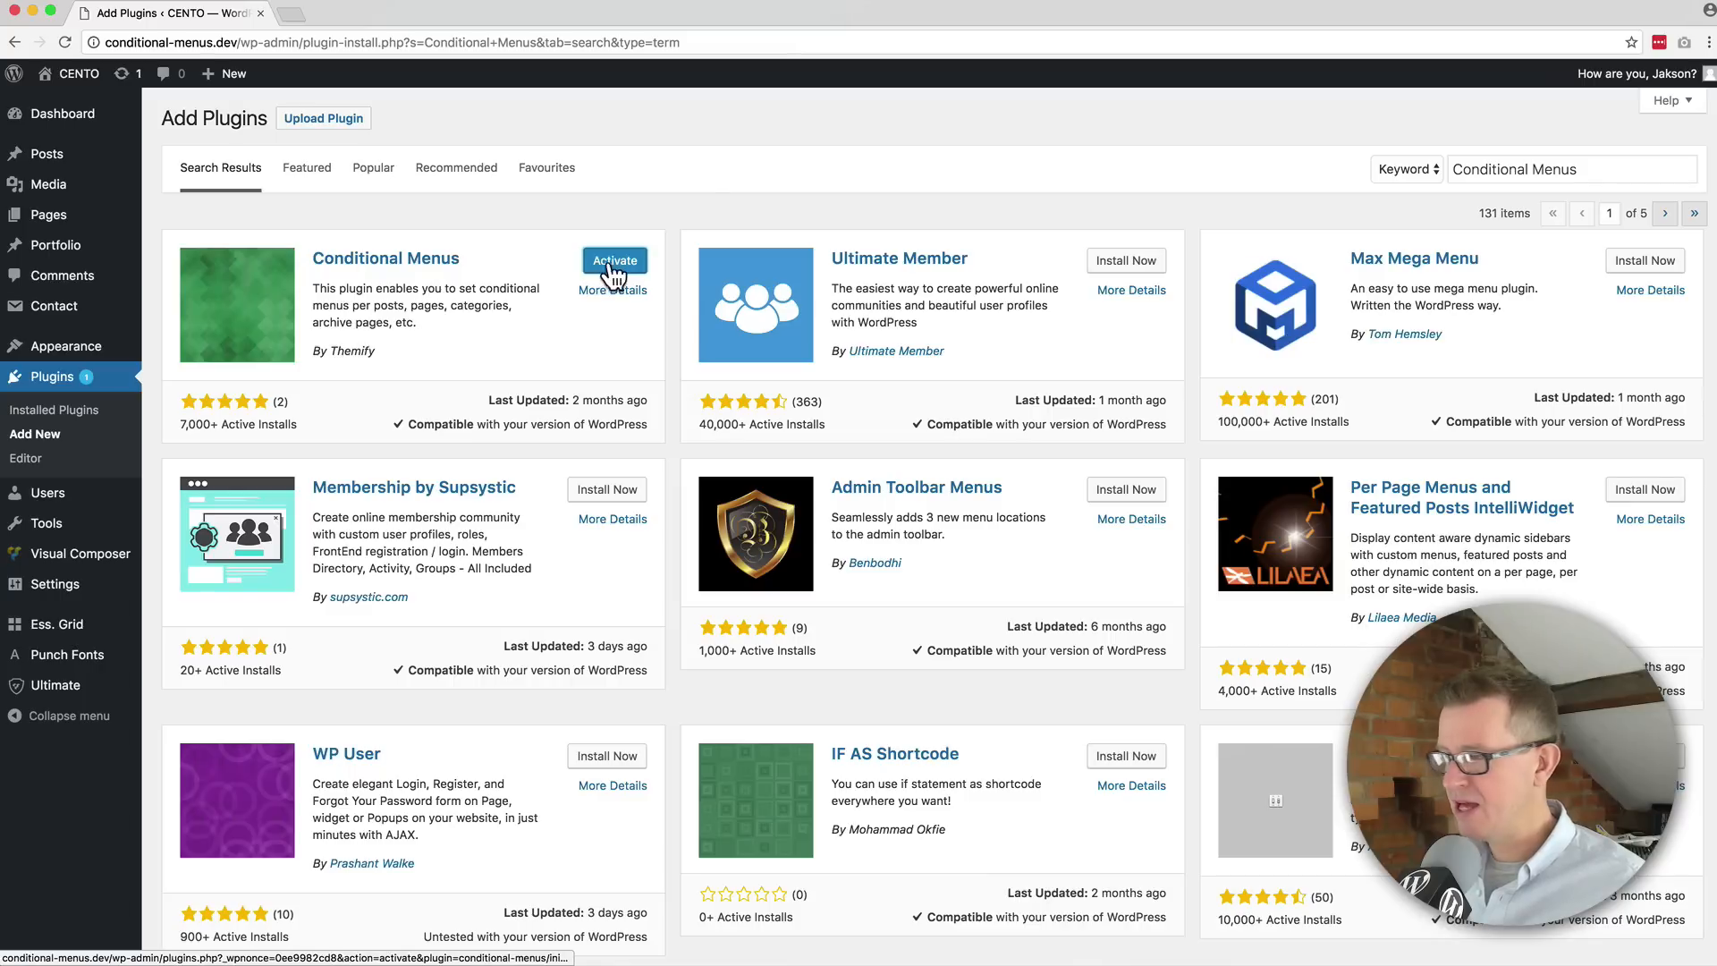
pyautogui.click(613, 261)
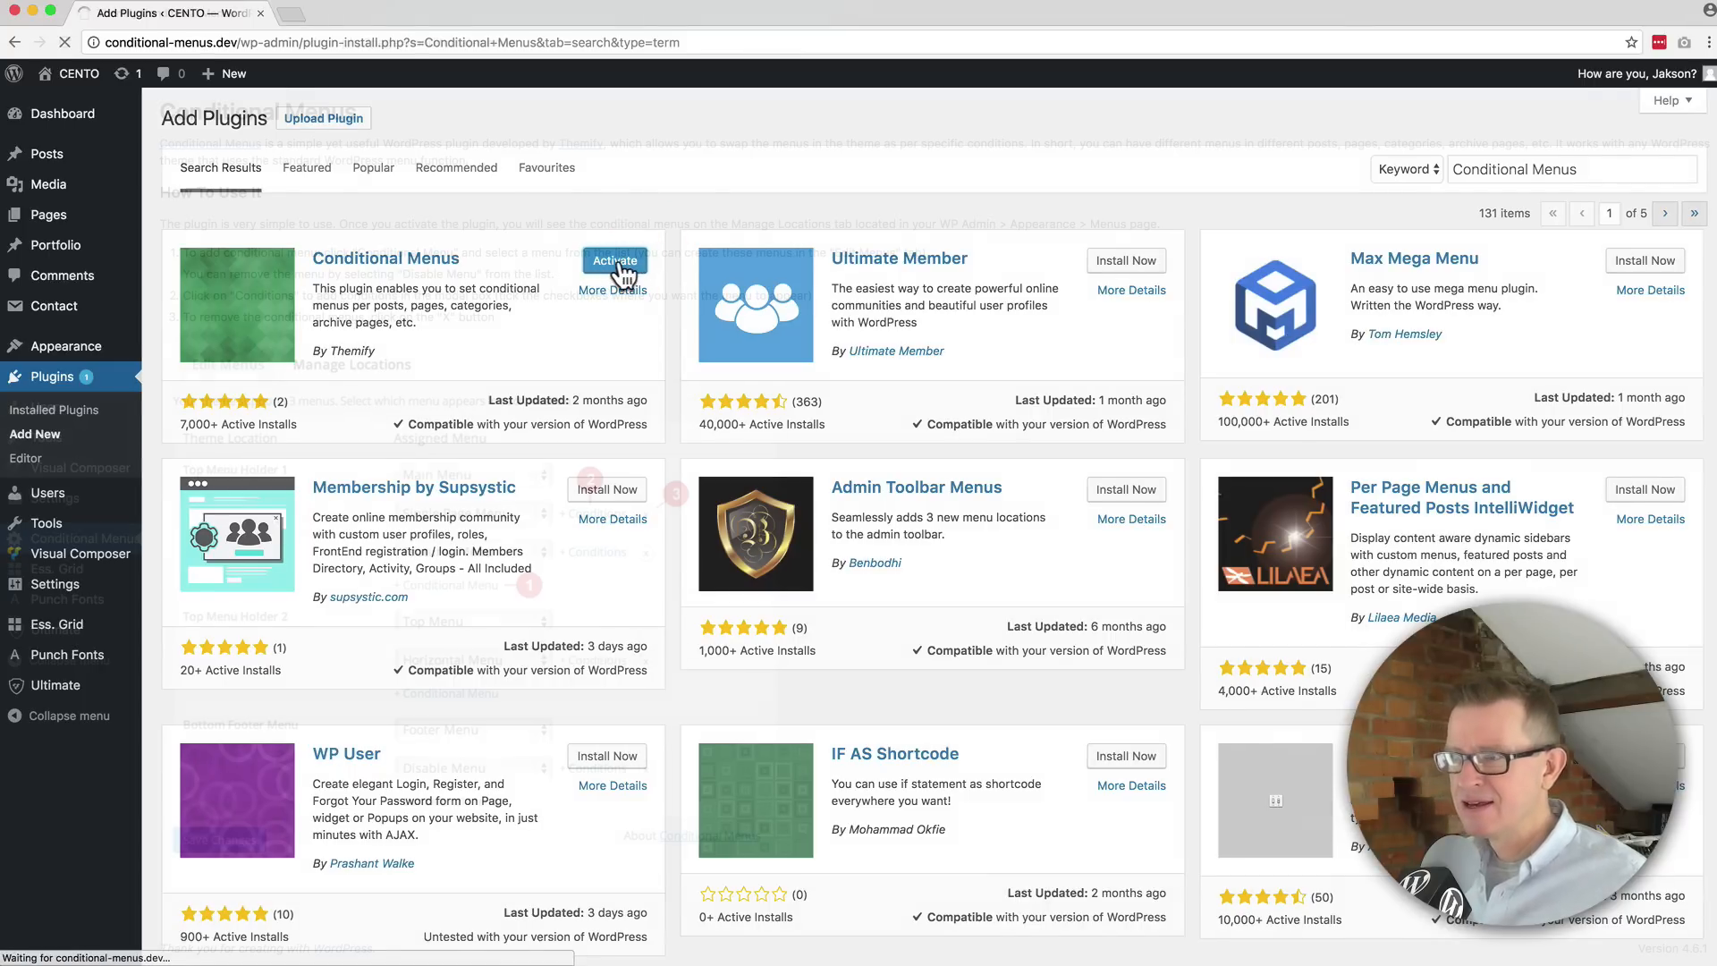
pyautogui.click(614, 261)
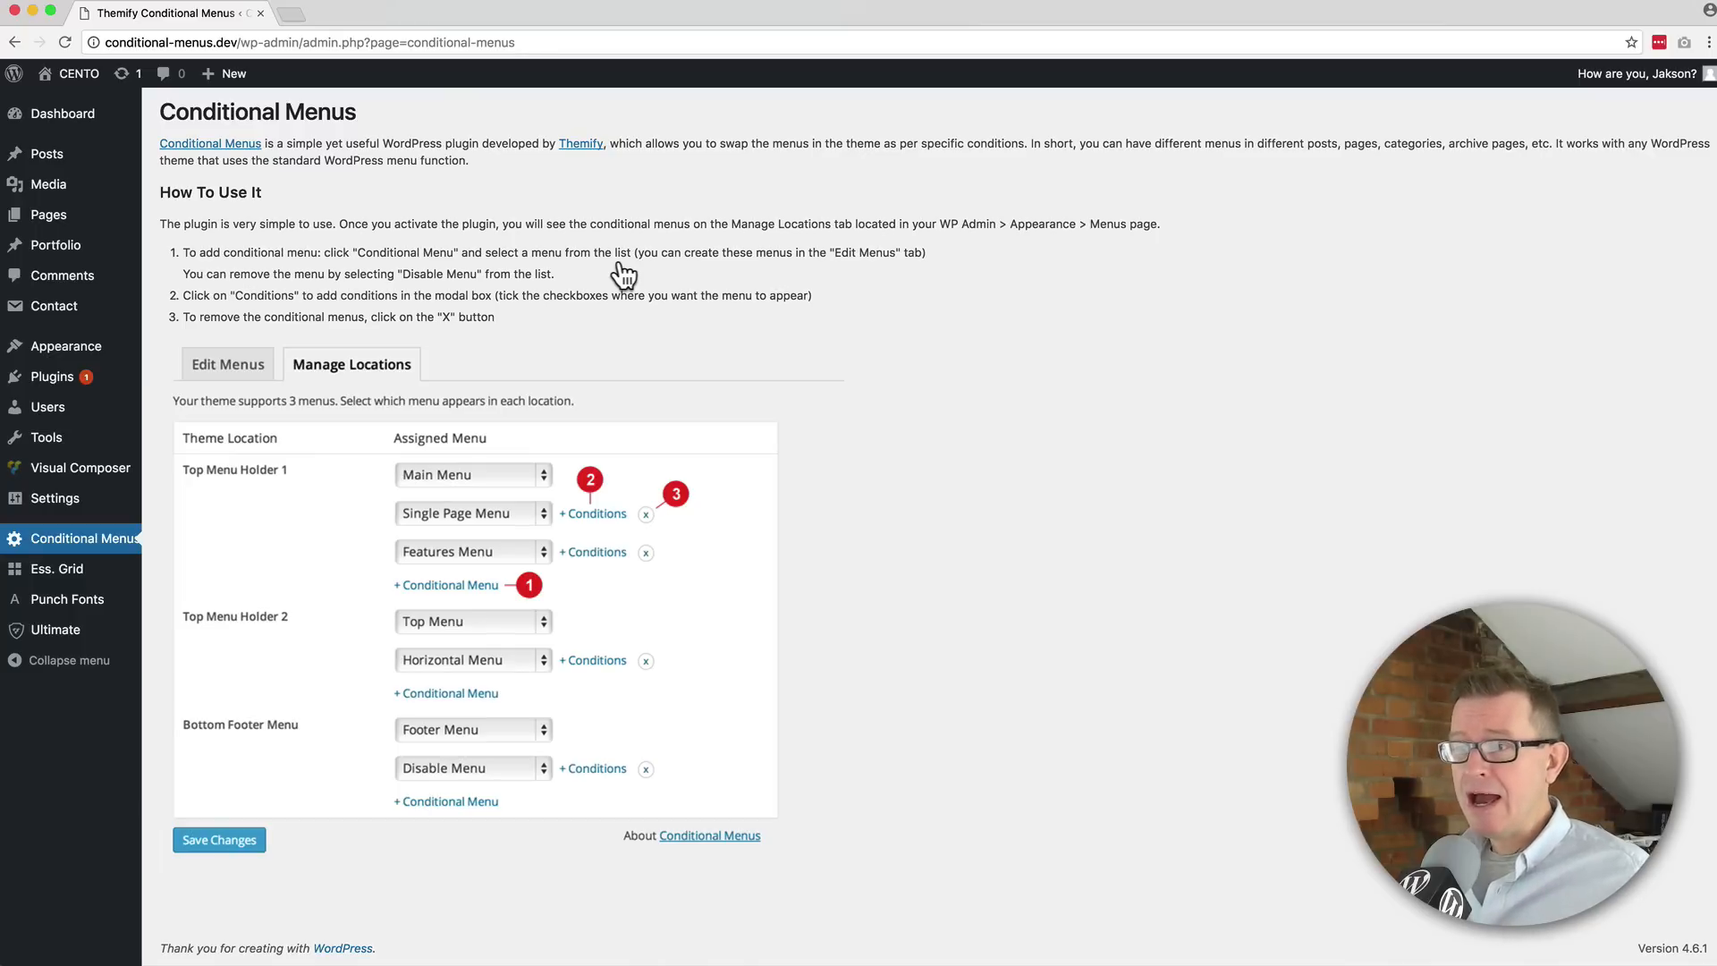
pyautogui.moveTo(32, 307)
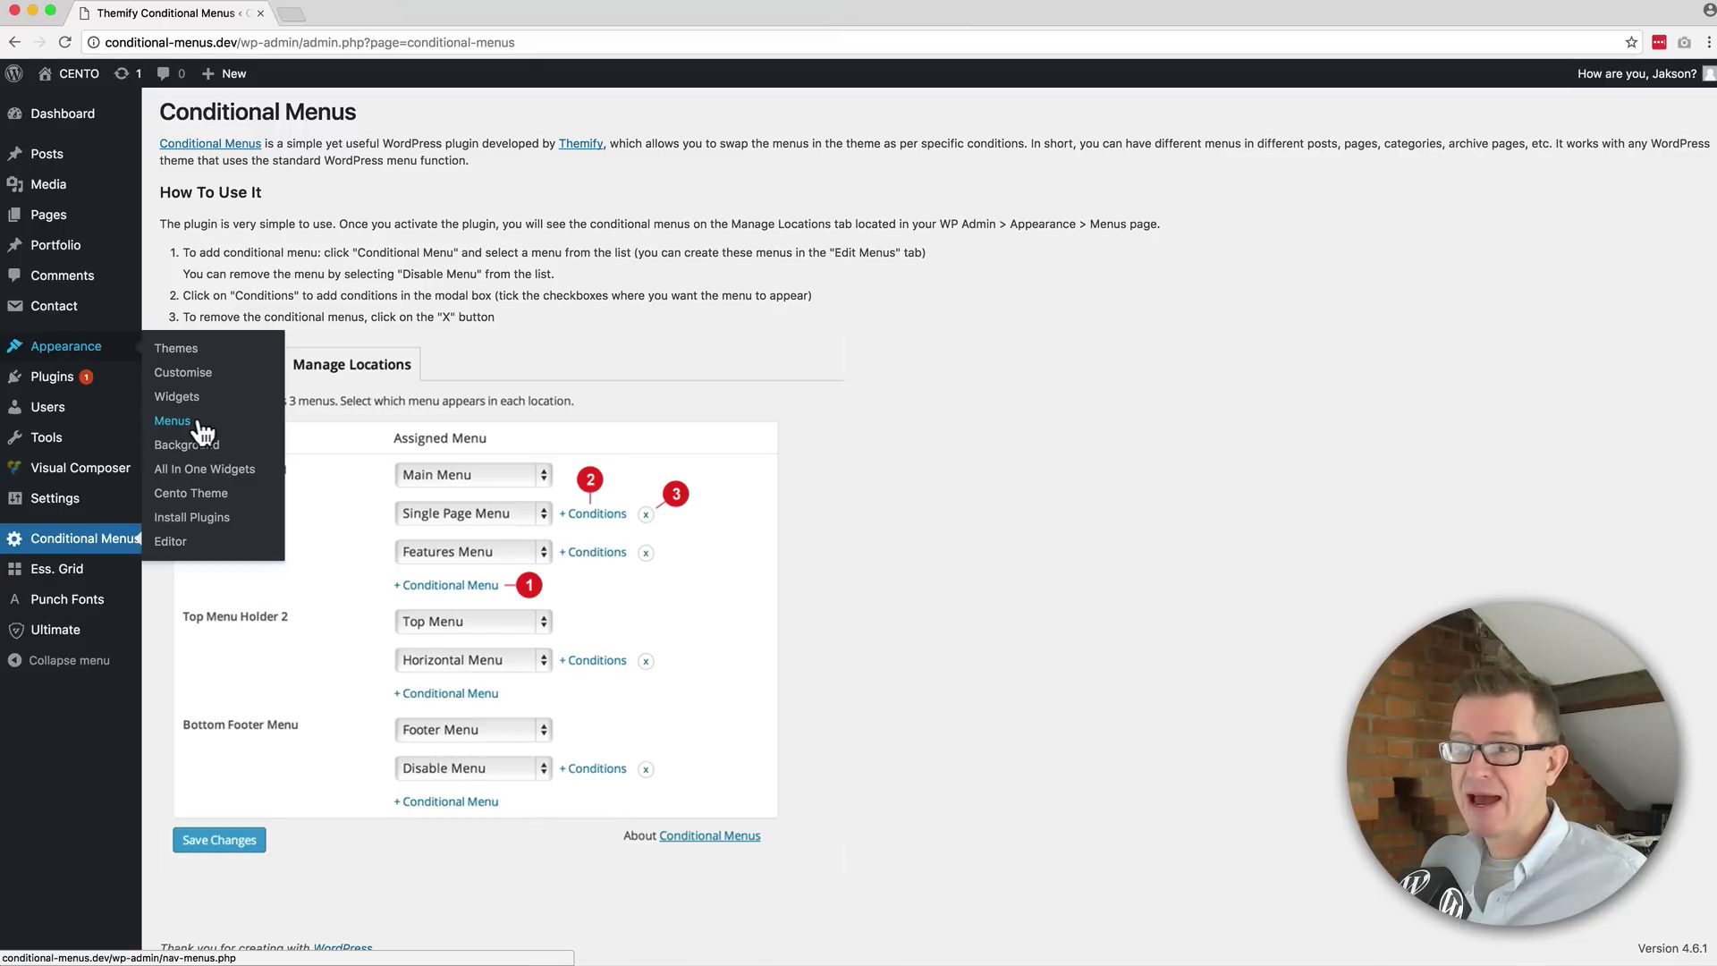
# View Appearance > Menus, check the Manage Locations tab, and return to editing the Main menu
pyautogui.click(172, 420)
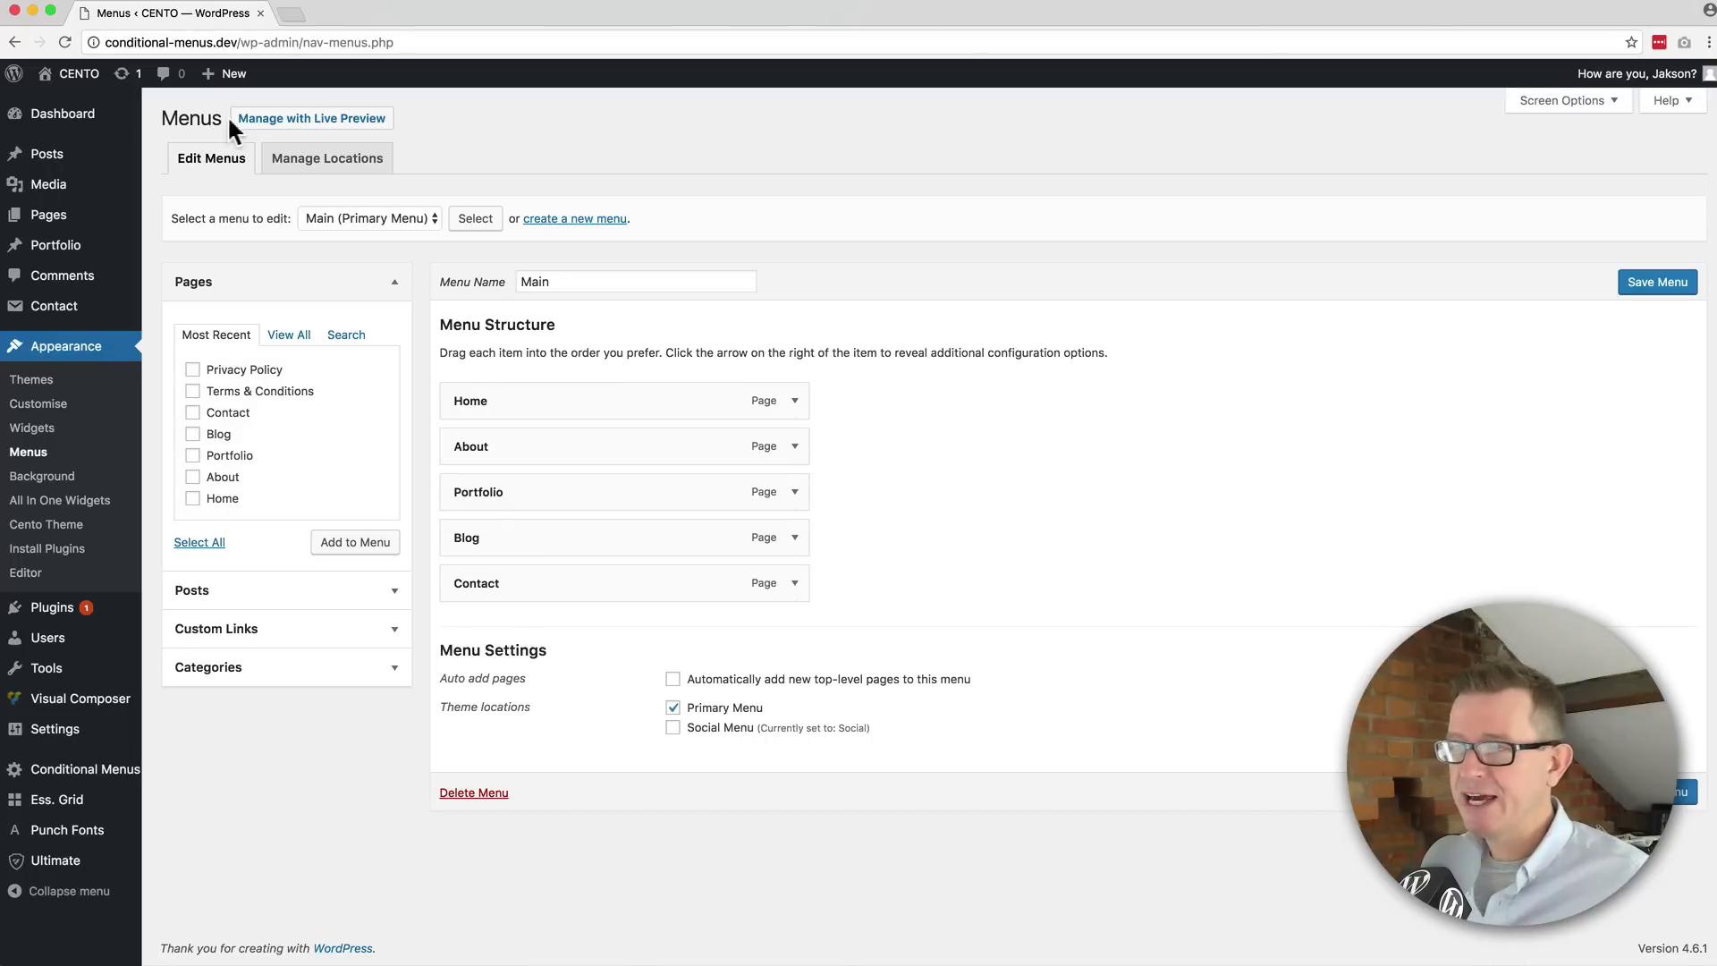
pyautogui.click(326, 157)
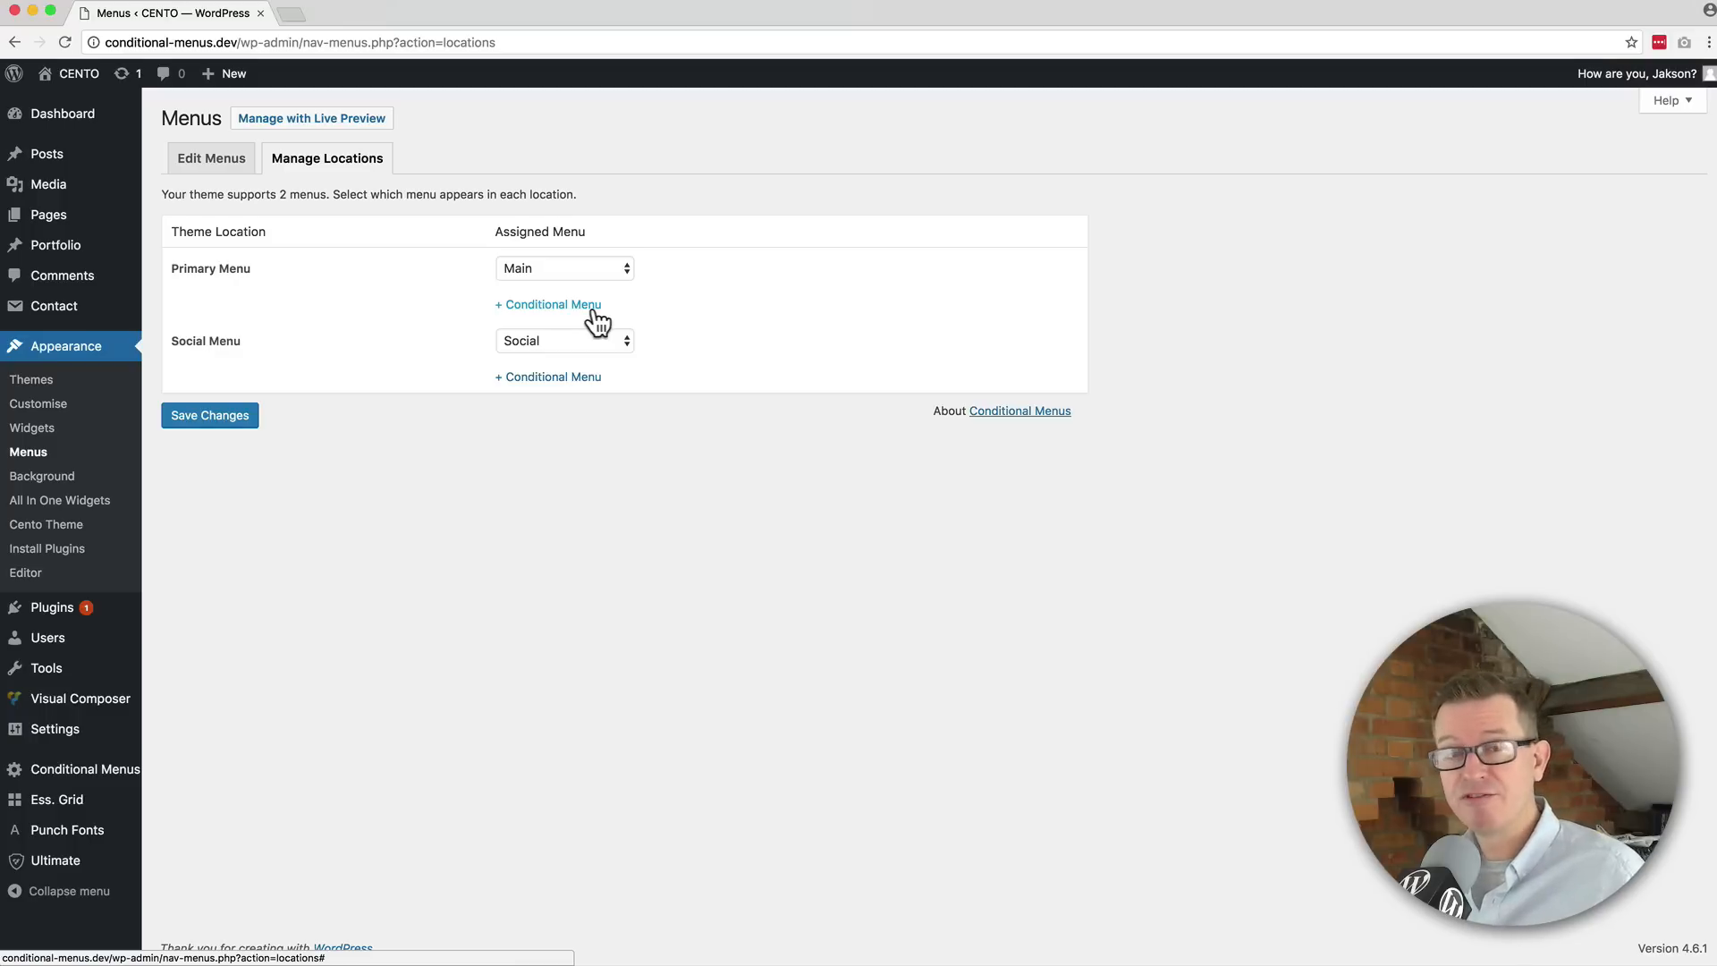
pyautogui.click(211, 157)
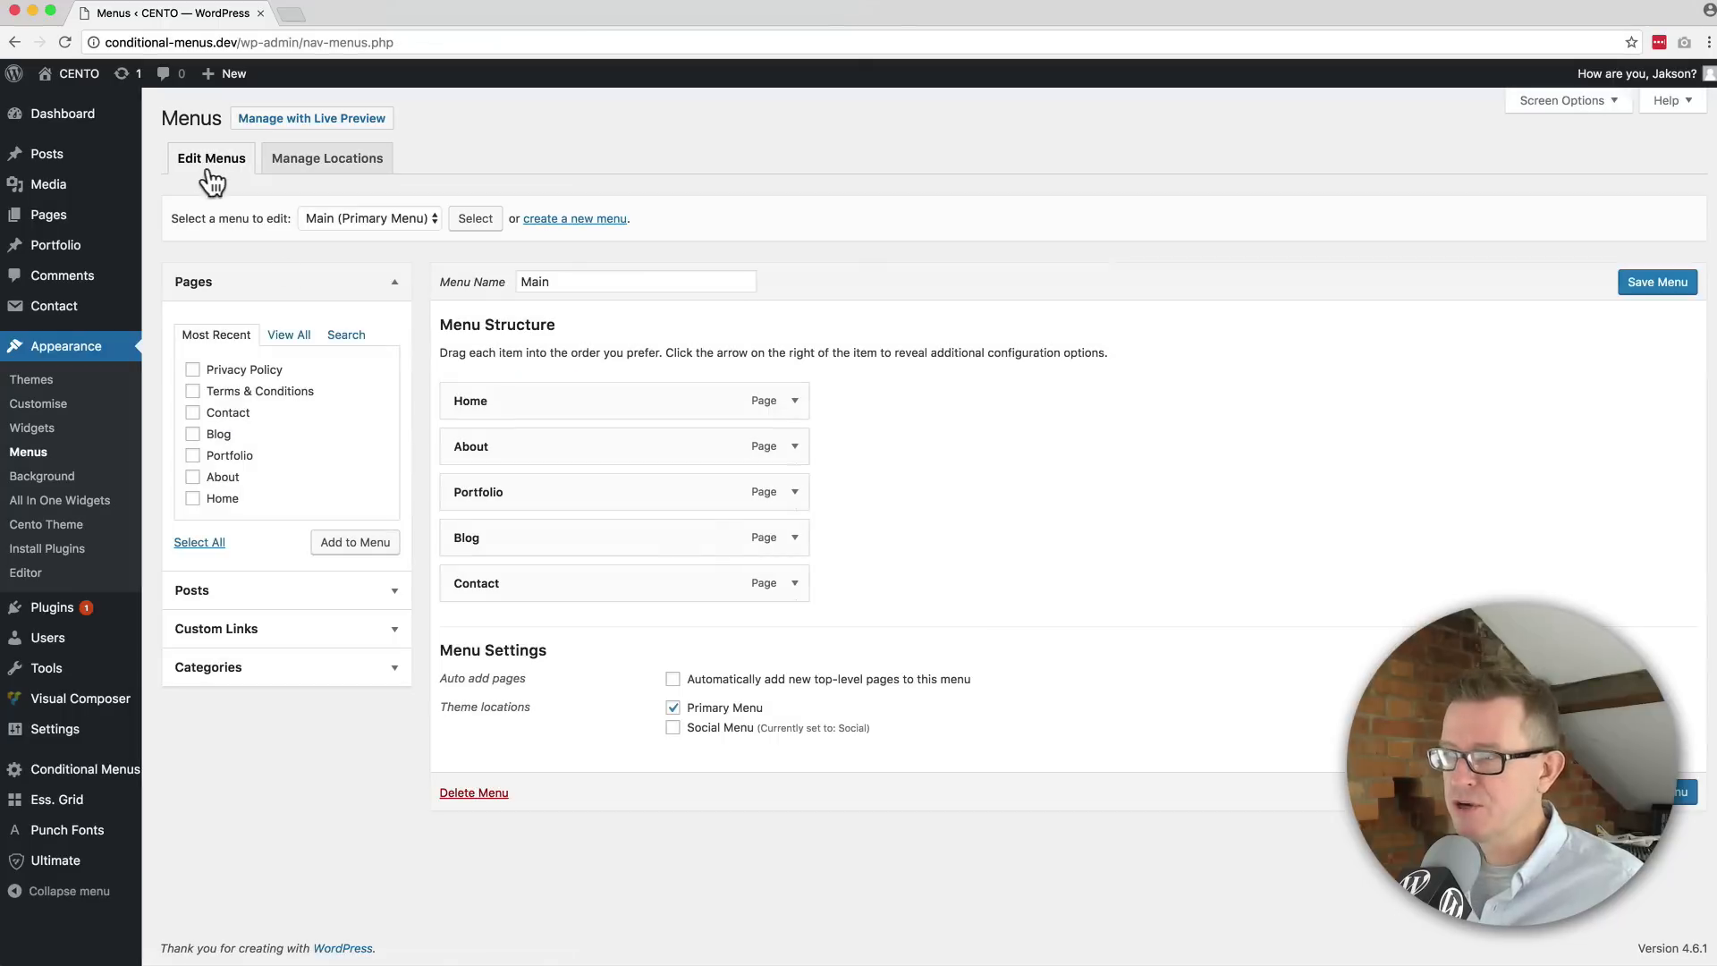
# Create a new menu named Portfolio, accepting the suggested name
pyautogui.click(574, 218)
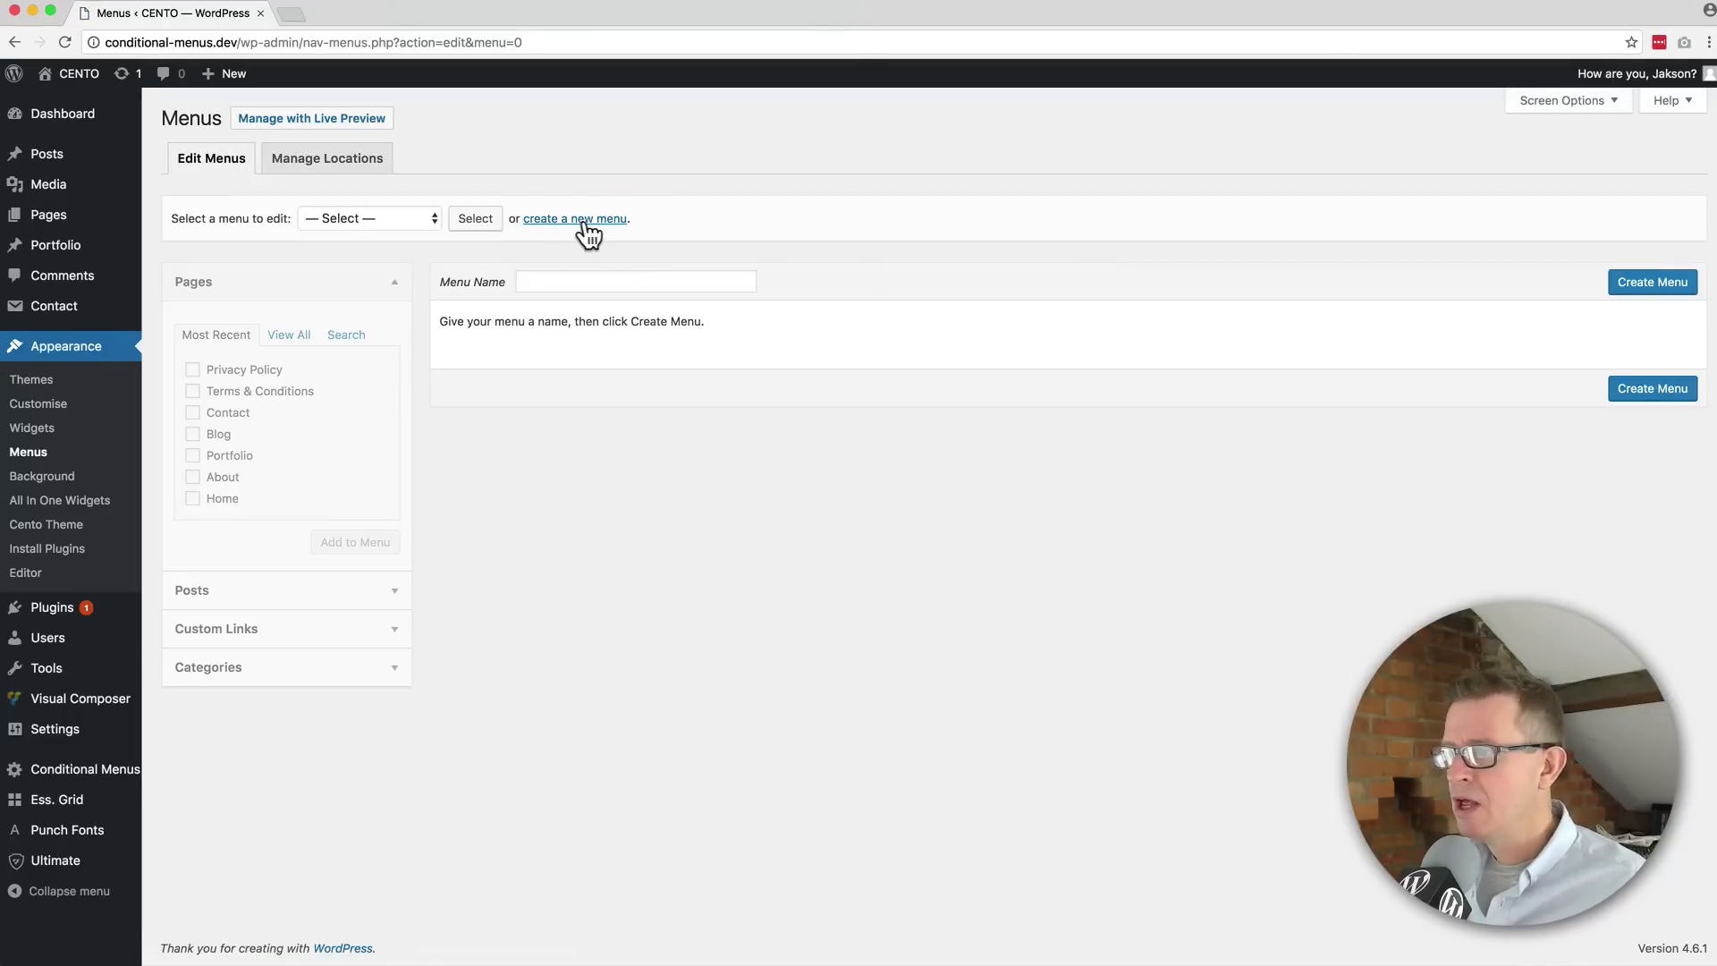
pyautogui.write('Portfolio')
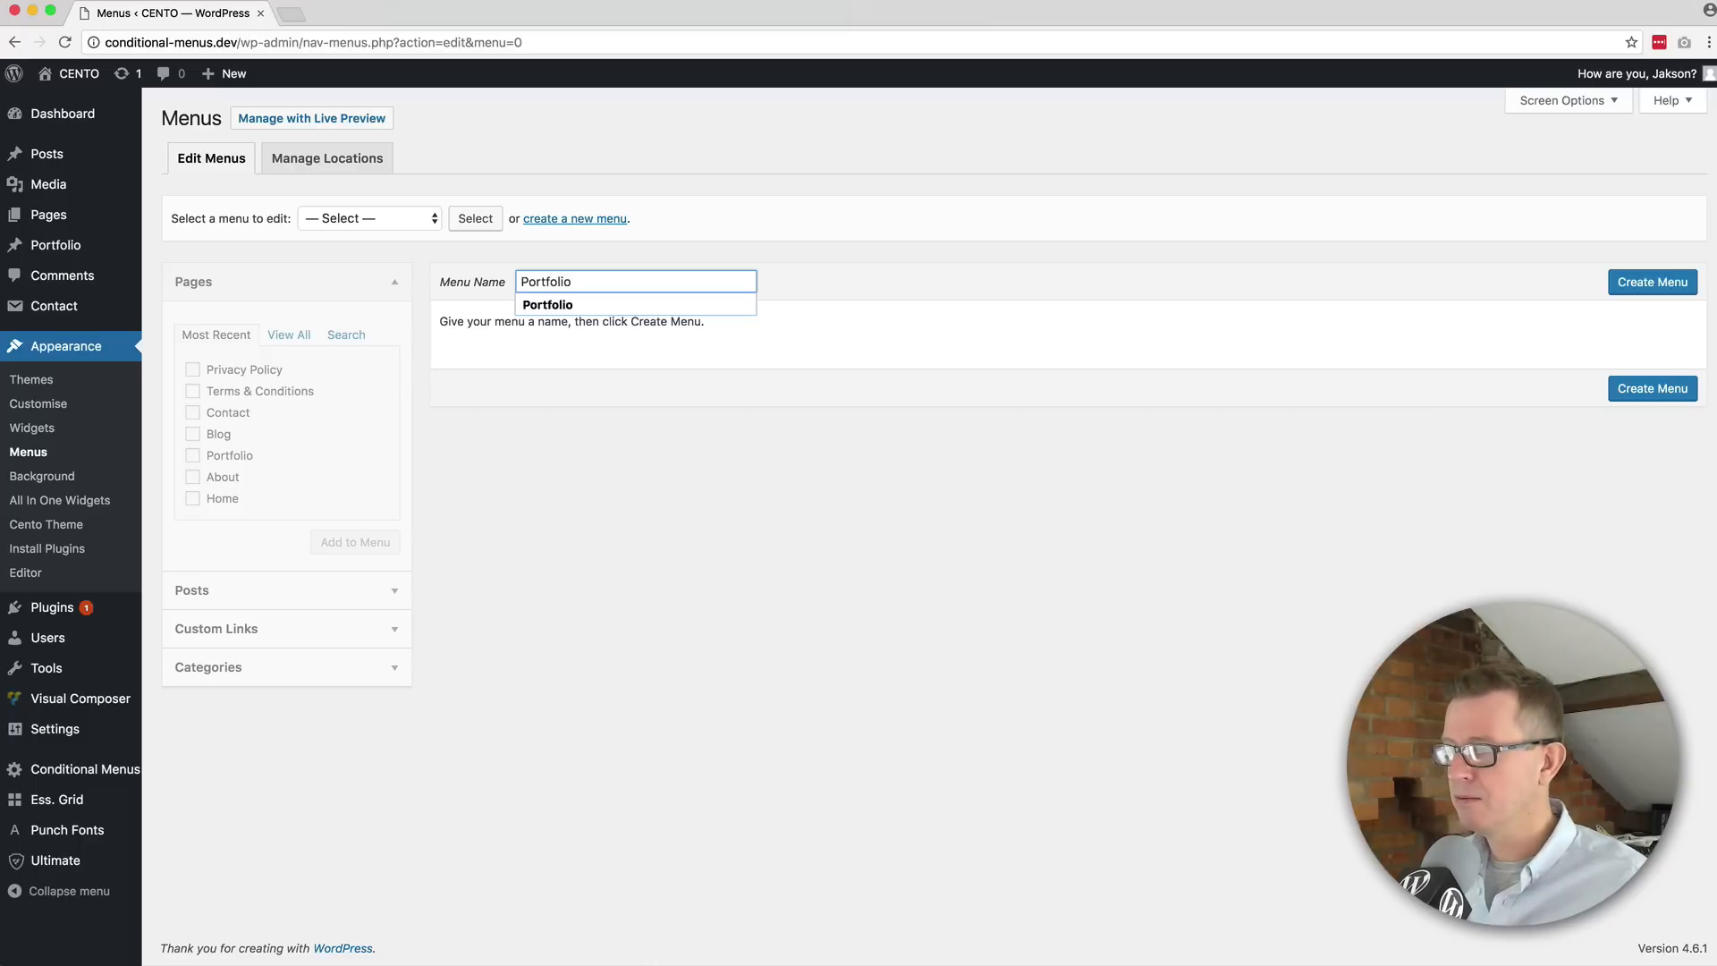
pyautogui.click(1651, 281)
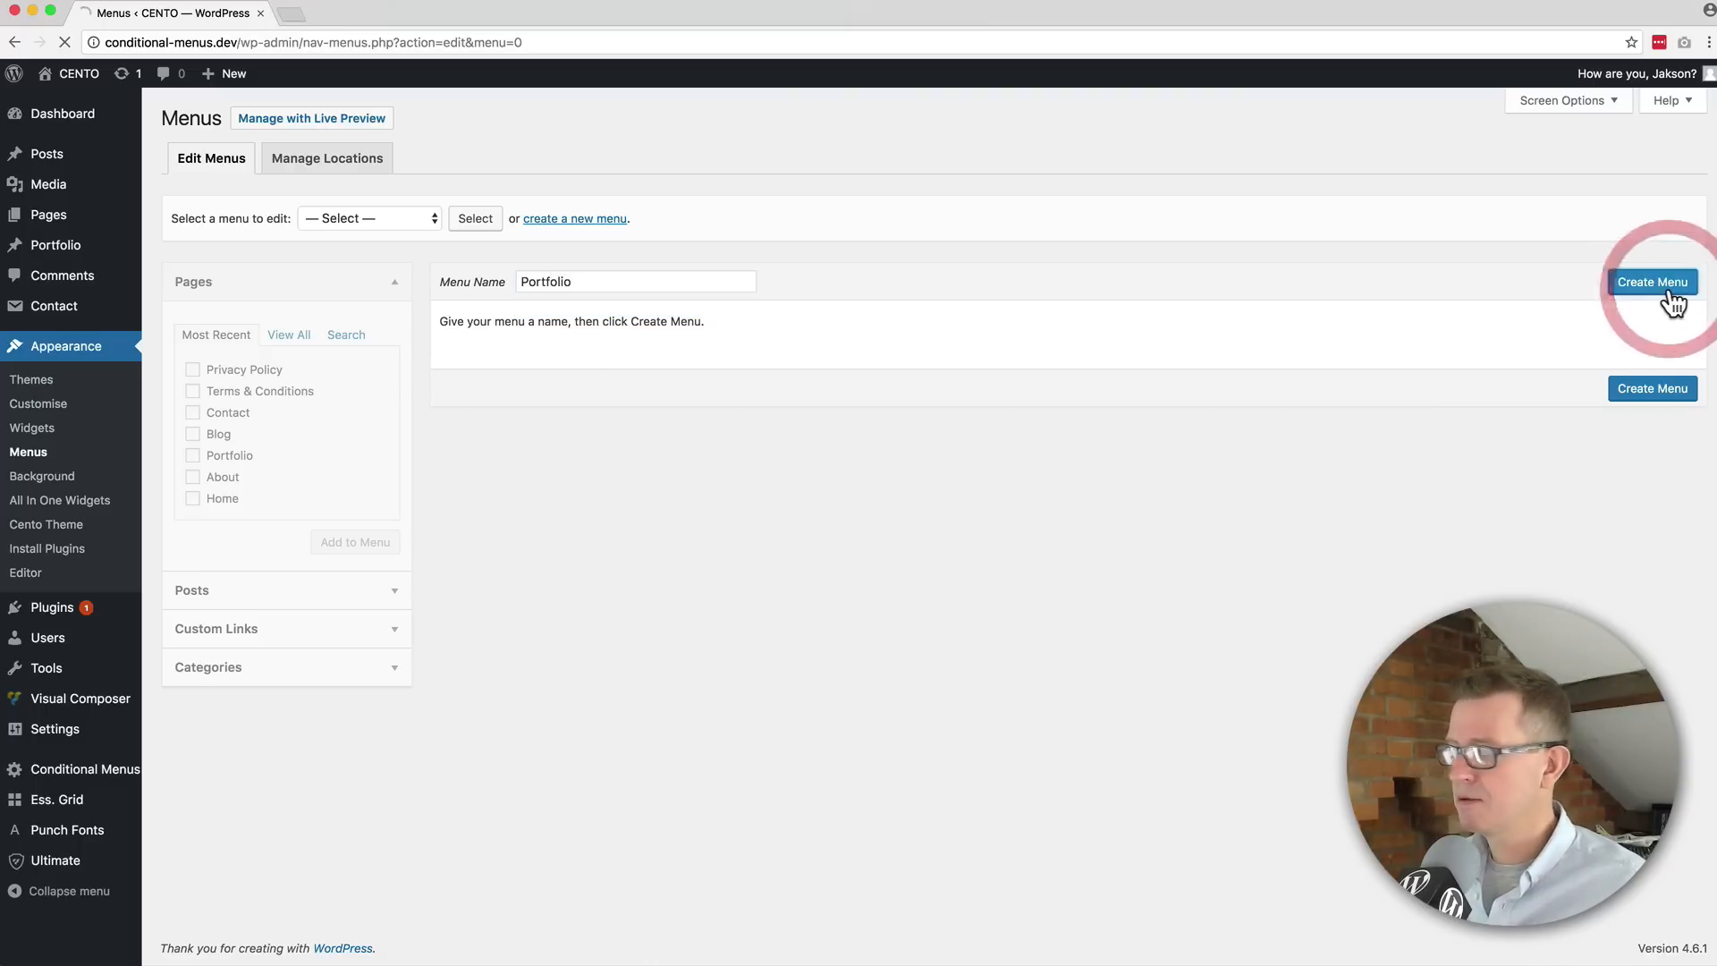
pyautogui.click(1652, 281)
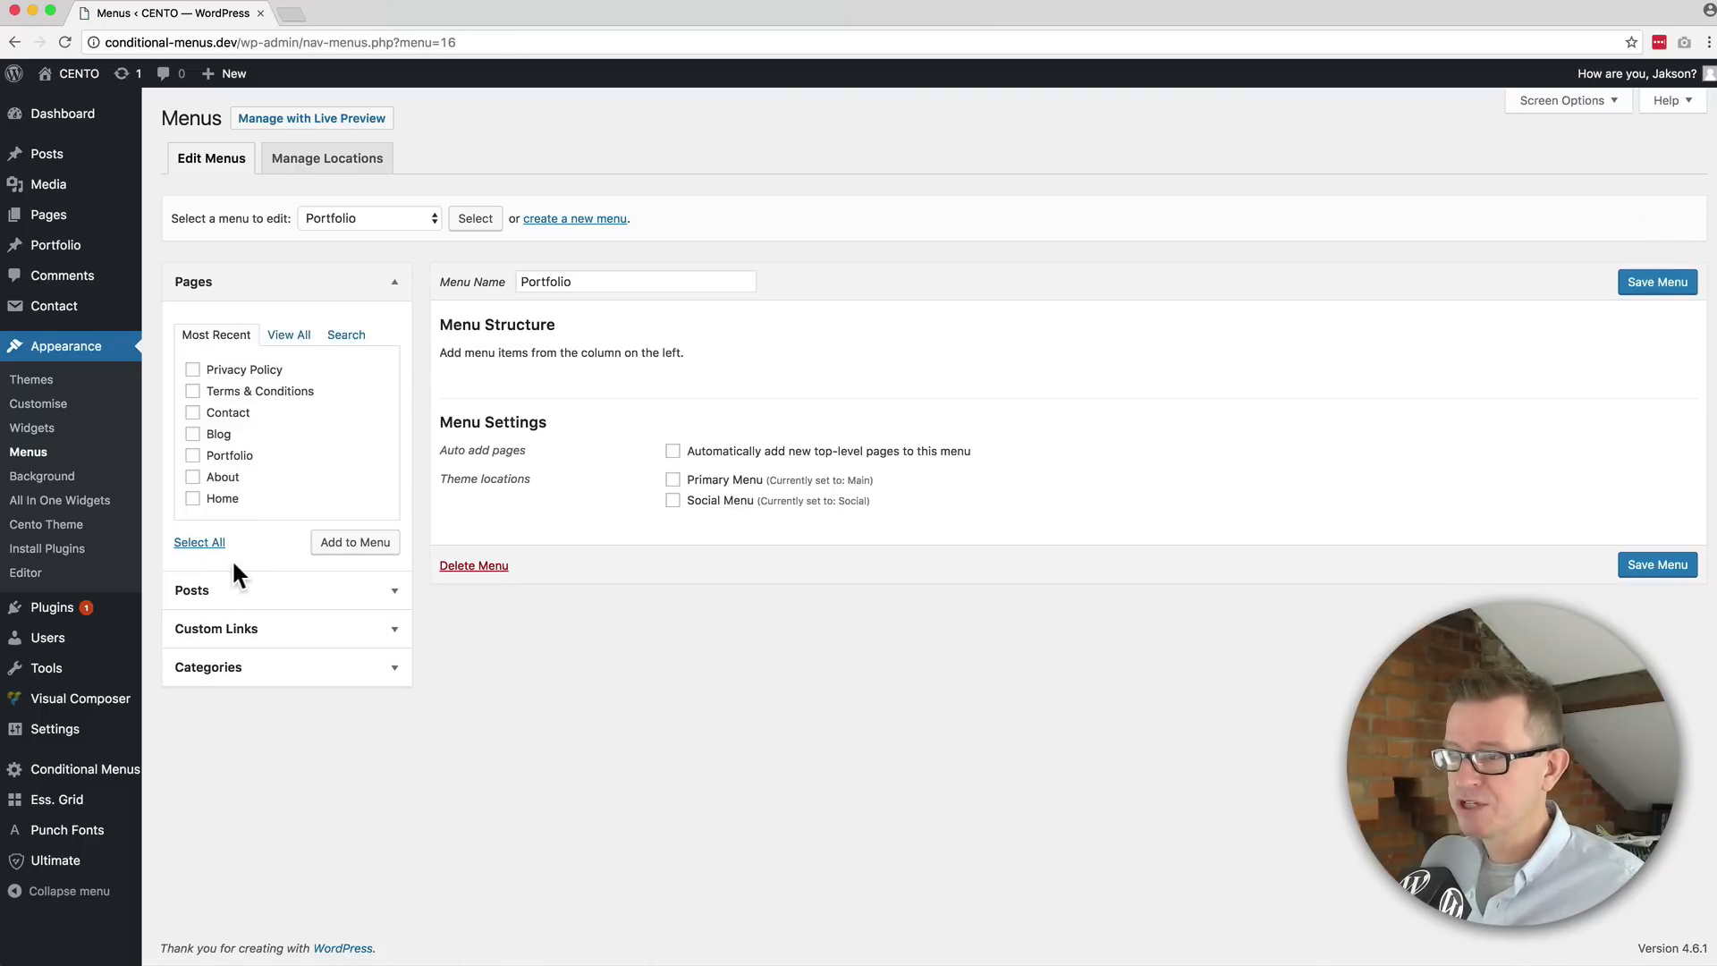
# Add the Home and Contact pages to the Portfolio menu
pyautogui.click(193, 499)
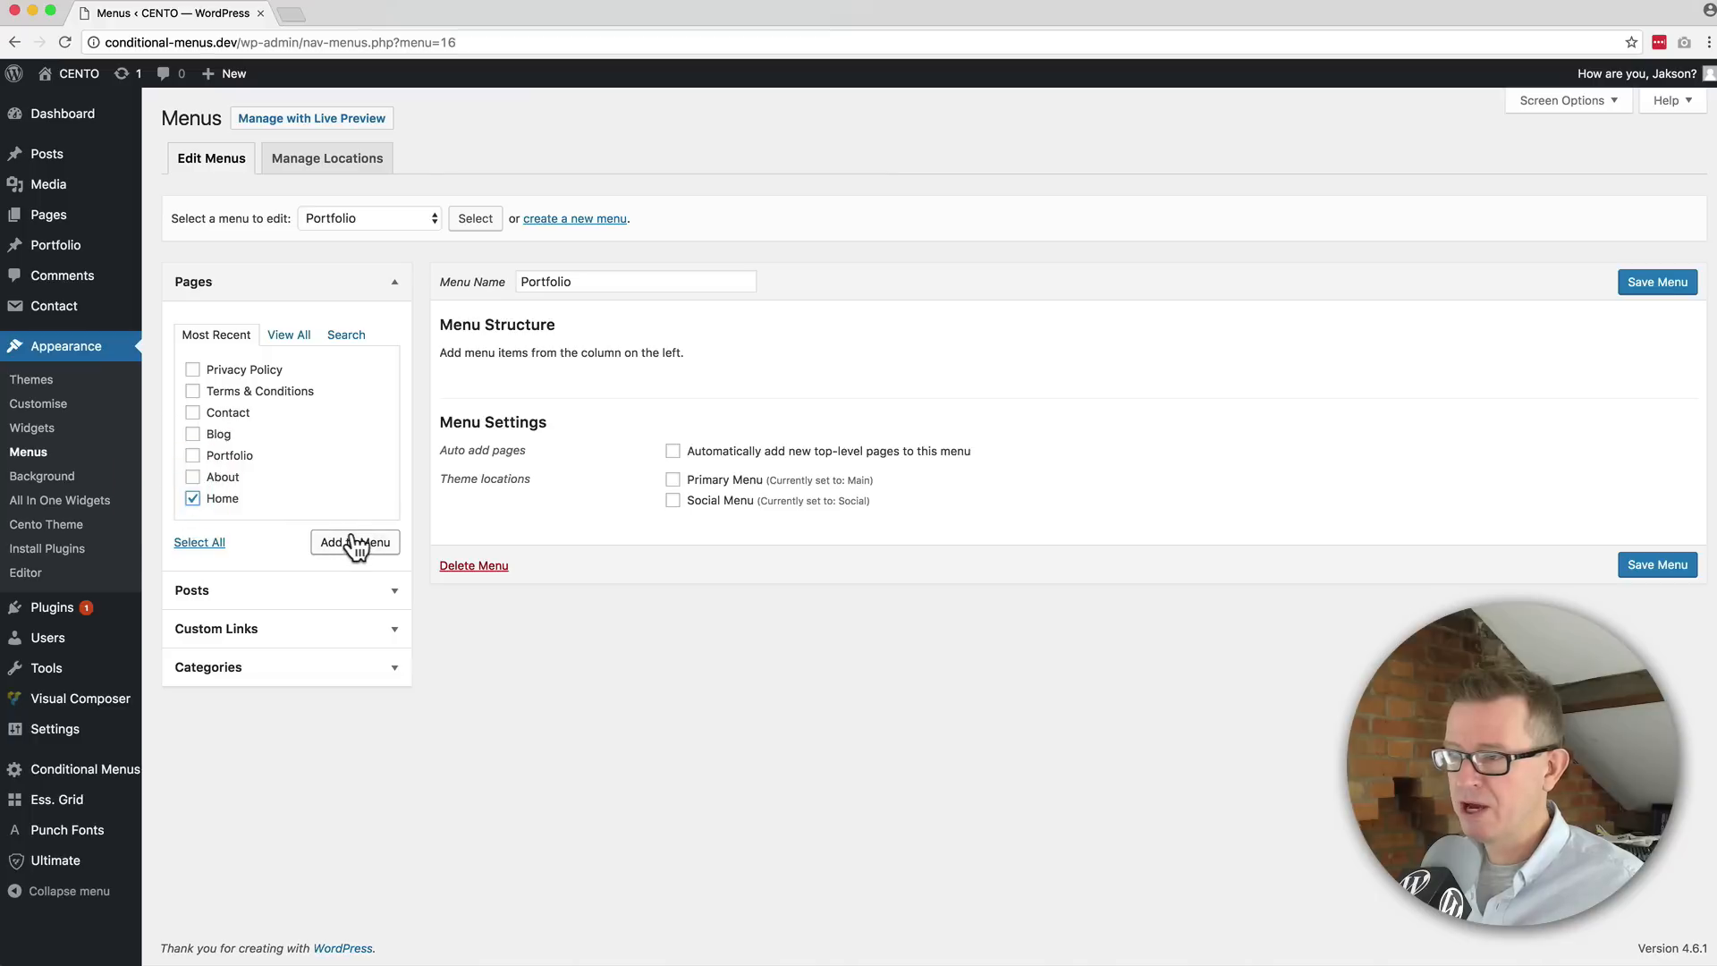
pyautogui.click(355, 542)
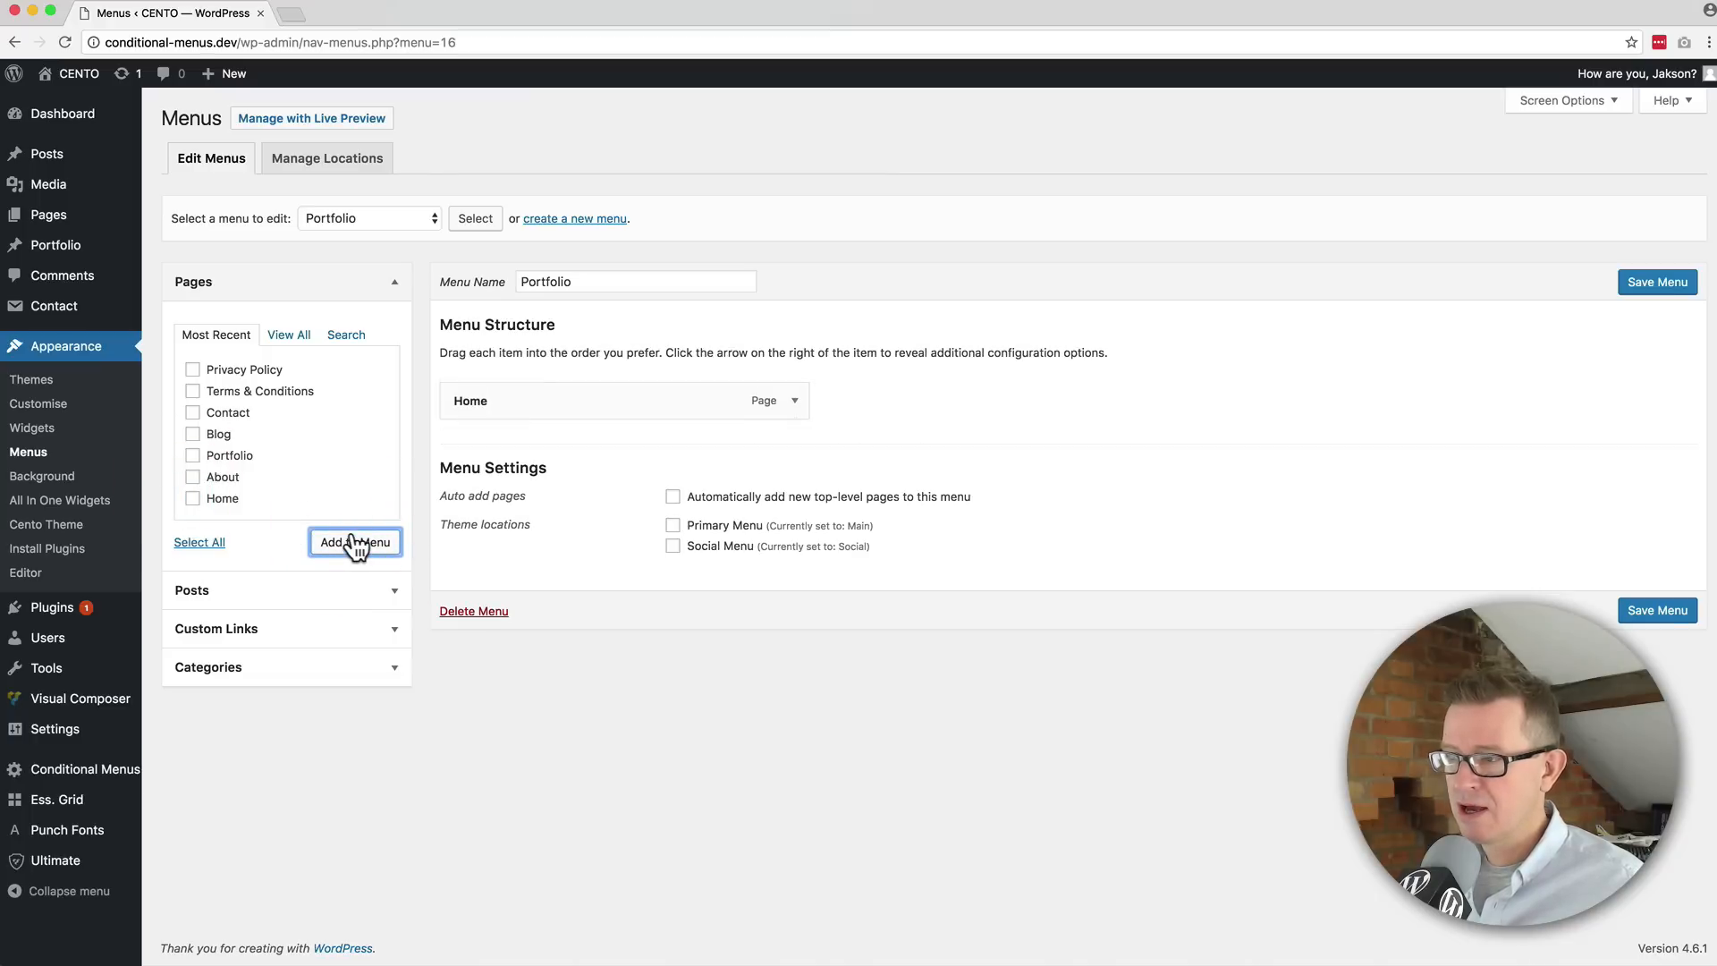
pyautogui.moveTo(195, 427)
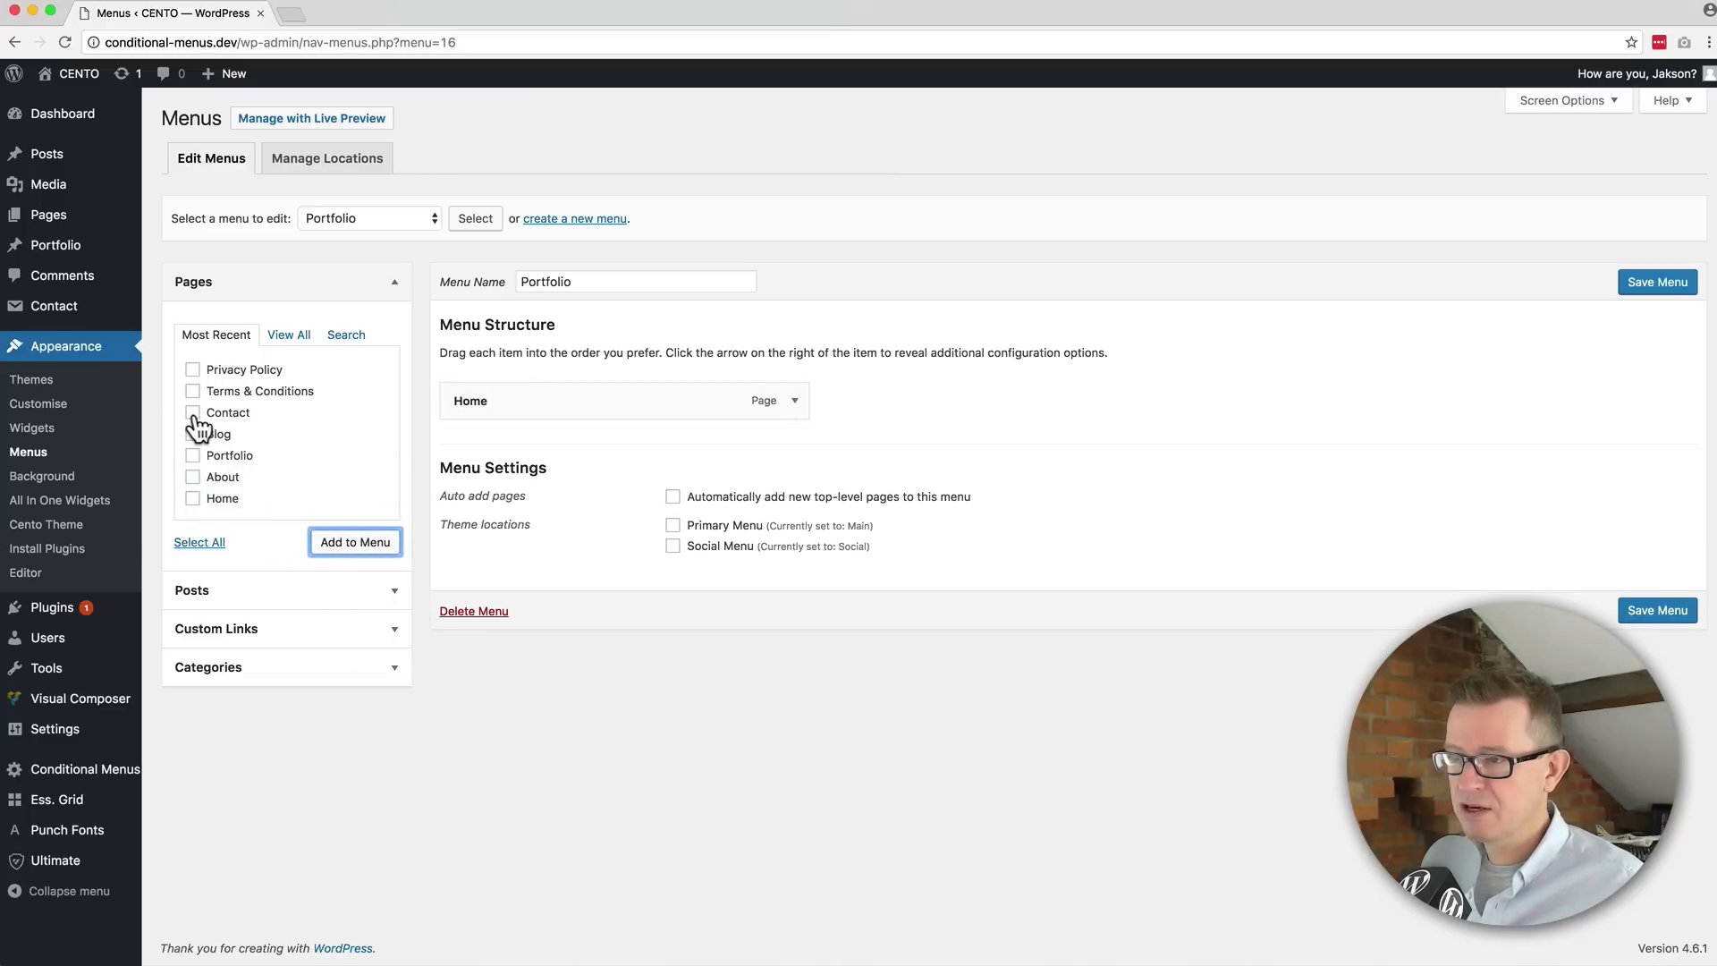
pyautogui.click(193, 413)
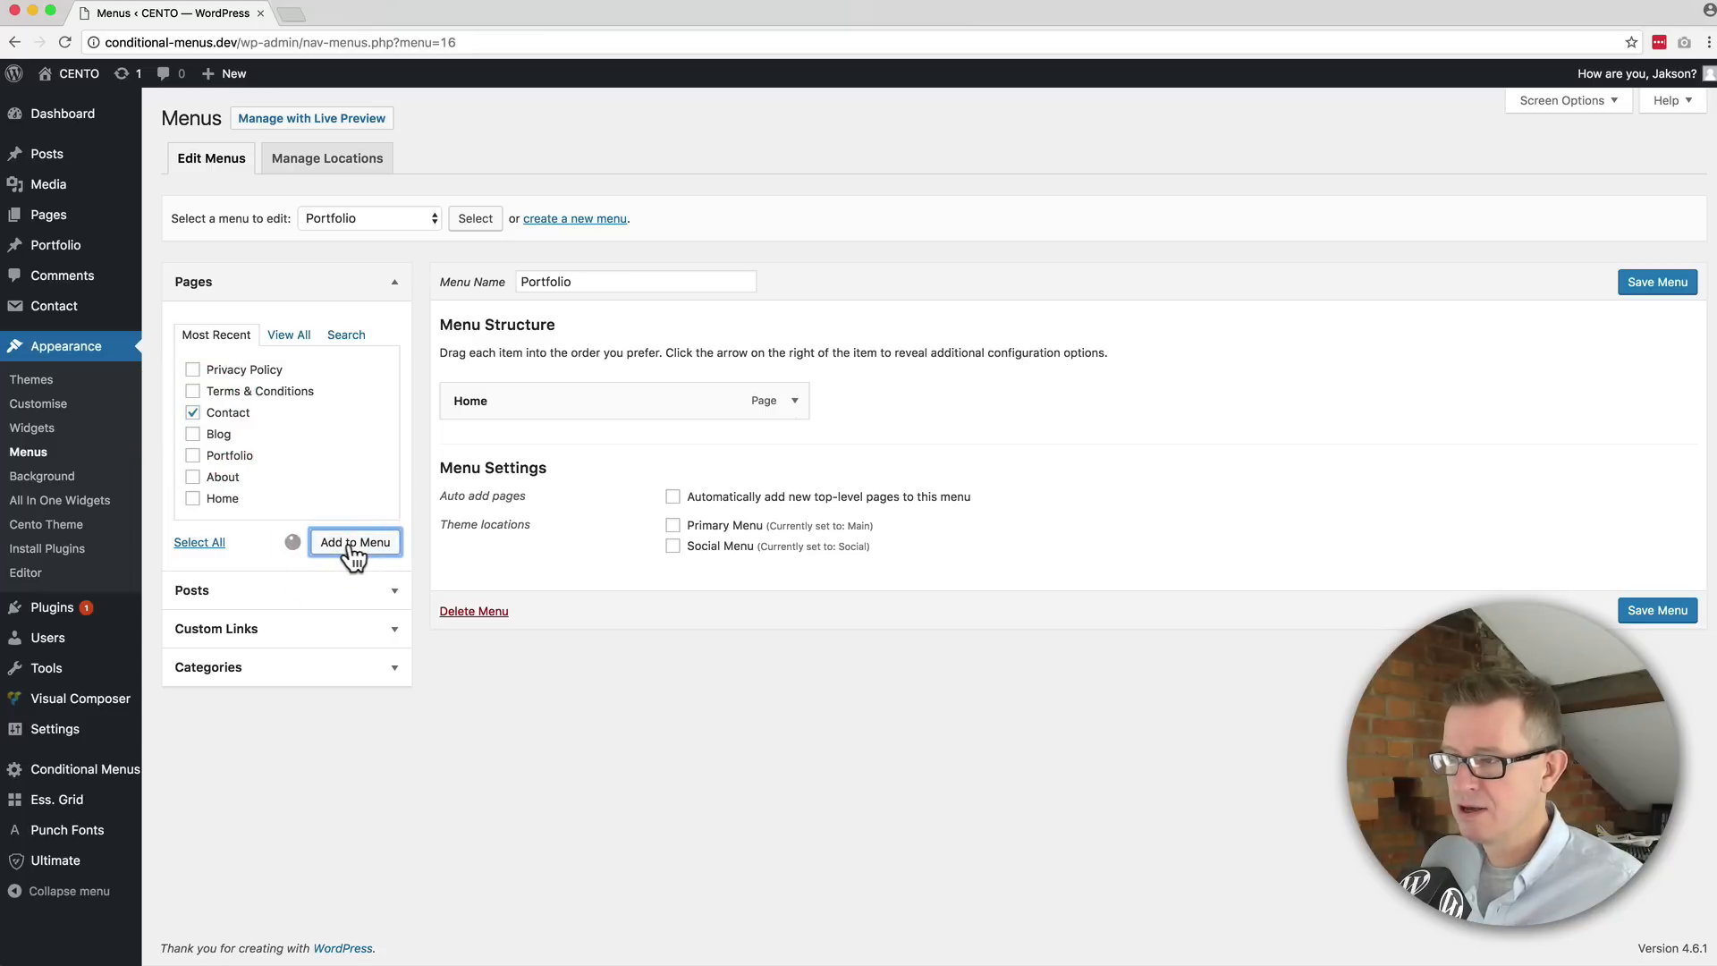
pyautogui.click(354, 542)
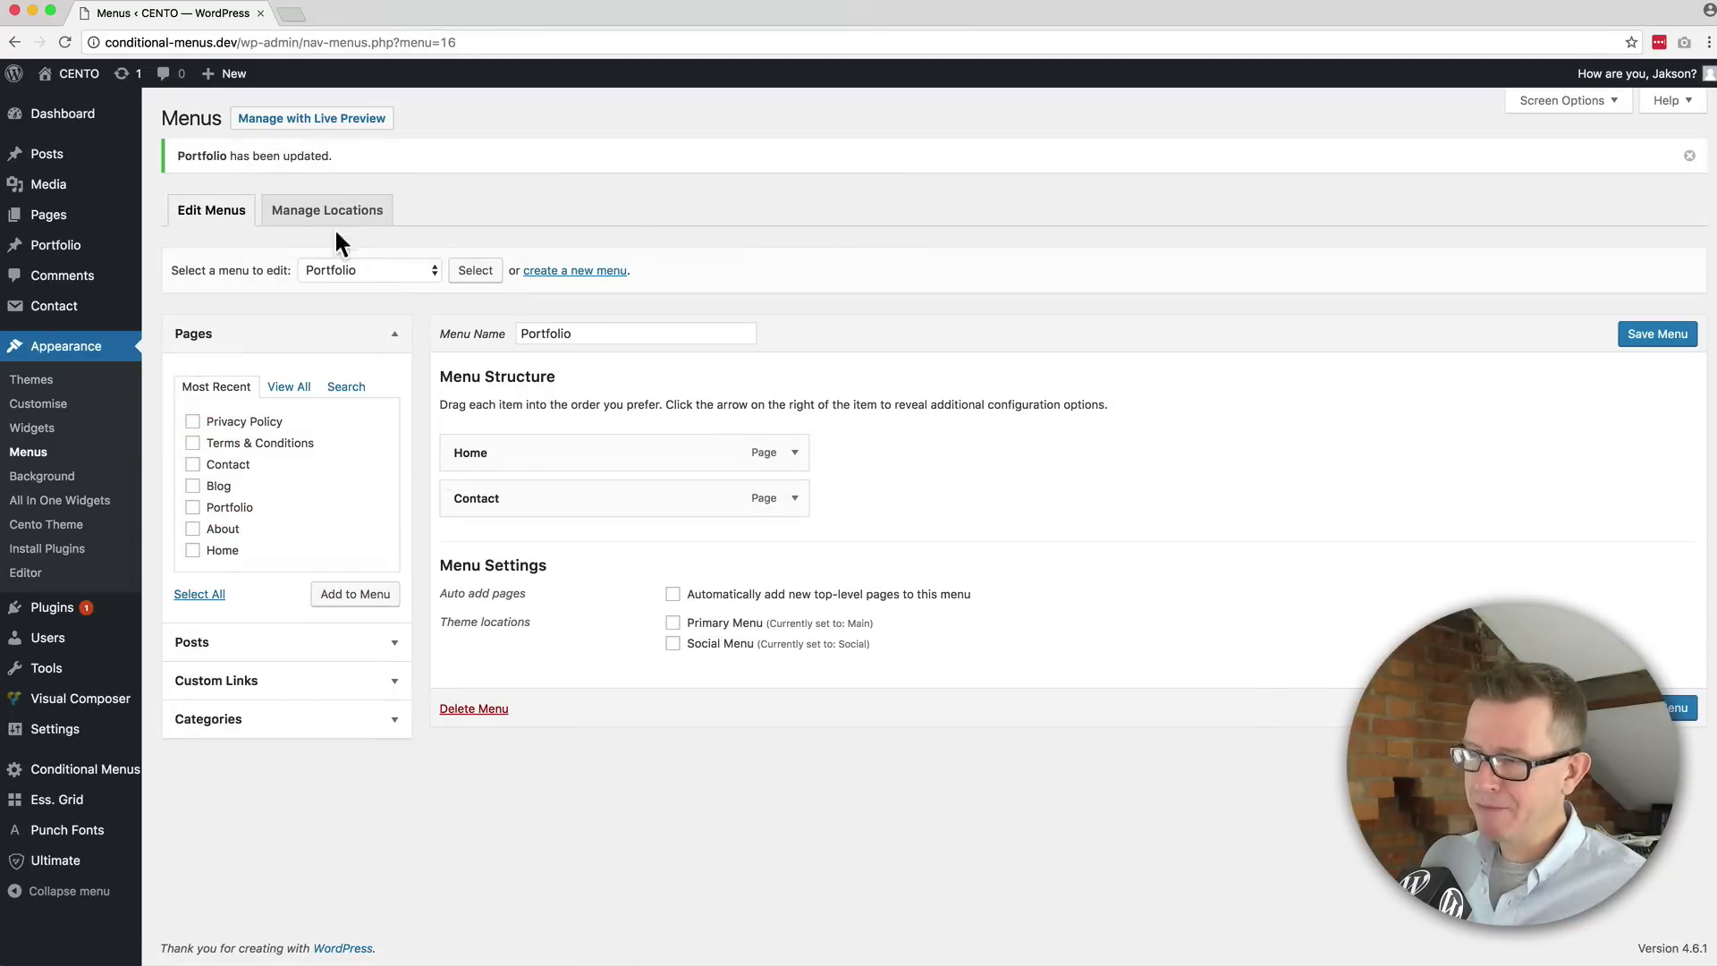
# Under the Primary Menu location, add a conditional menu and choose Portfolio for it
pyautogui.click(326, 209)
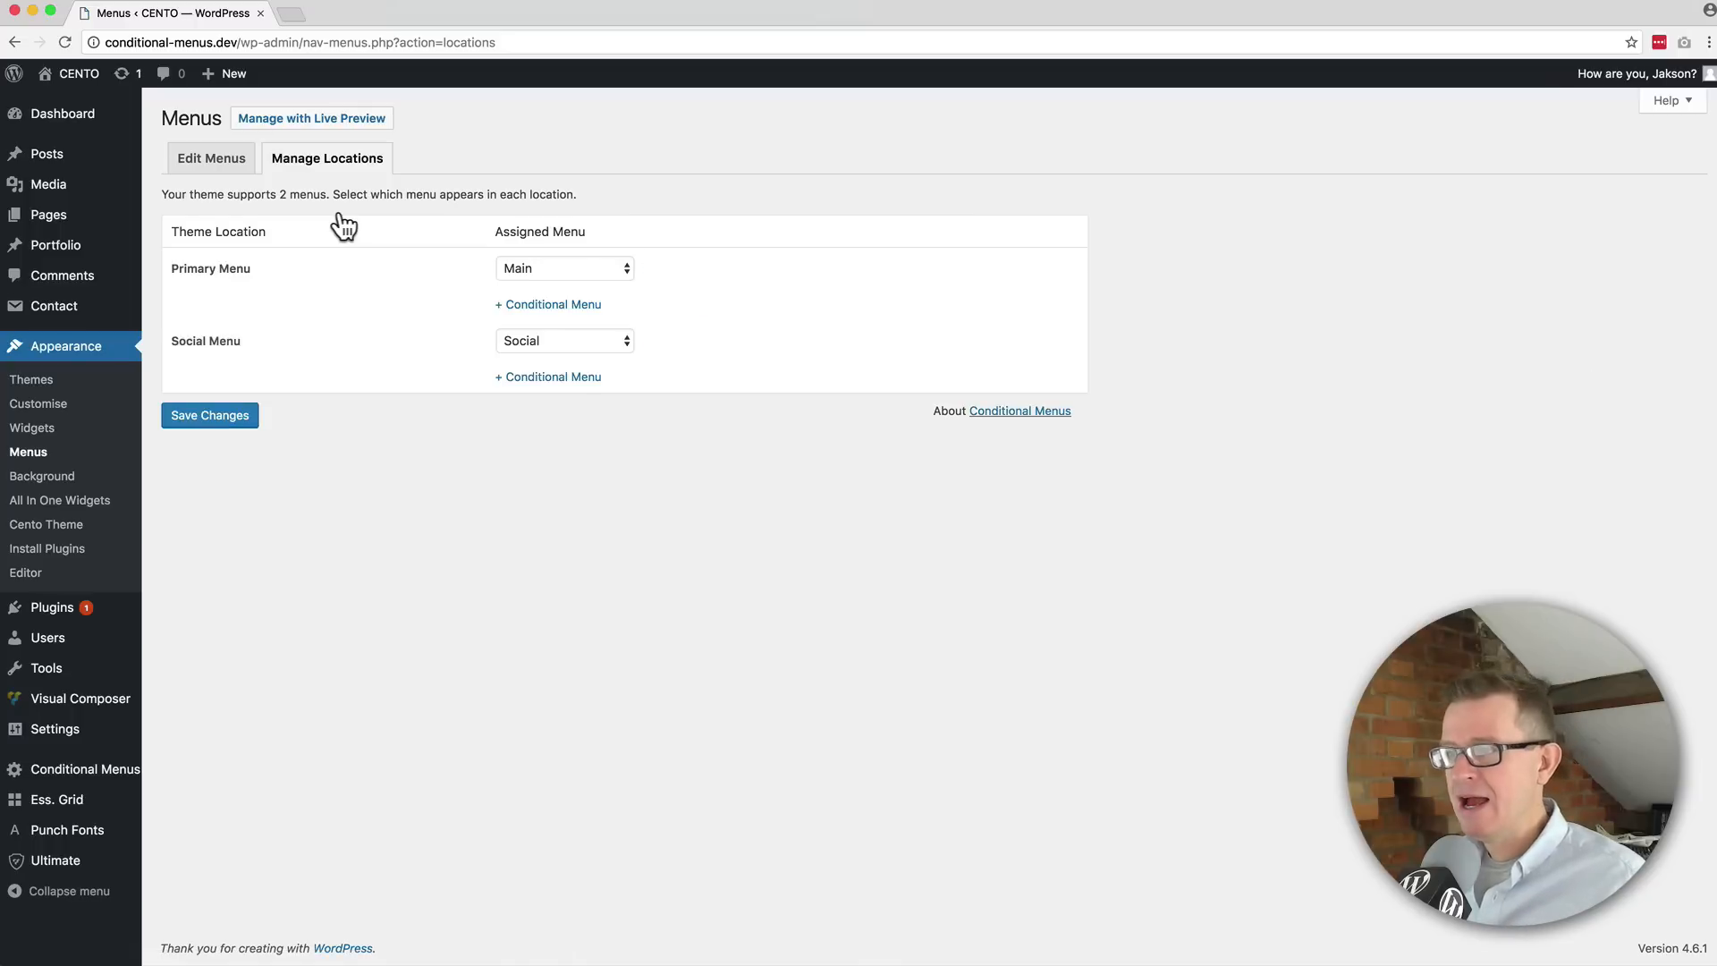
pyautogui.moveTo(165, 279)
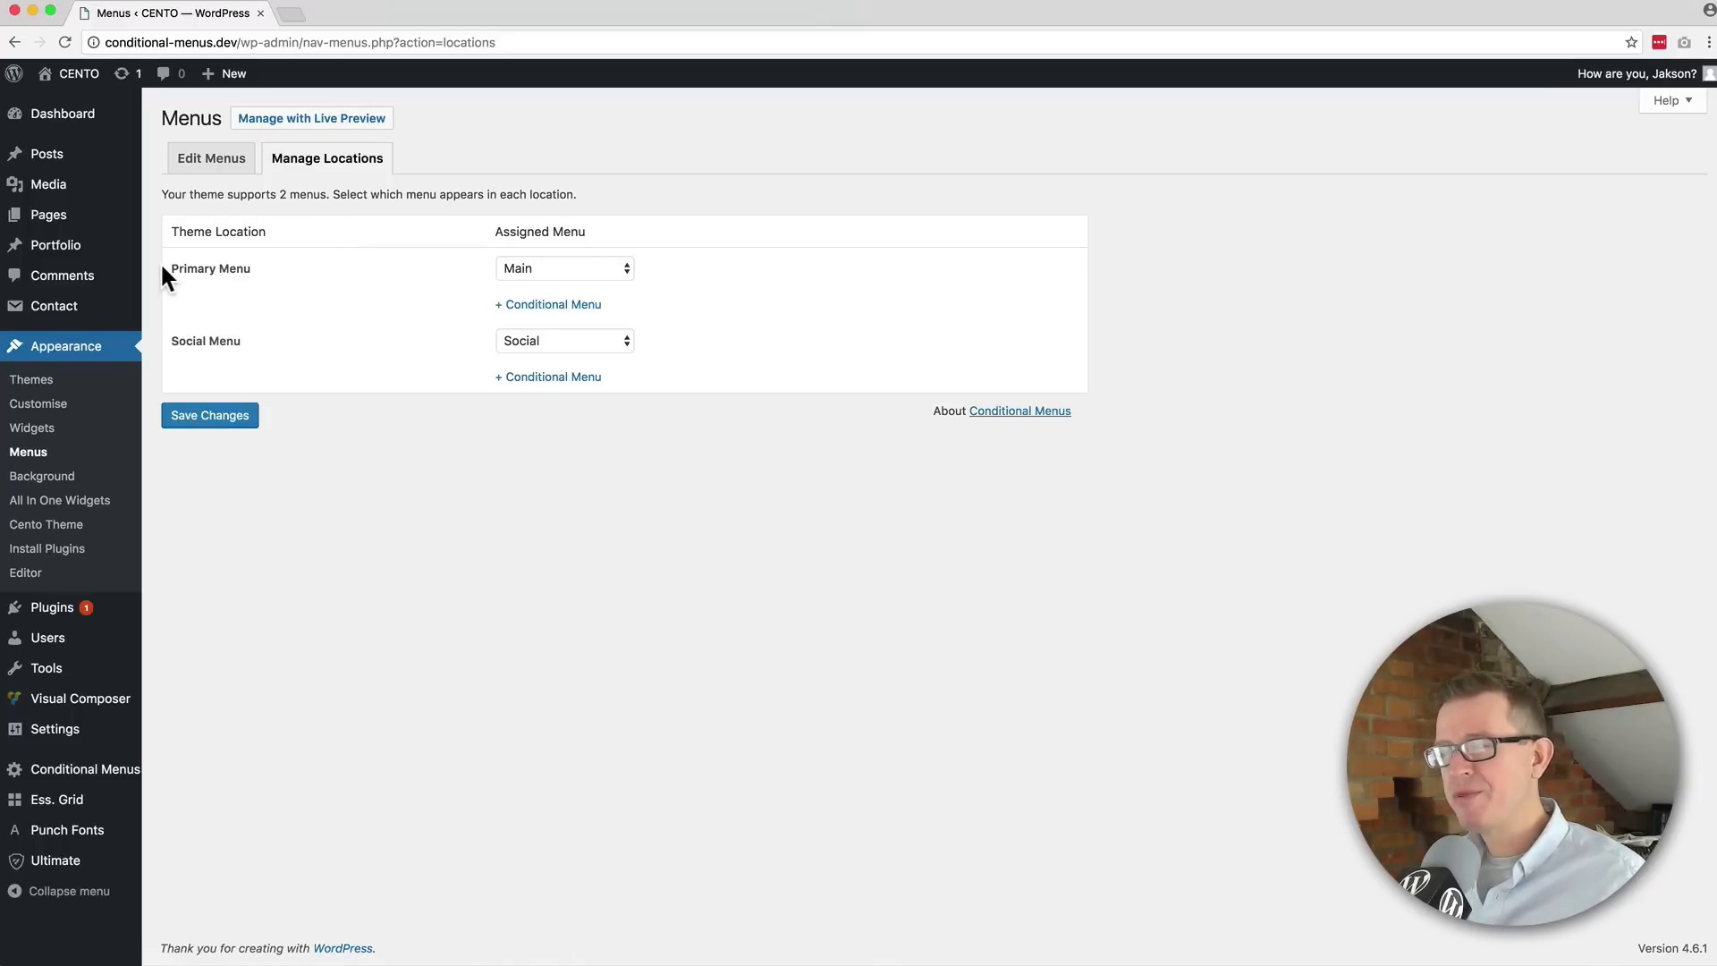
pyautogui.moveTo(349, 287)
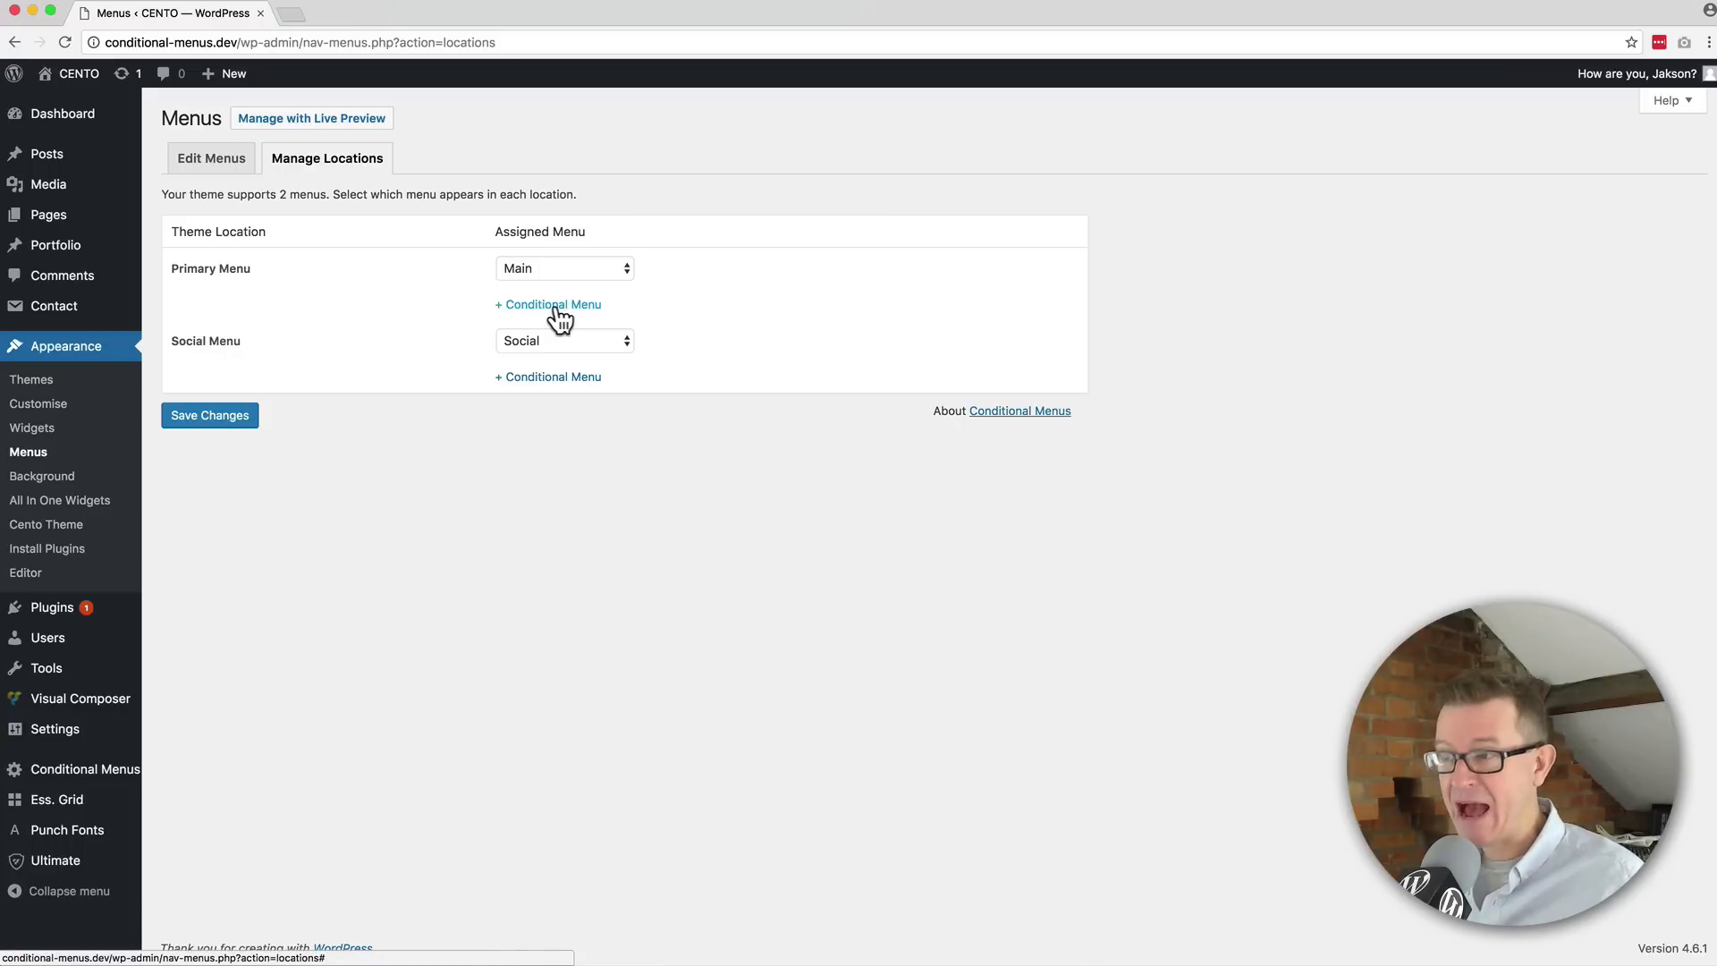
pyautogui.click(553, 304)
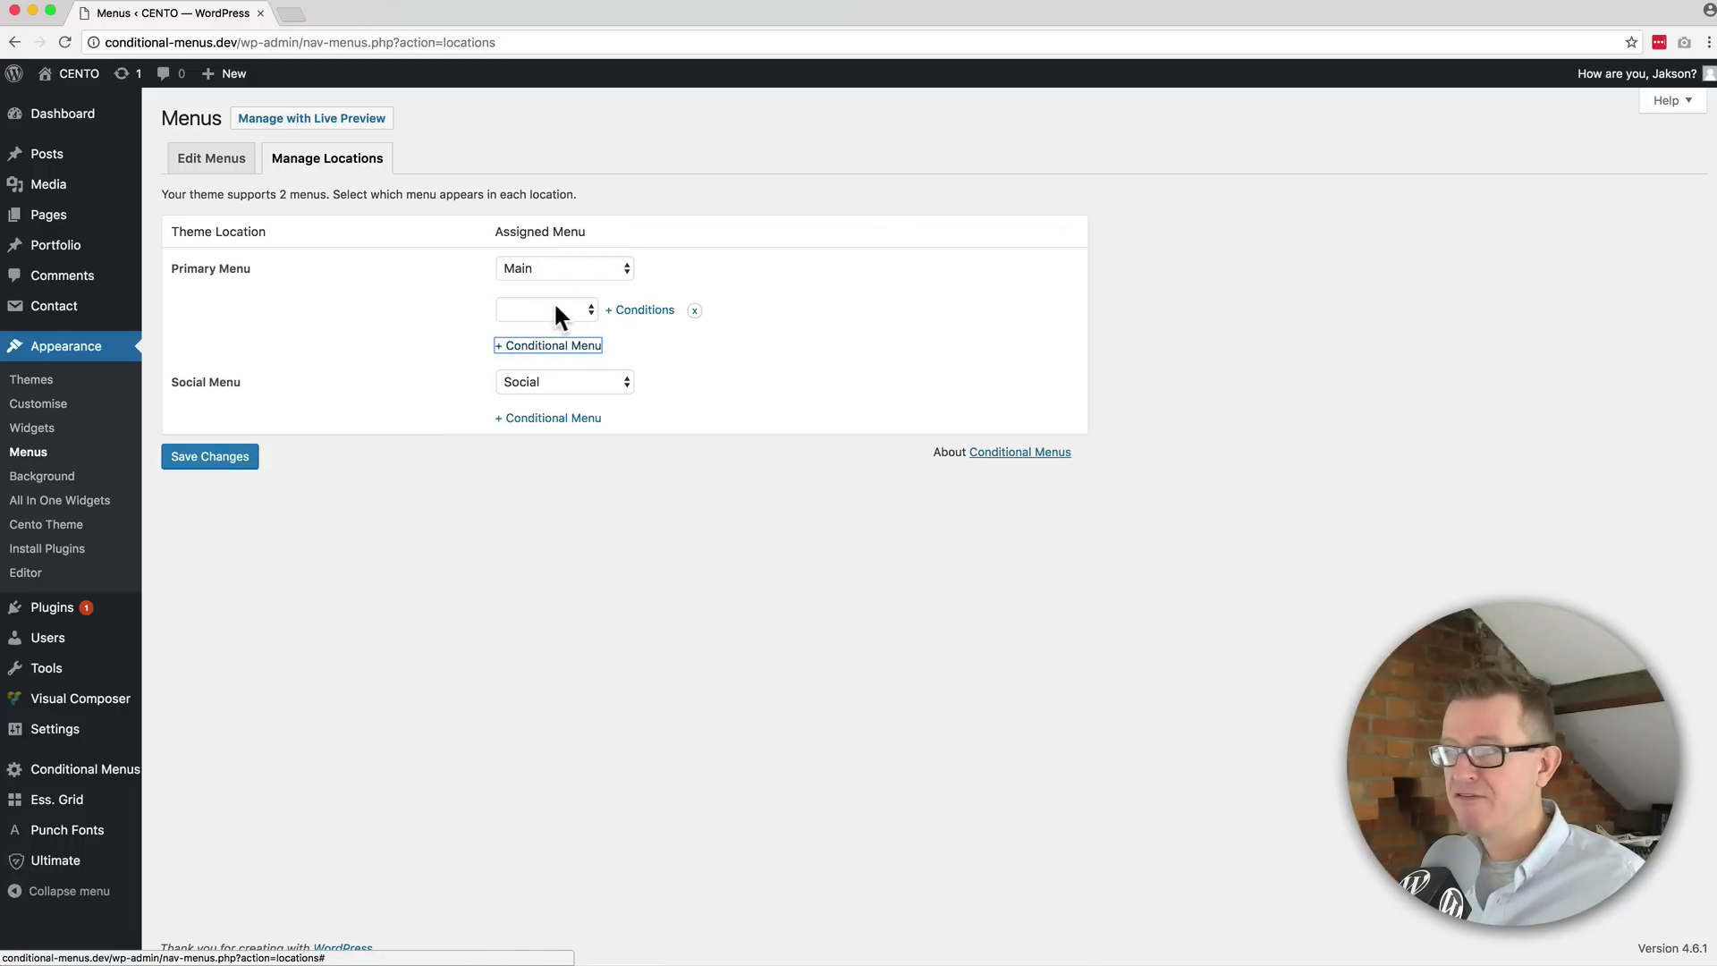
pyautogui.click(543, 309)
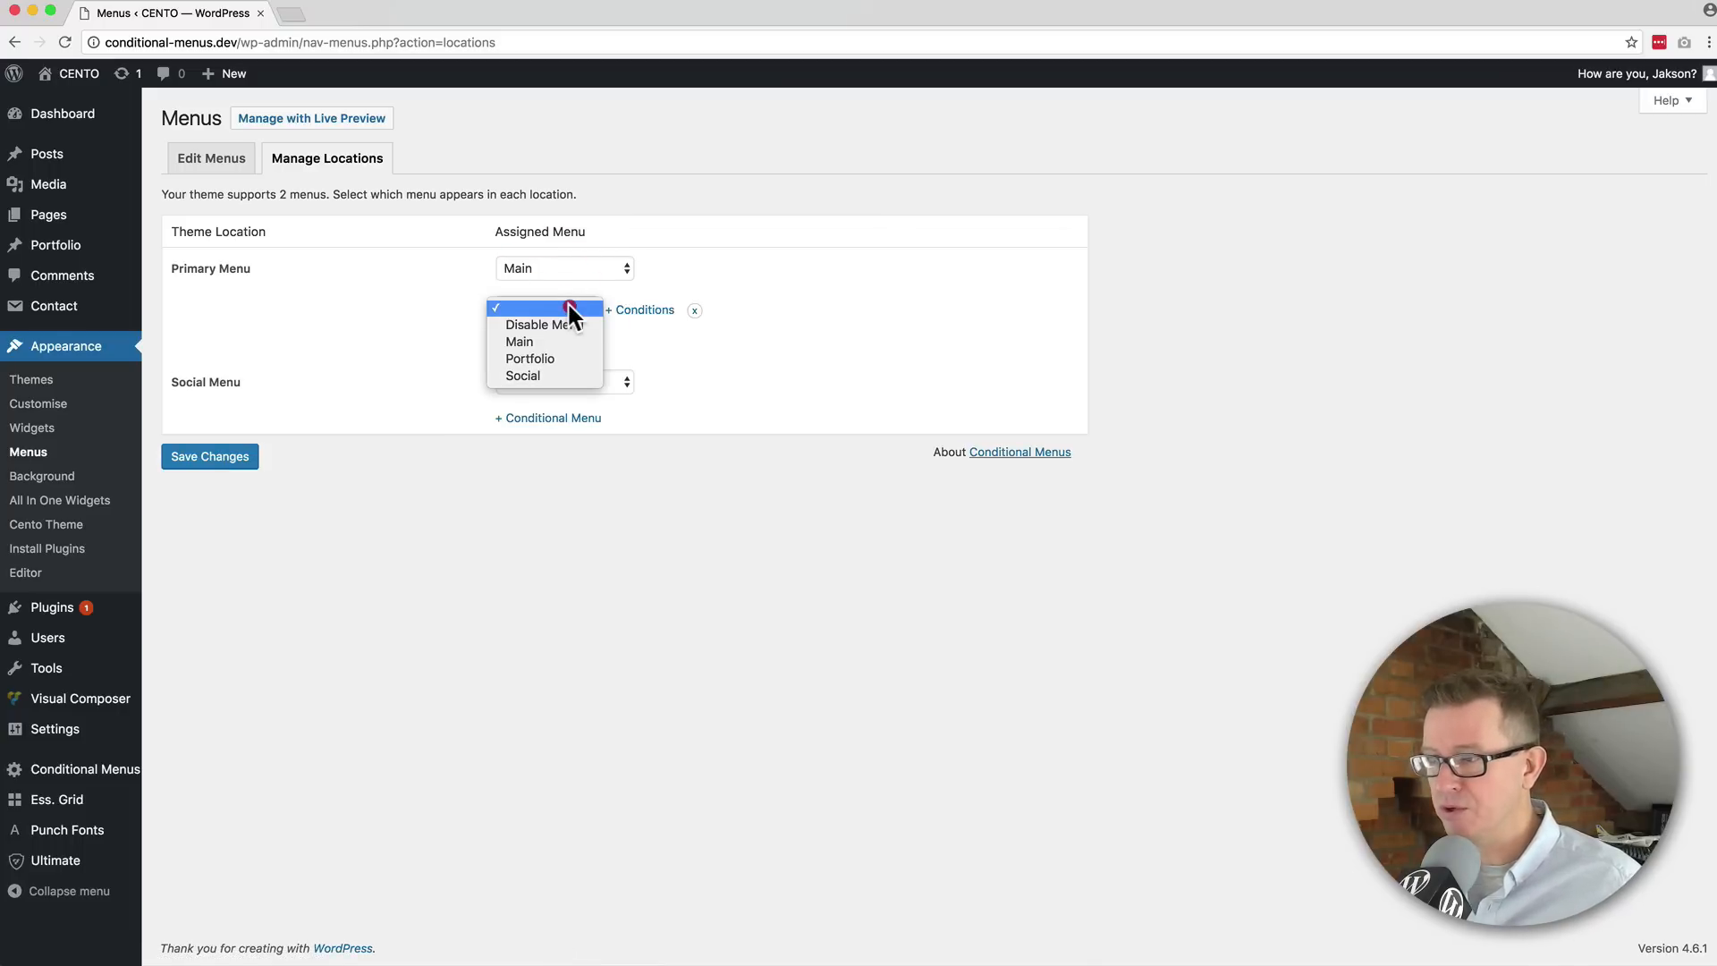
pyautogui.click(529, 358)
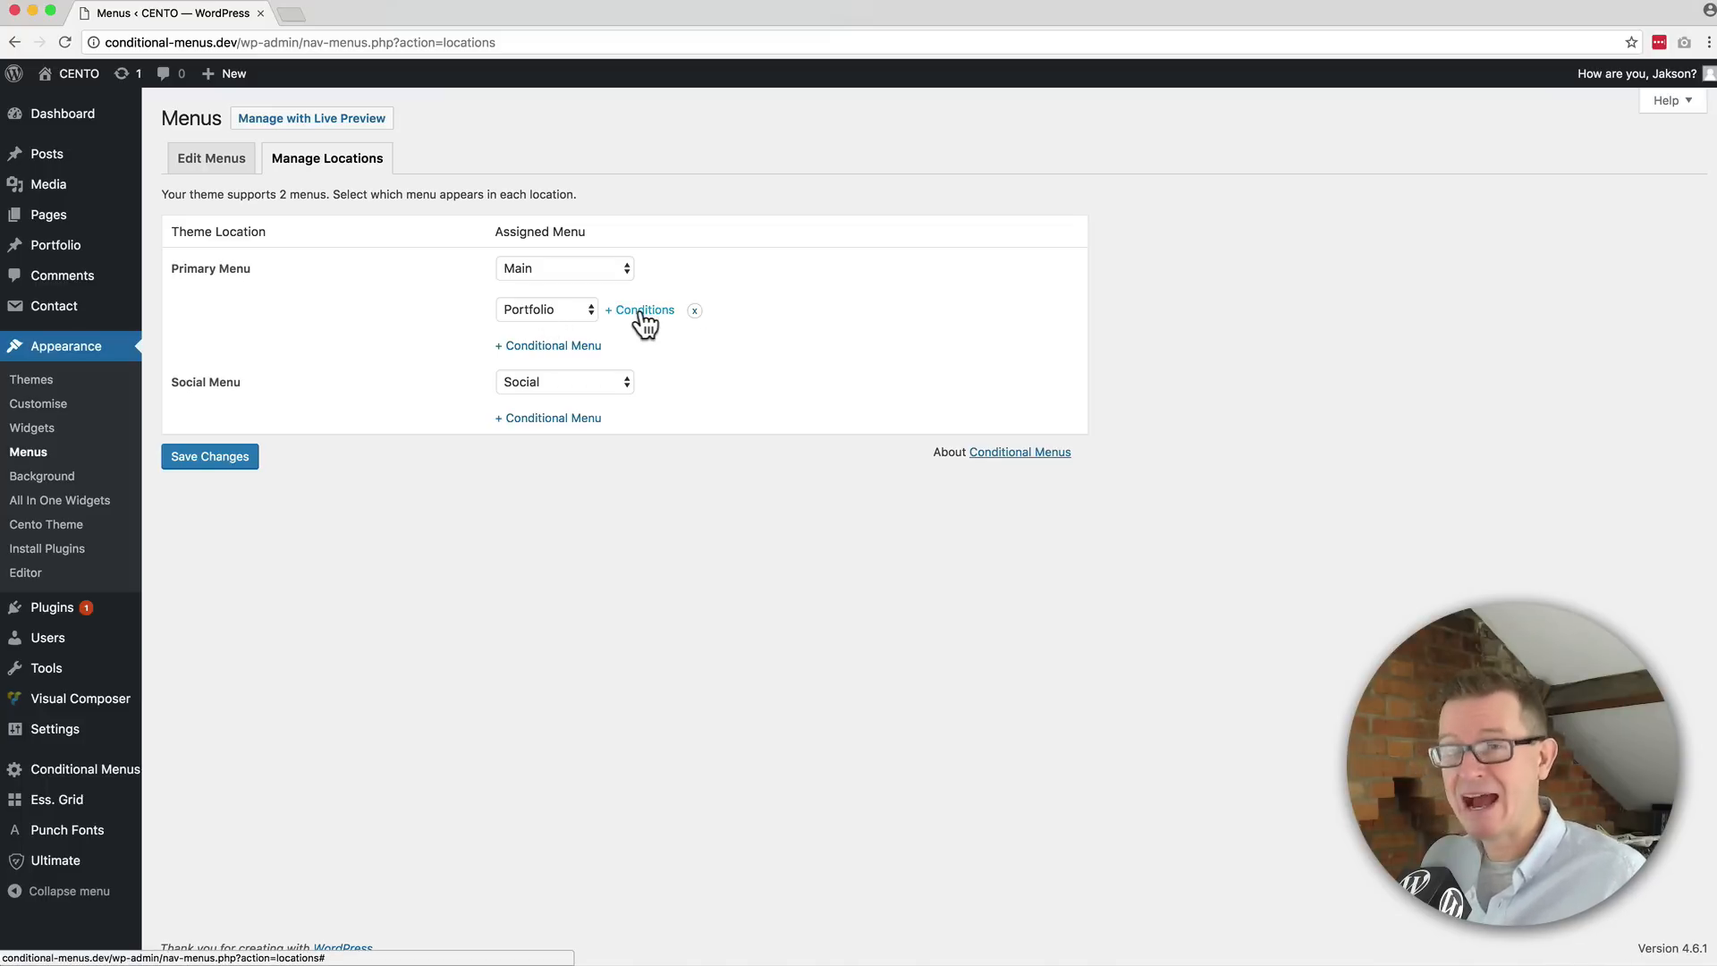
pyautogui.click(640, 310)
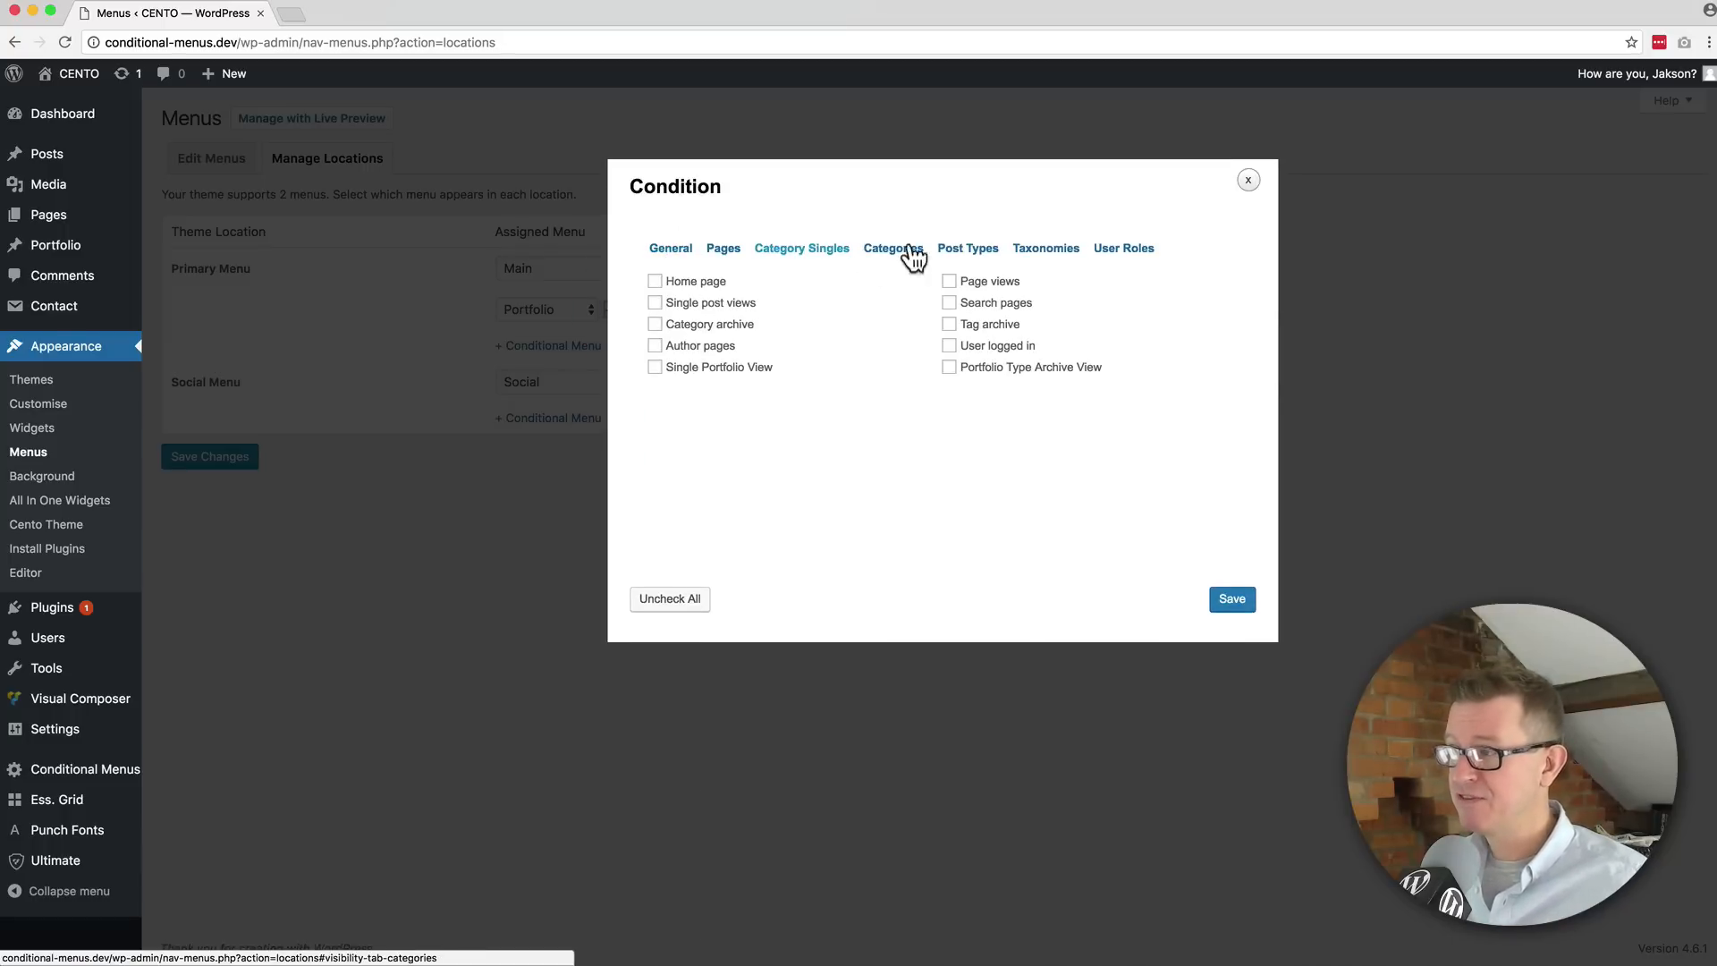
pyautogui.click(968, 247)
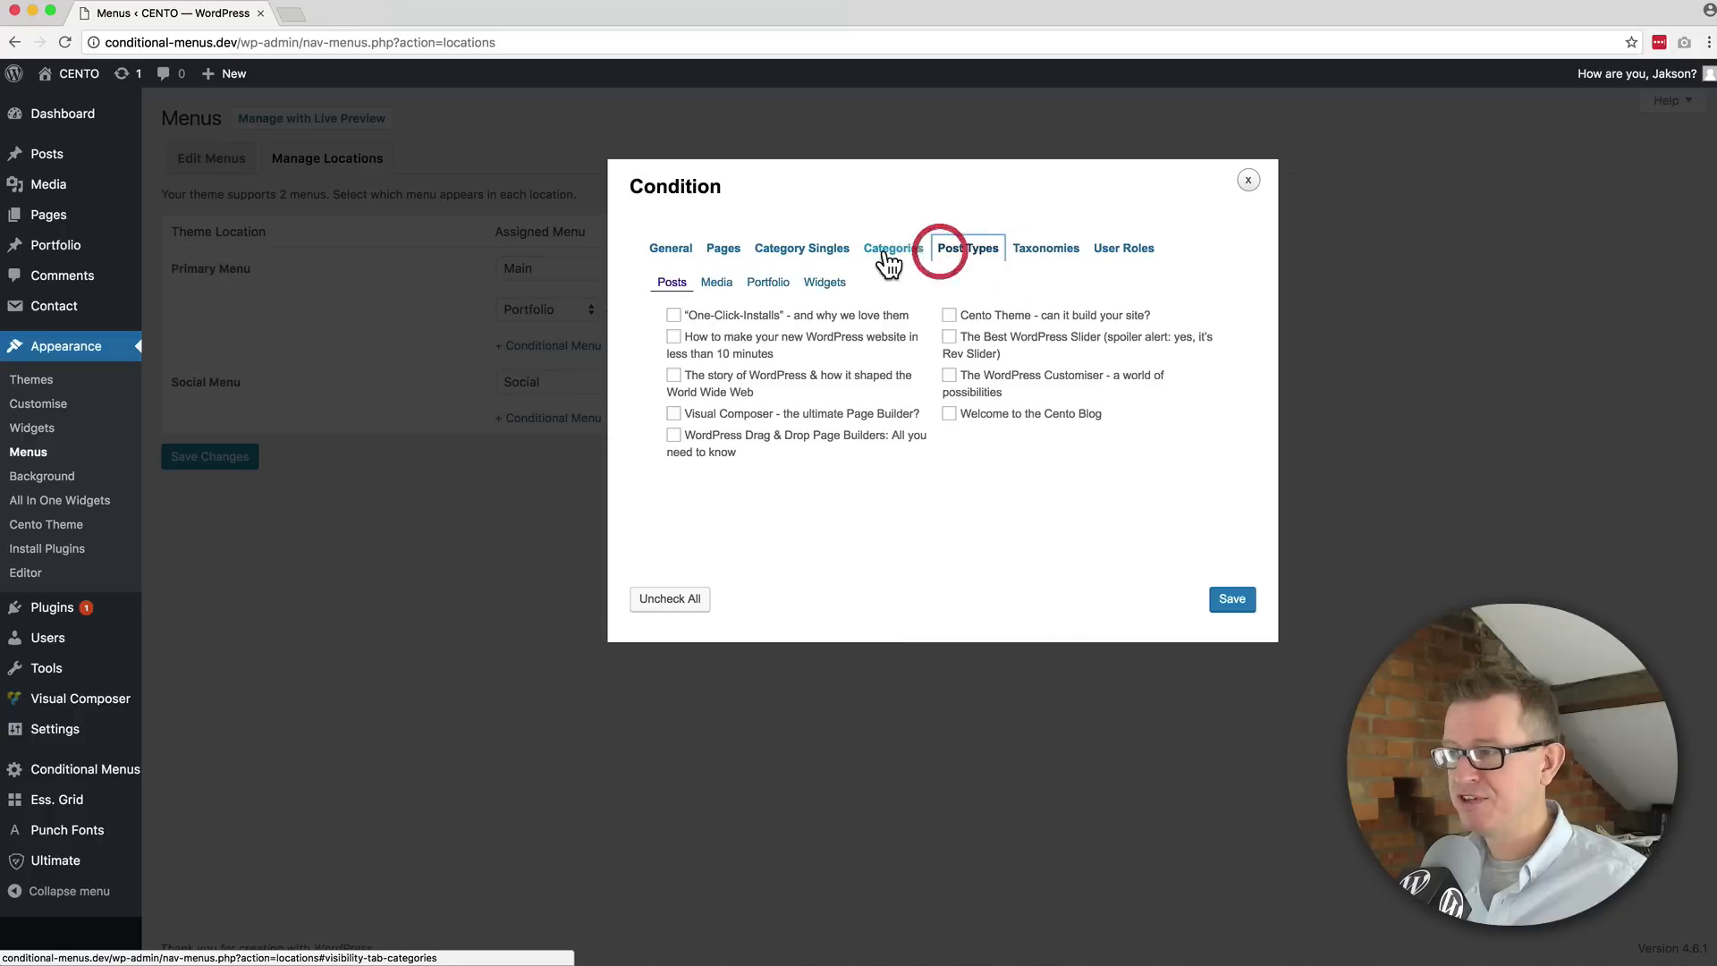
pyautogui.click(670, 247)
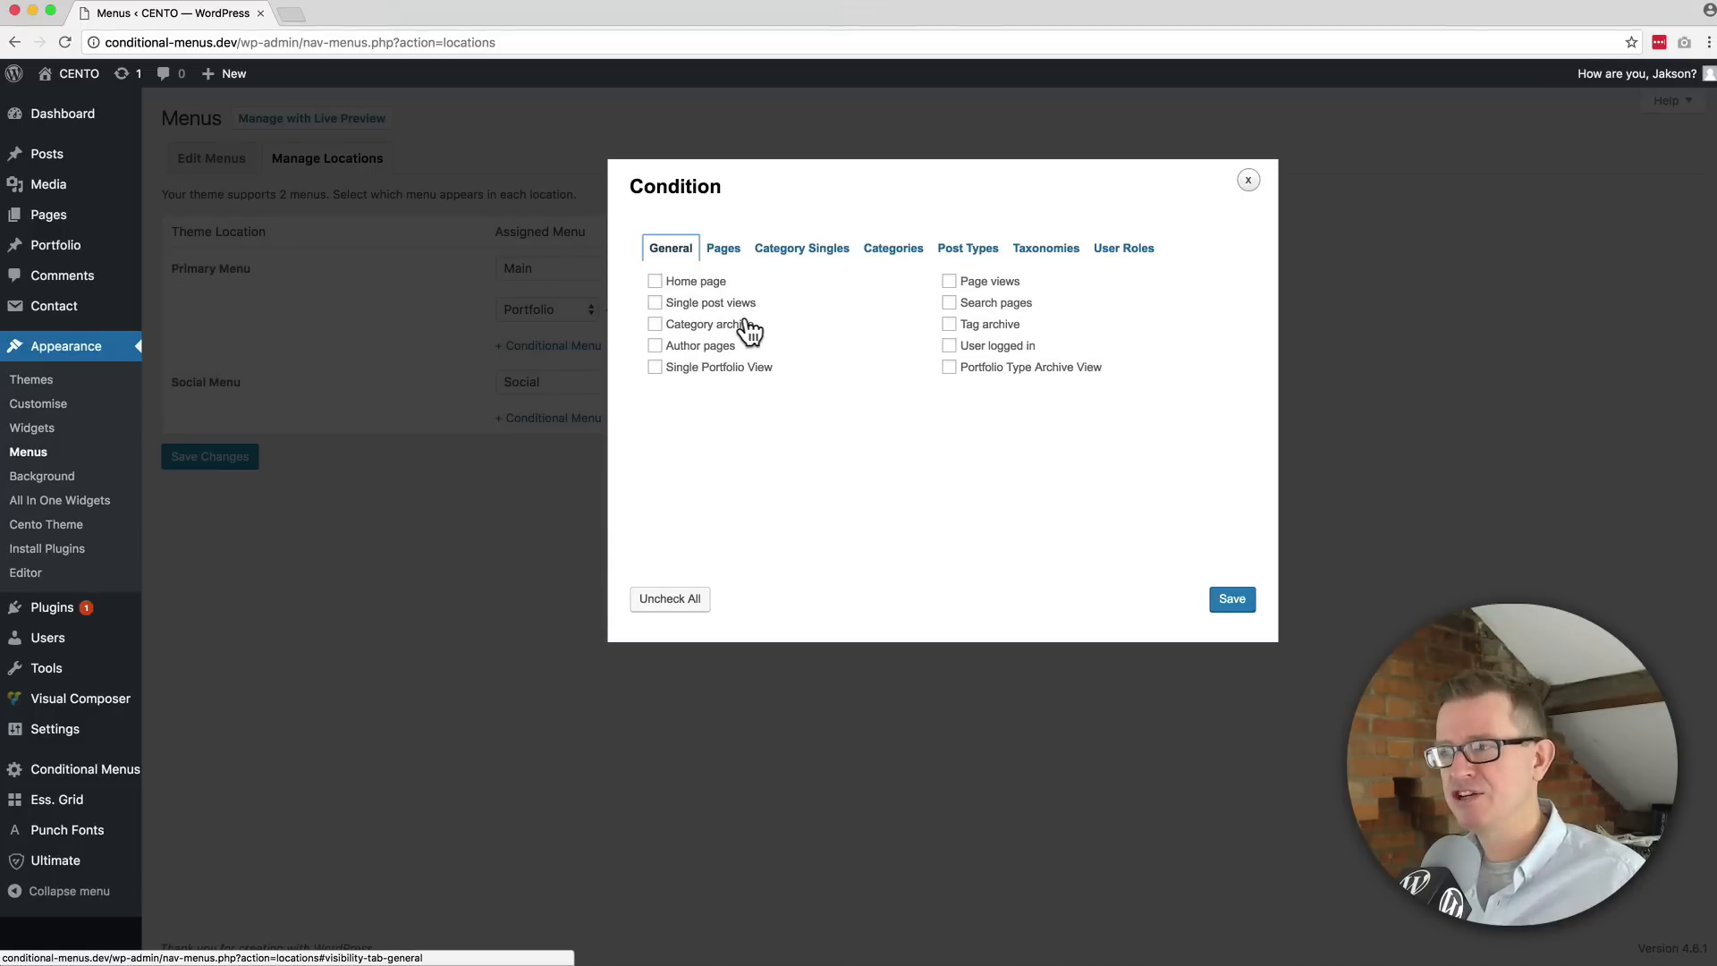
pyautogui.moveTo(739, 367)
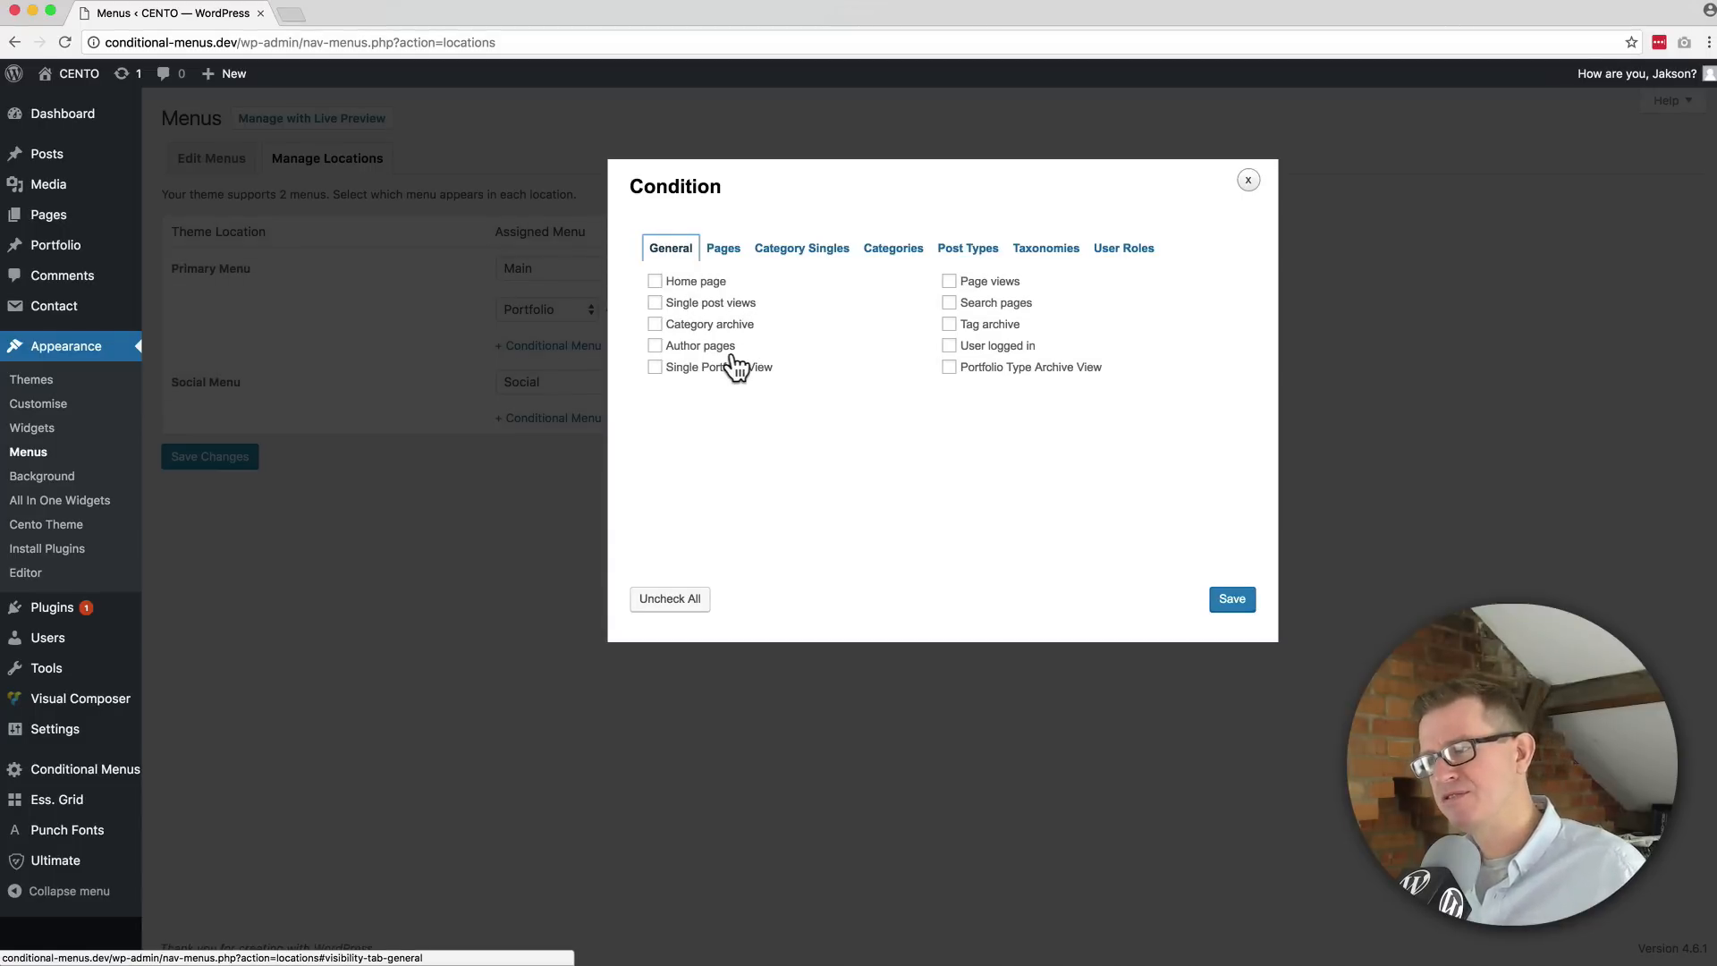
pyautogui.moveTo(985, 443)
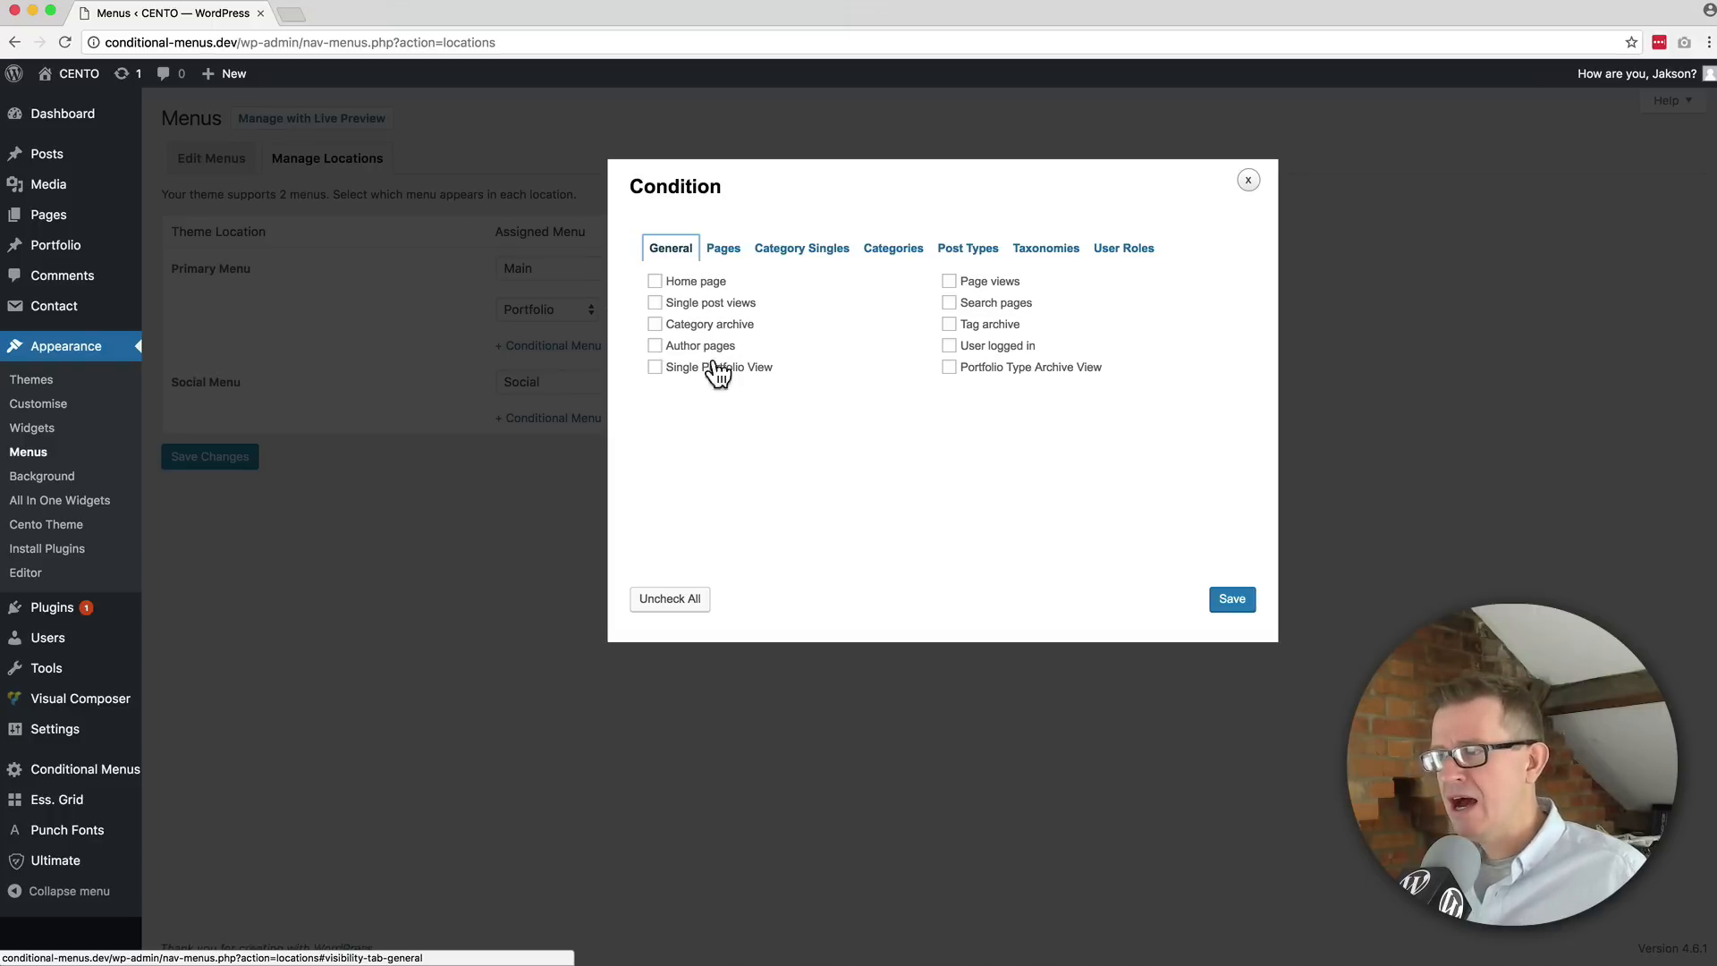
pyautogui.click(722, 247)
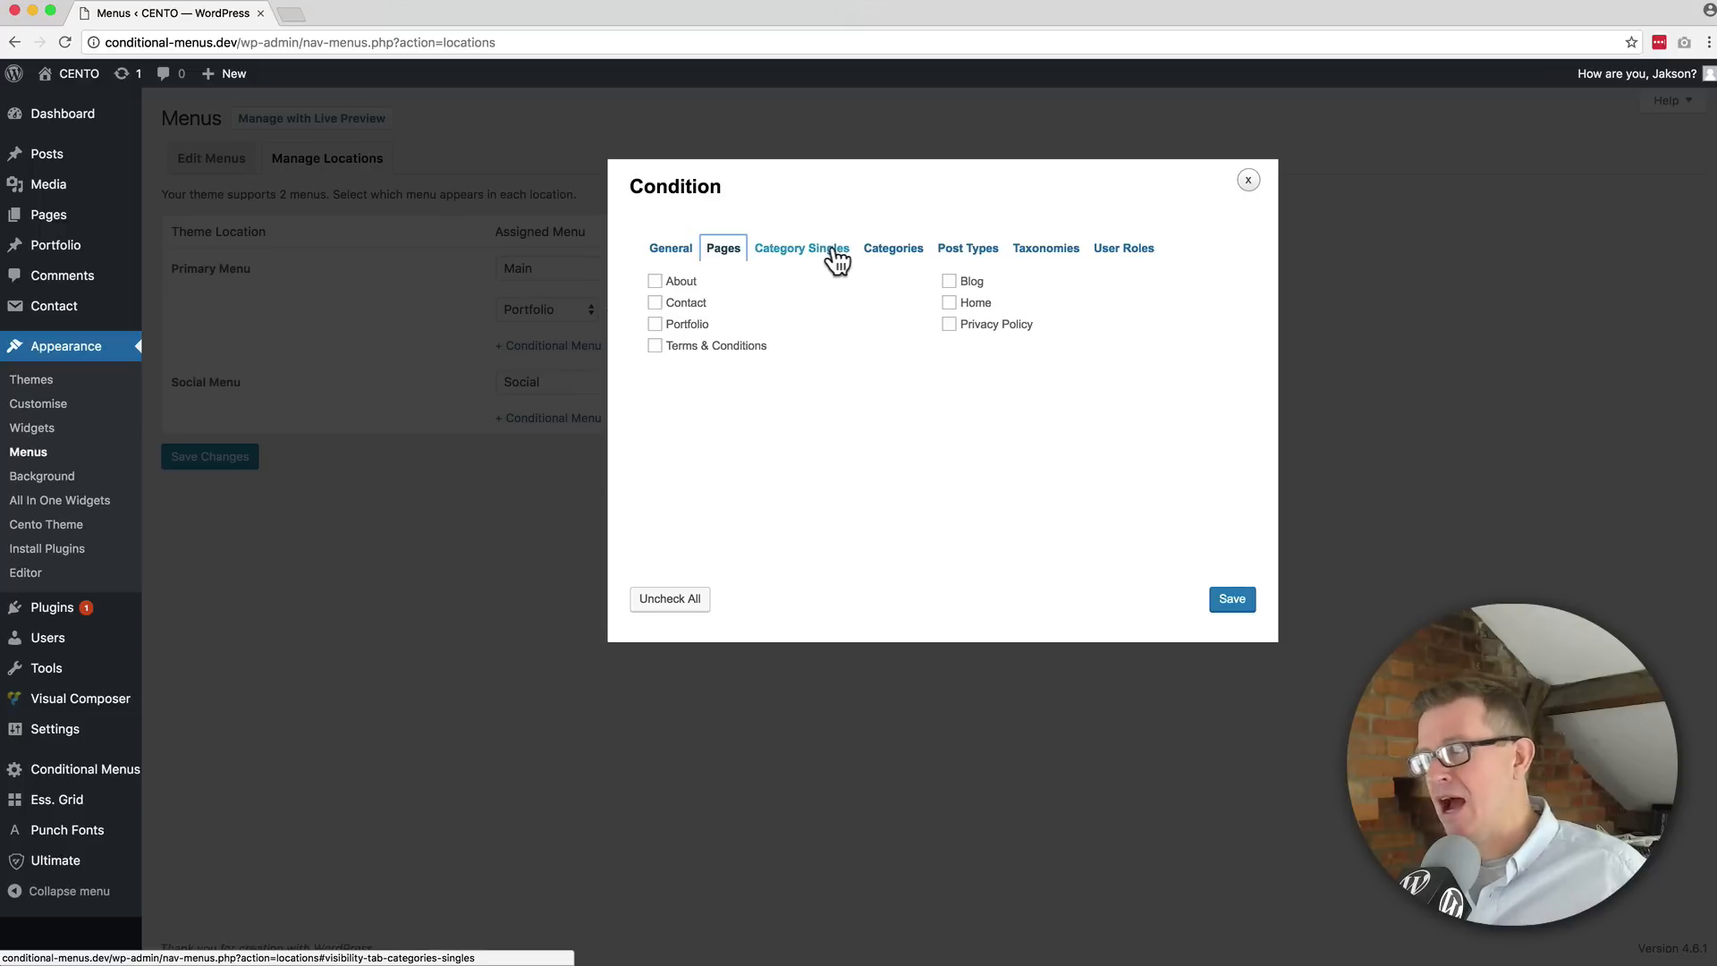
pyautogui.click(801, 247)
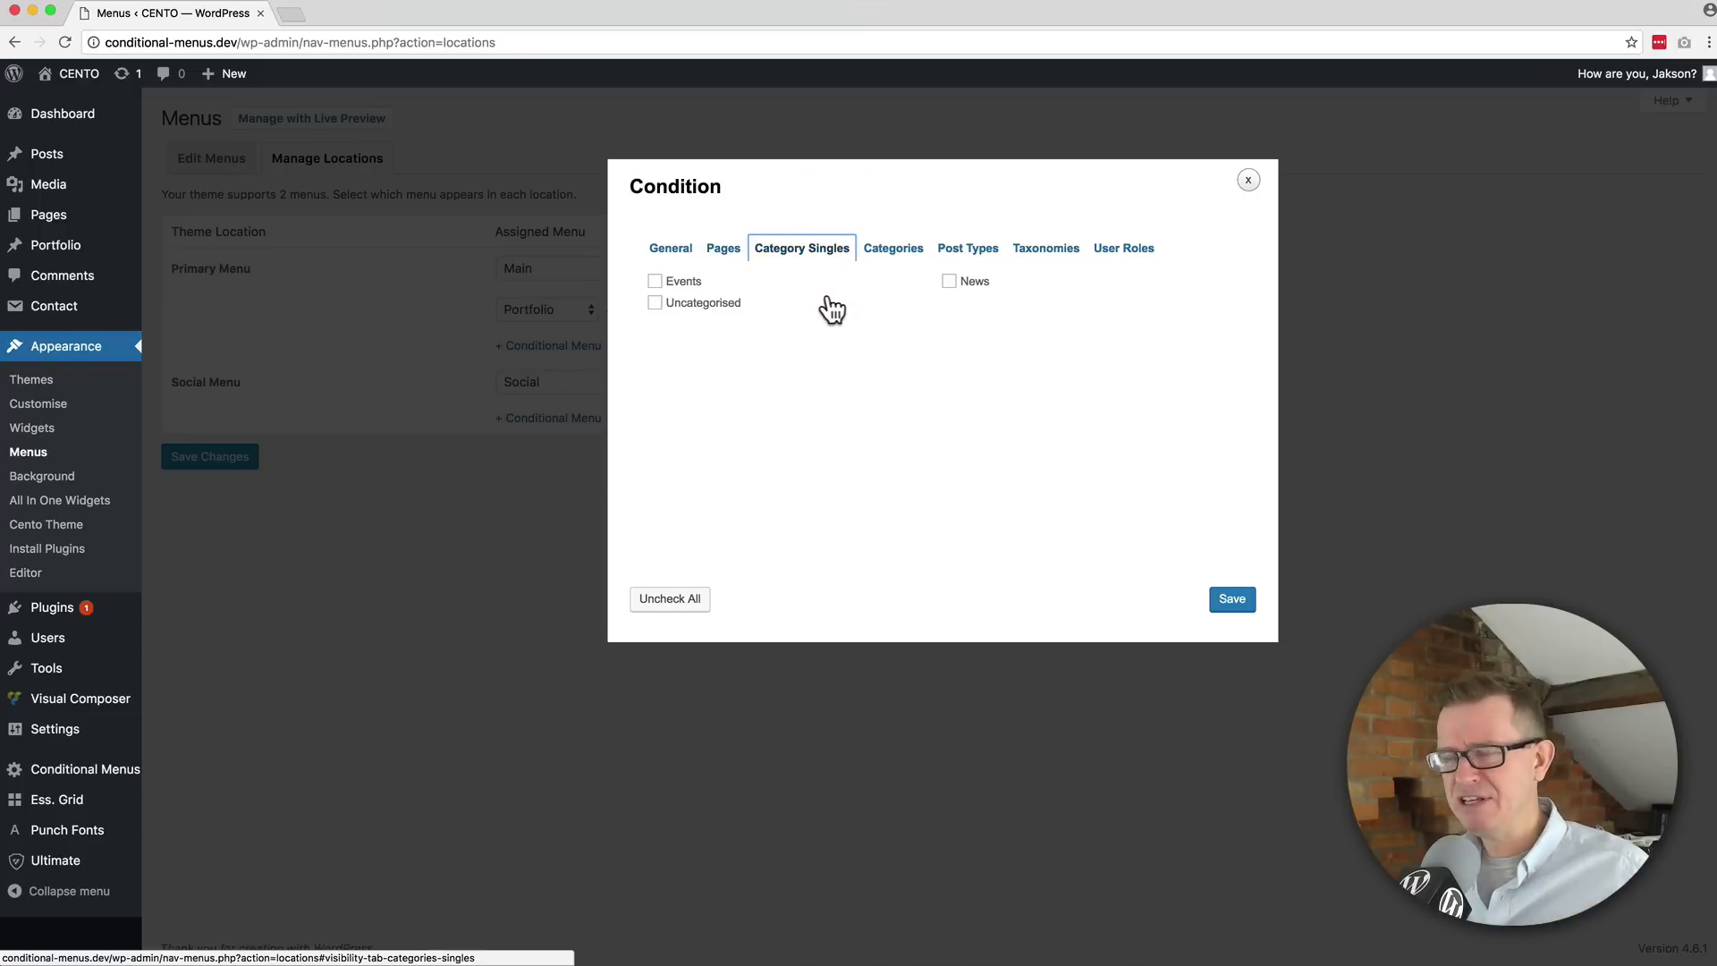
pyautogui.moveTo(754, 324)
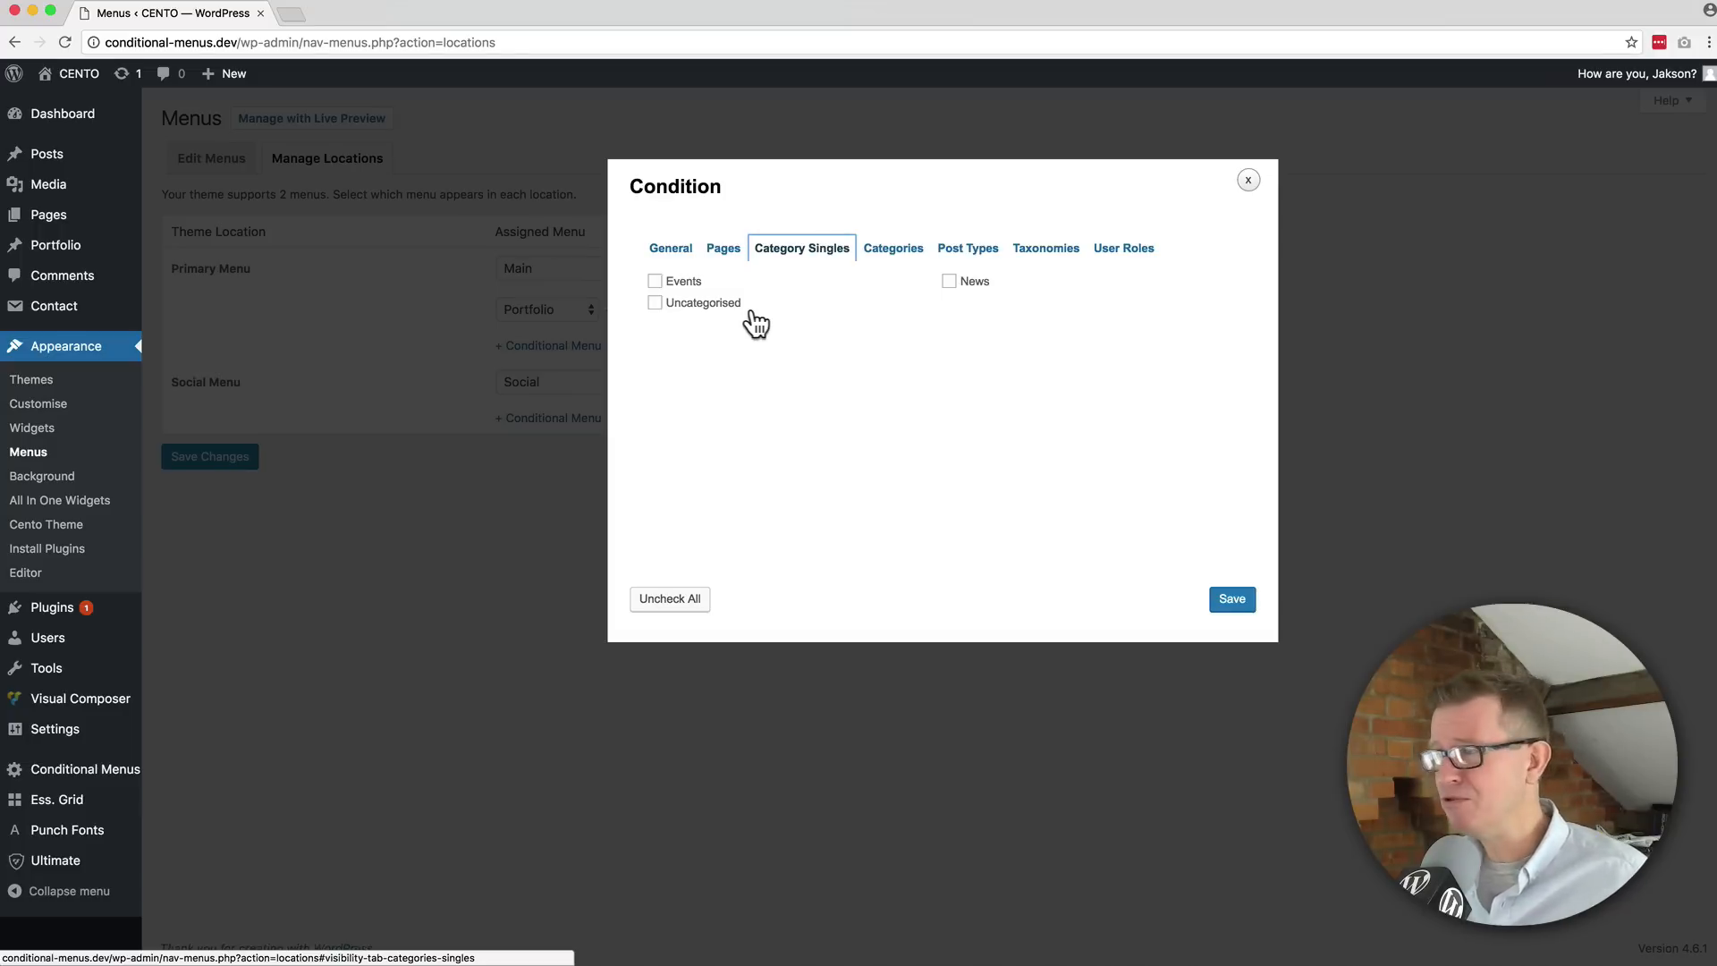
pyautogui.click(967, 247)
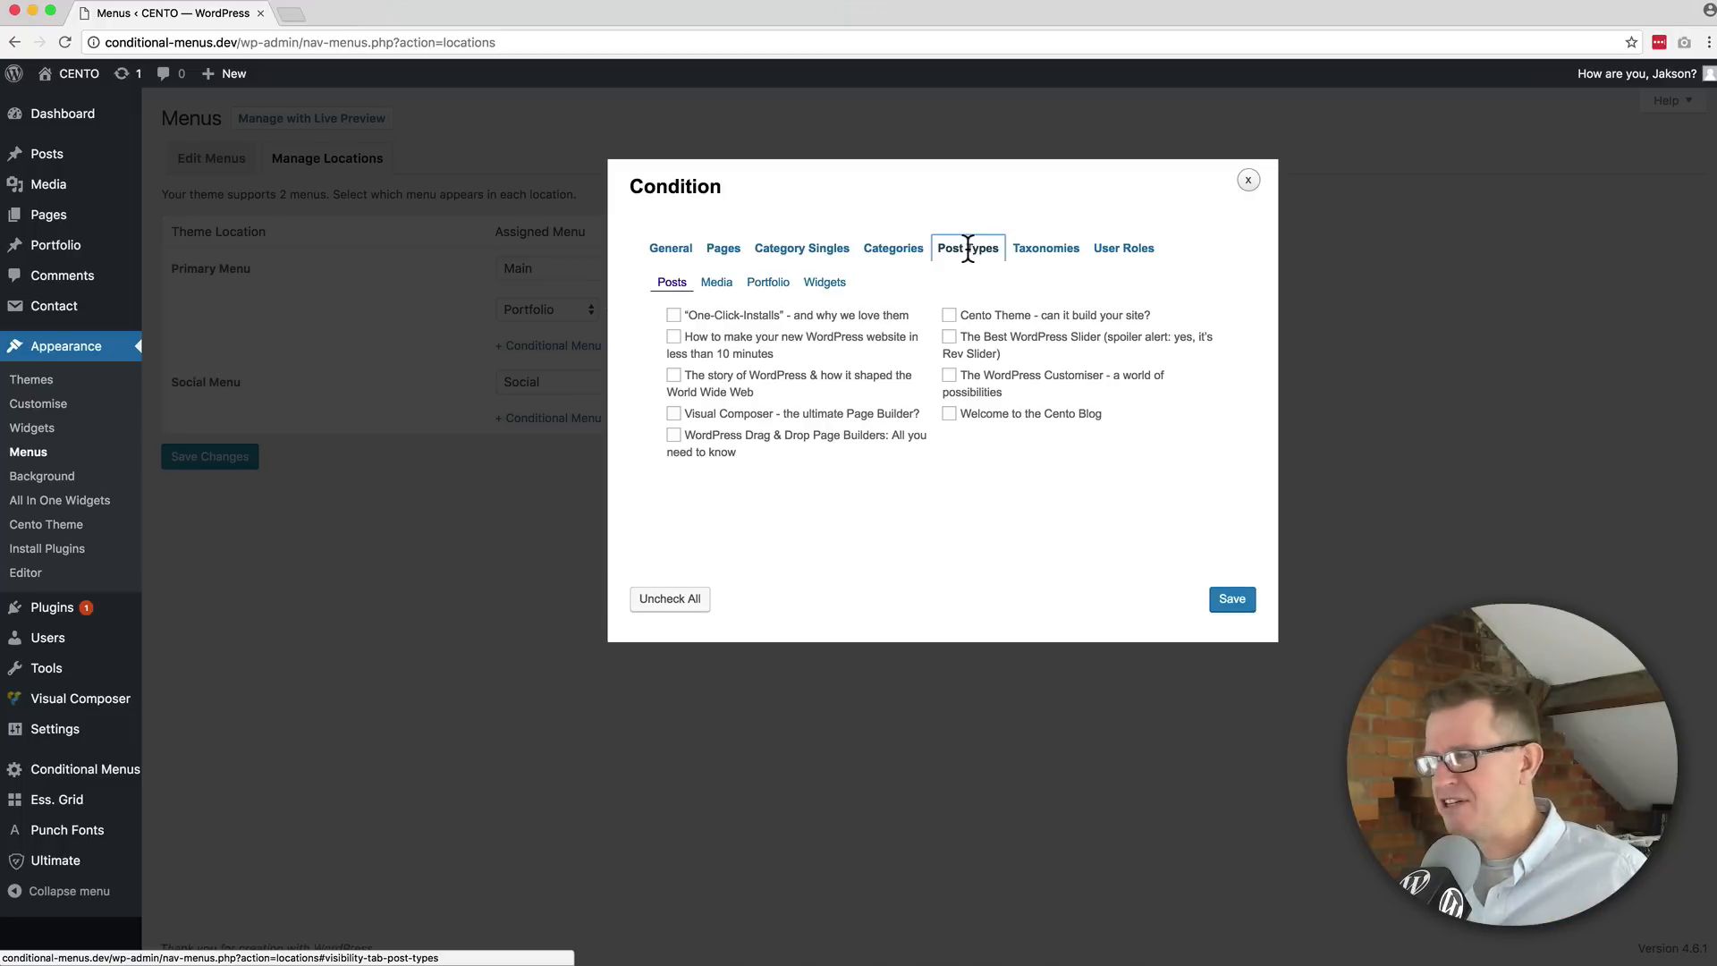
pyautogui.click(1046, 247)
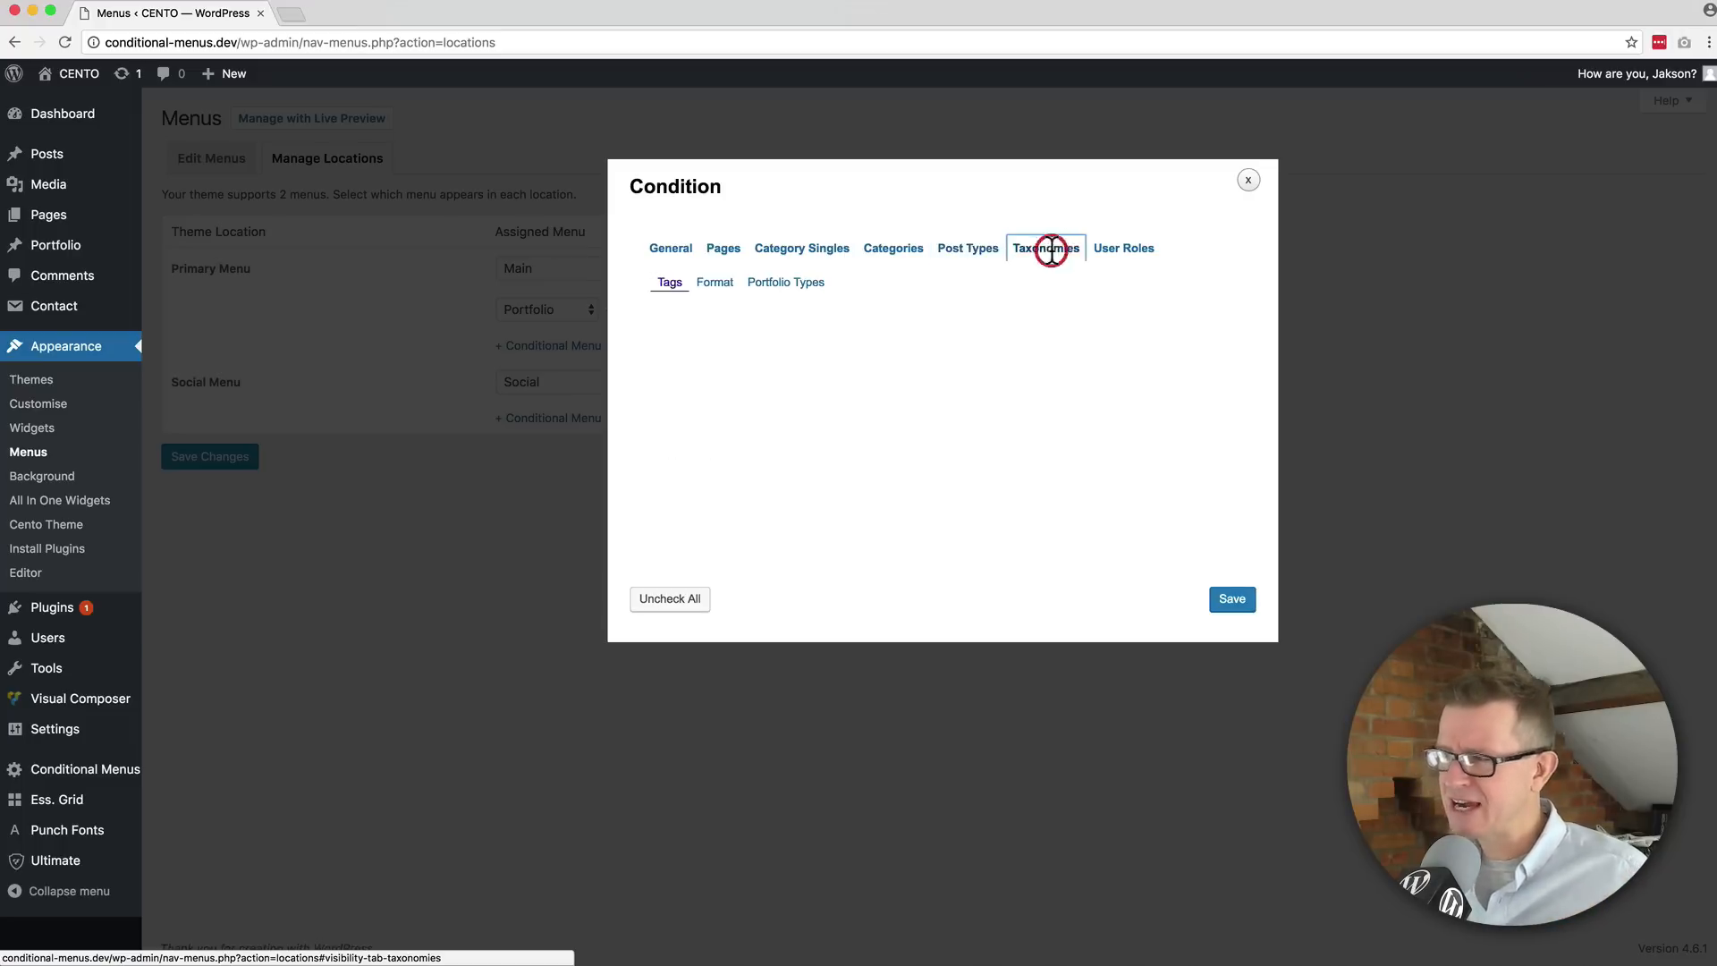
pyautogui.click(1123, 247)
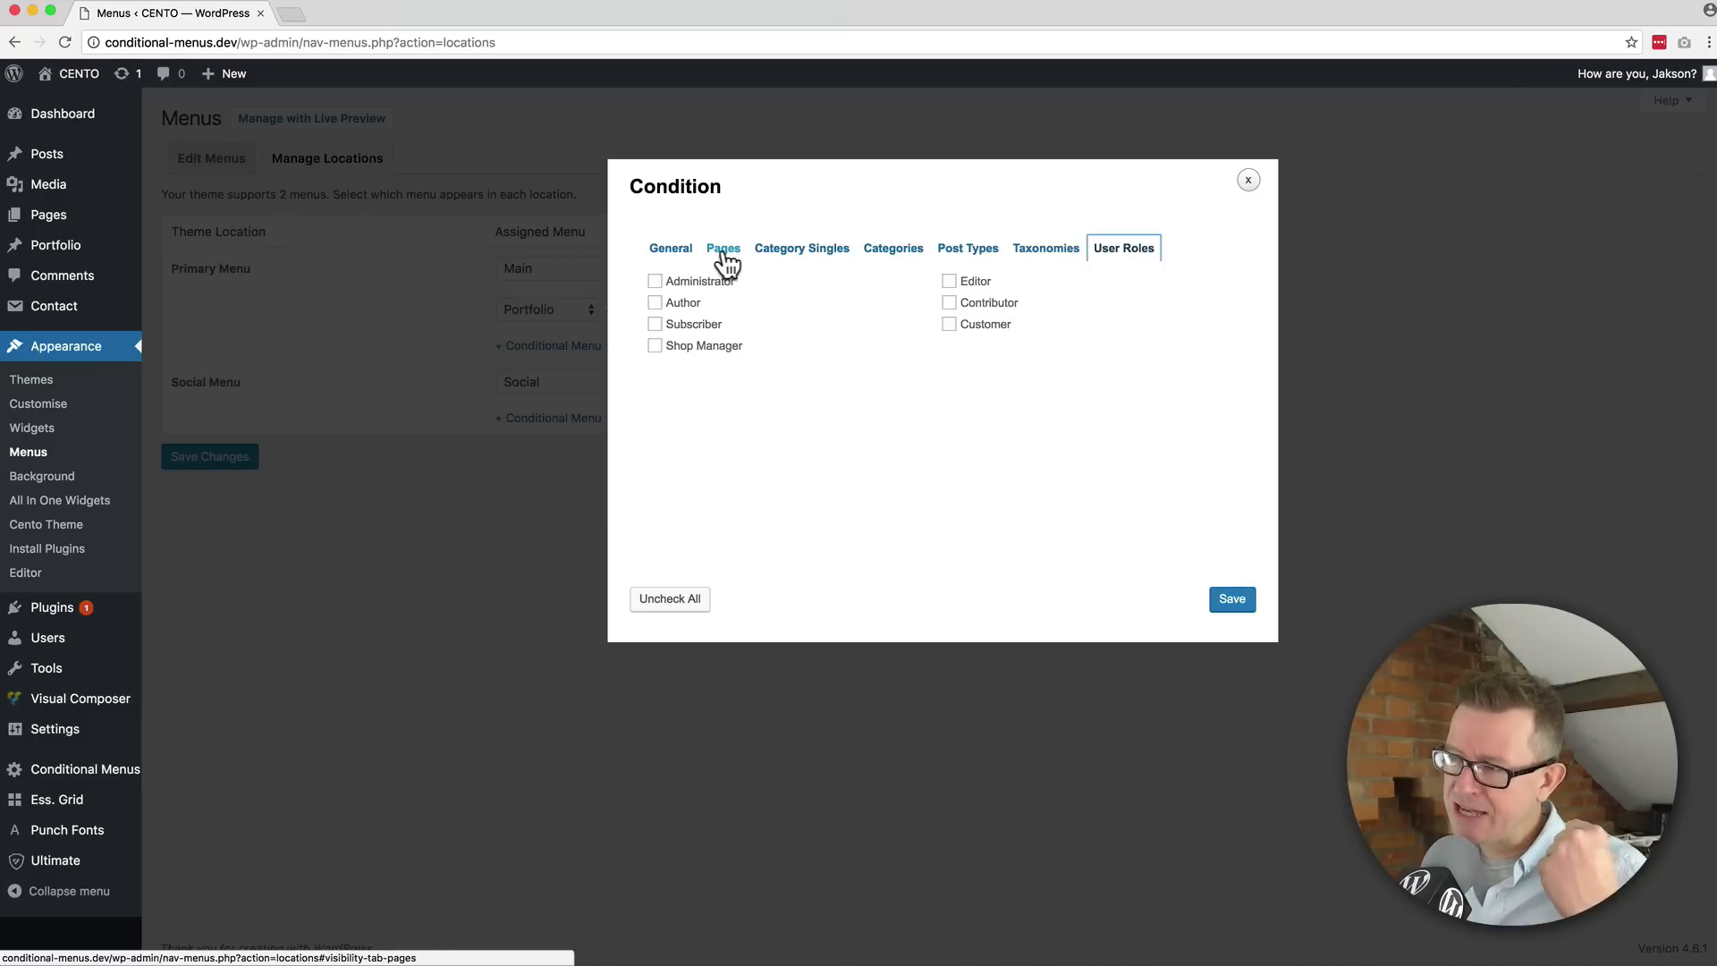
# Restrict the Portfolio conditional menu to the Portfolio page and save the menu locations
pyautogui.click(722, 246)
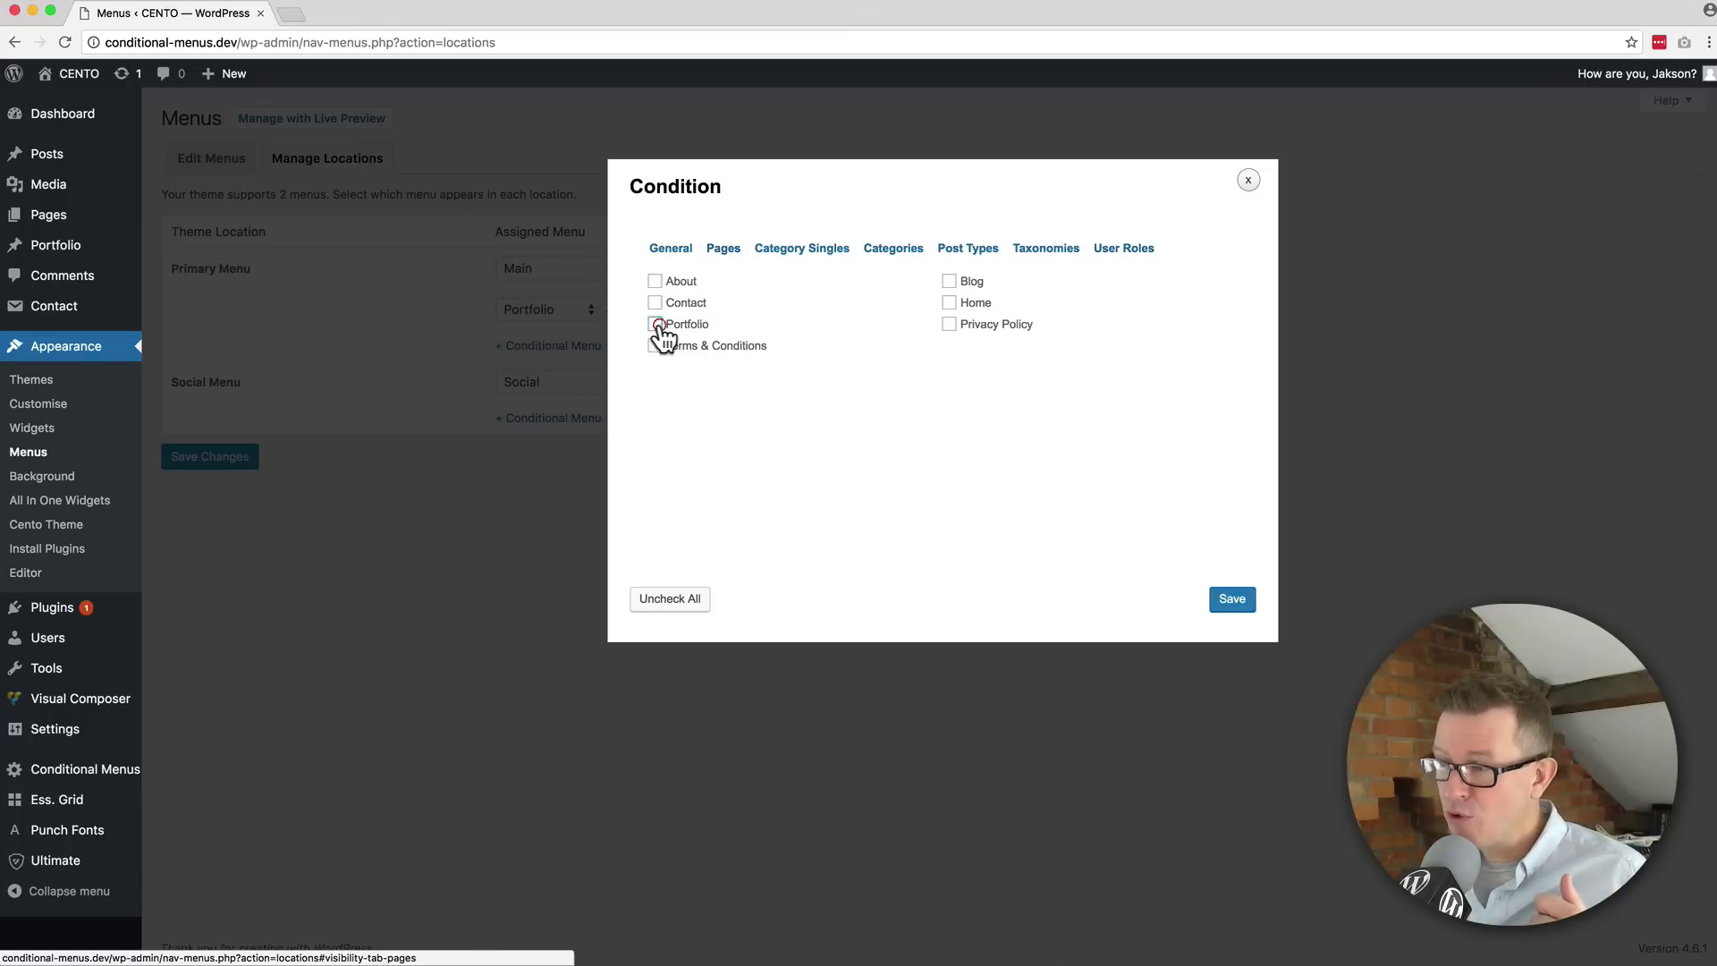
pyautogui.click(654, 324)
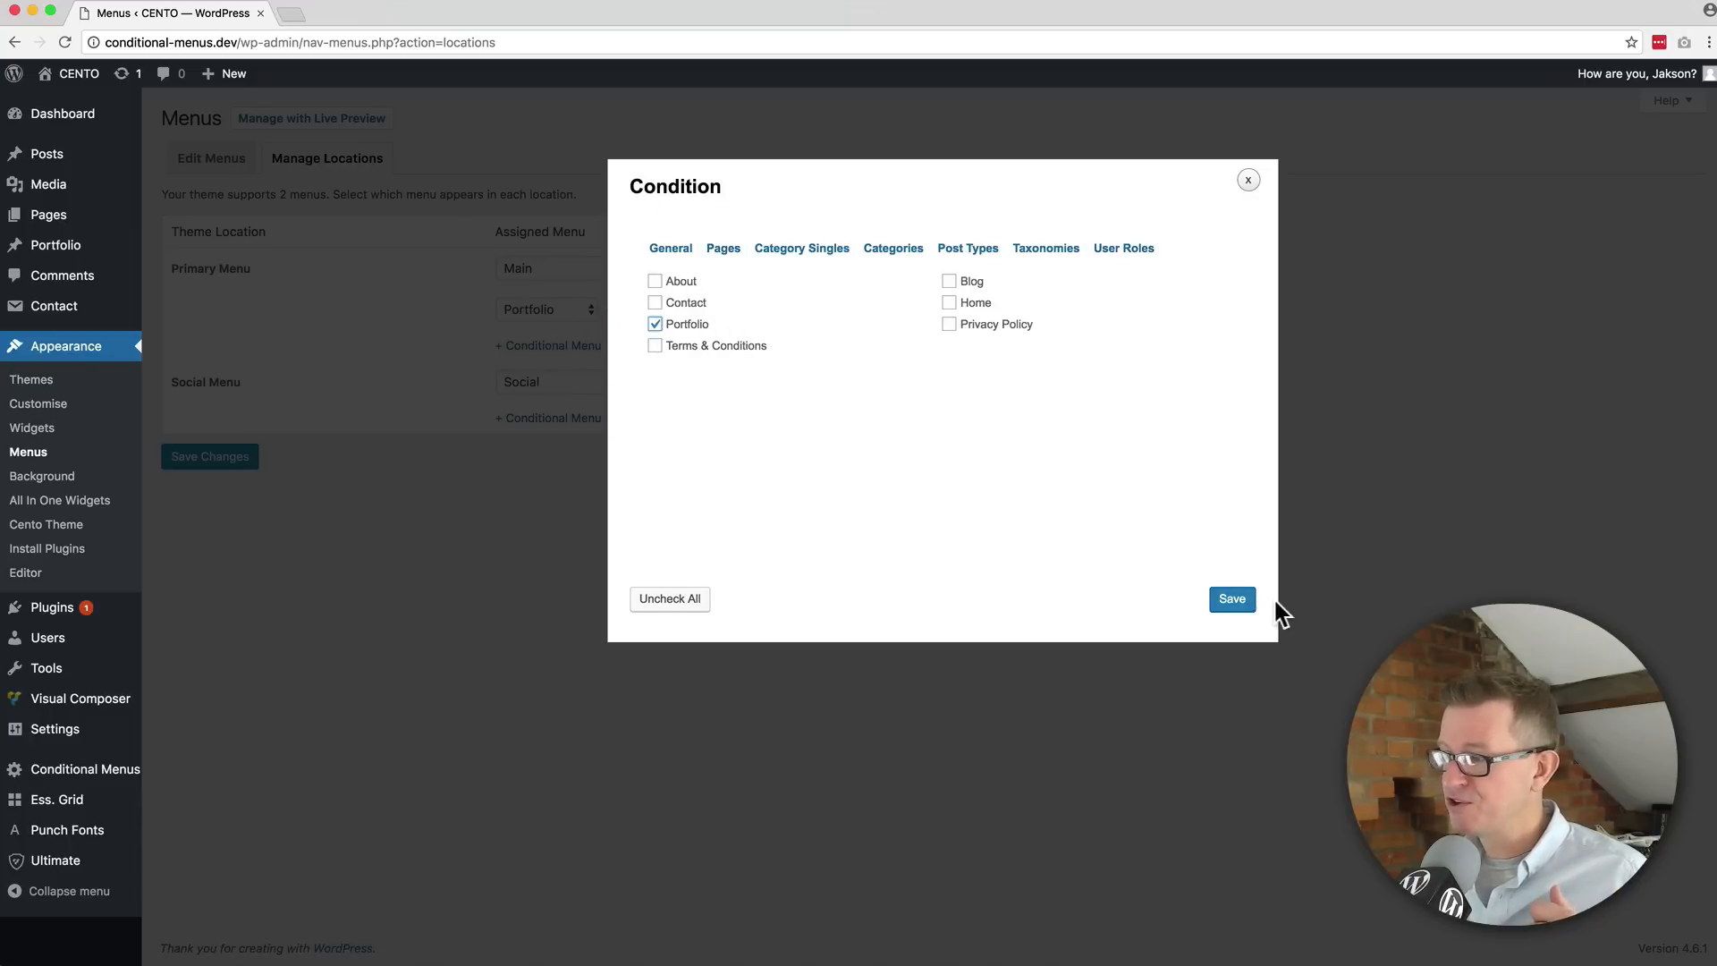
pyautogui.click(1230, 599)
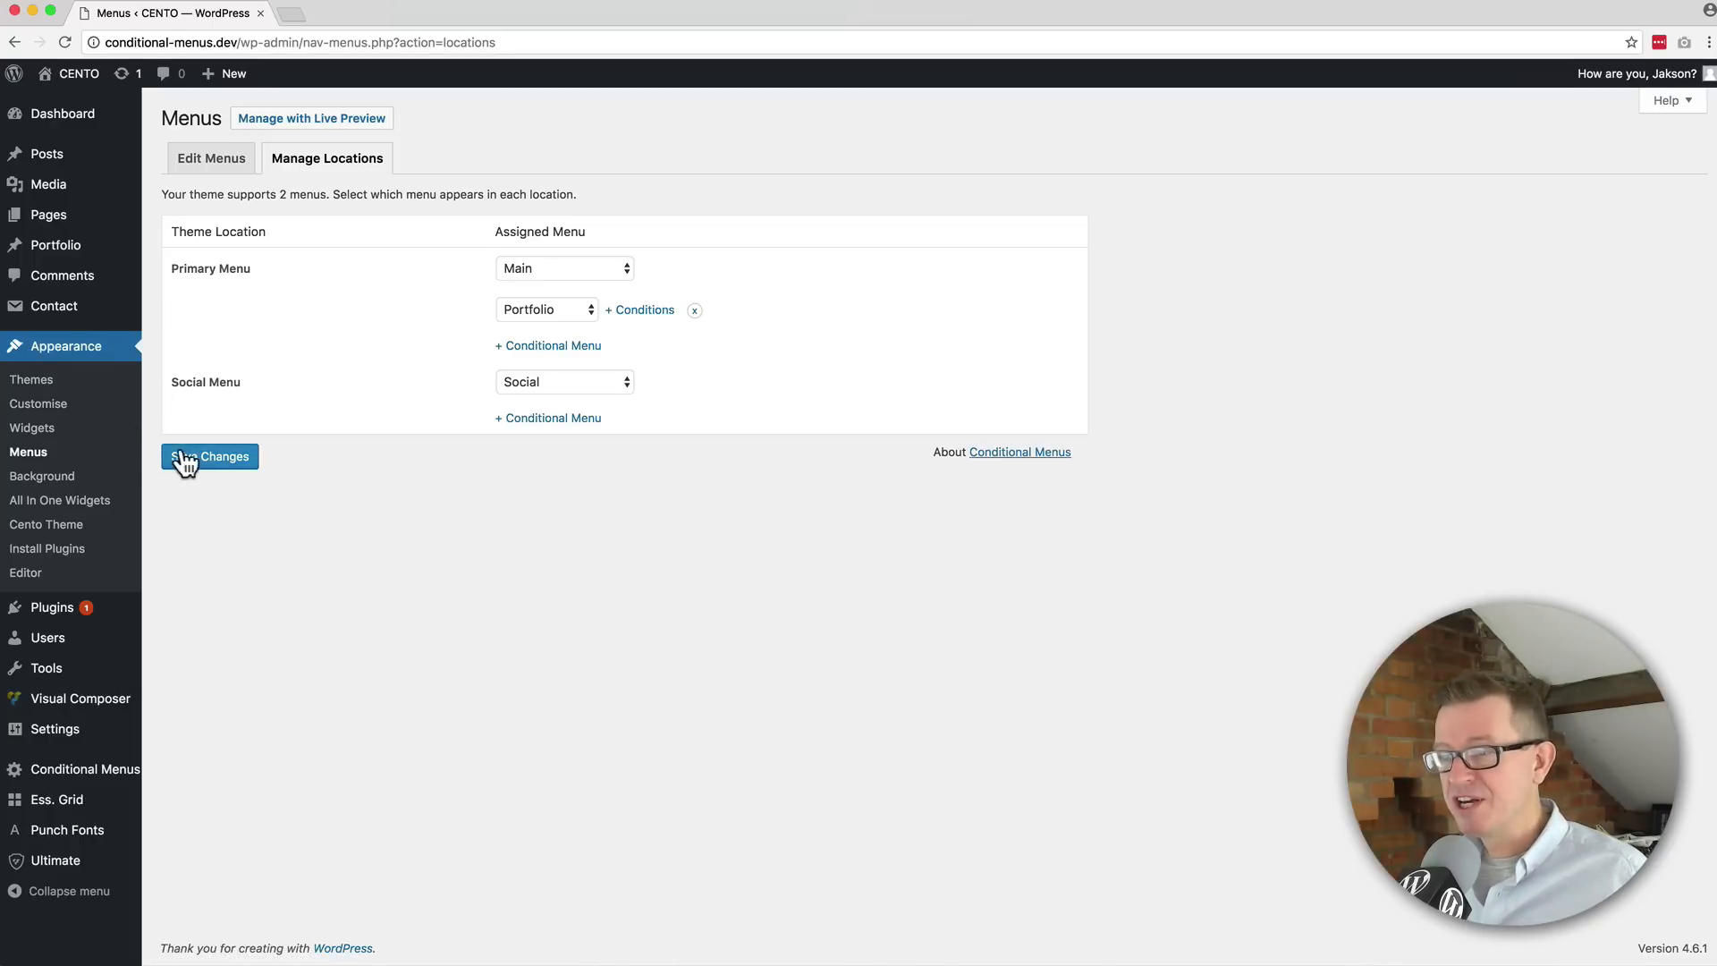
pyautogui.click(209, 456)
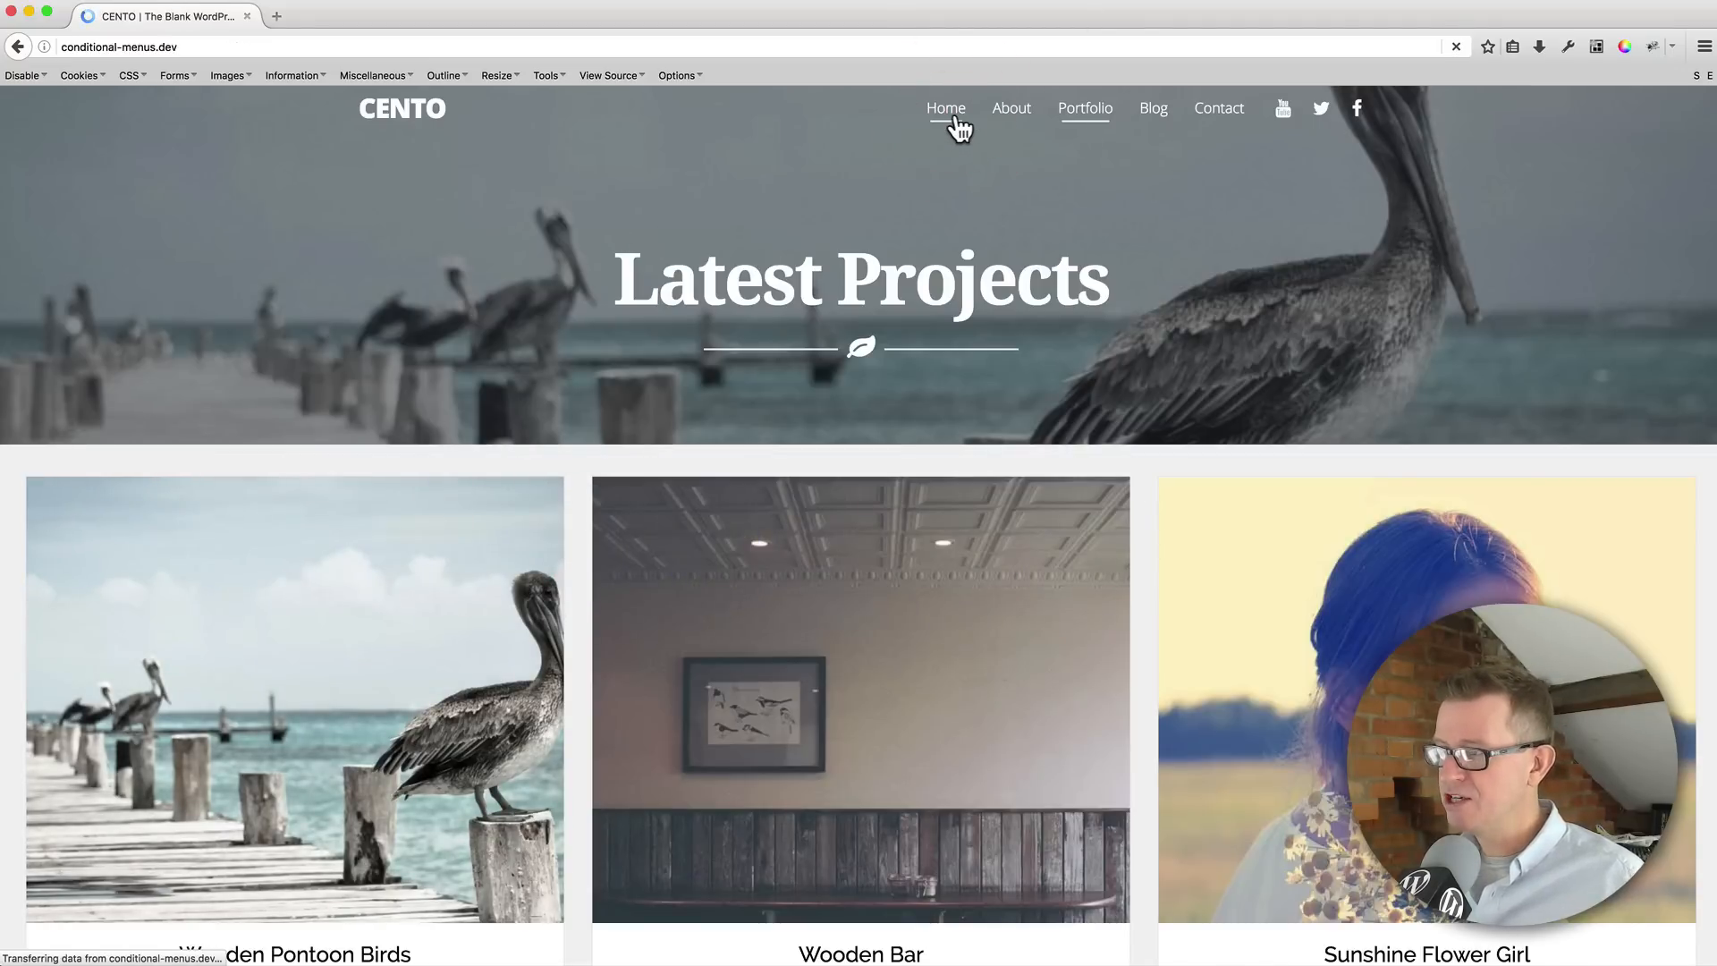
# Visit the CENTO home page and then the Portfolio page to compare the menus shown
pyautogui.click(944, 108)
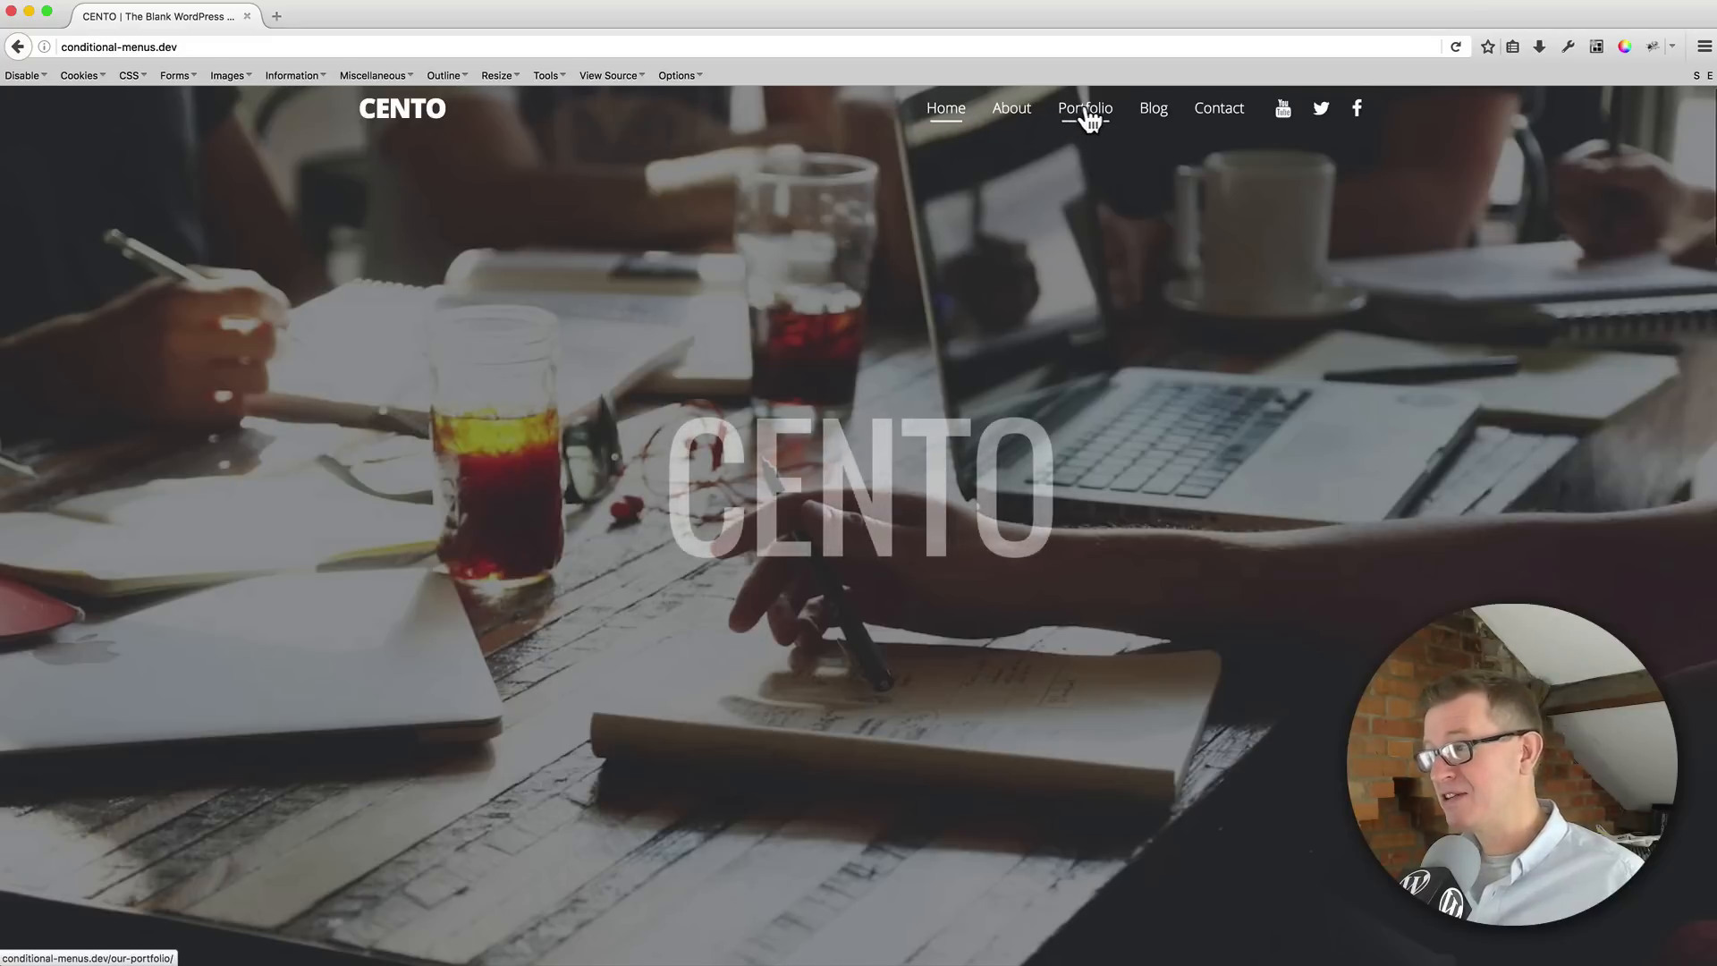
pyautogui.click(1084, 108)
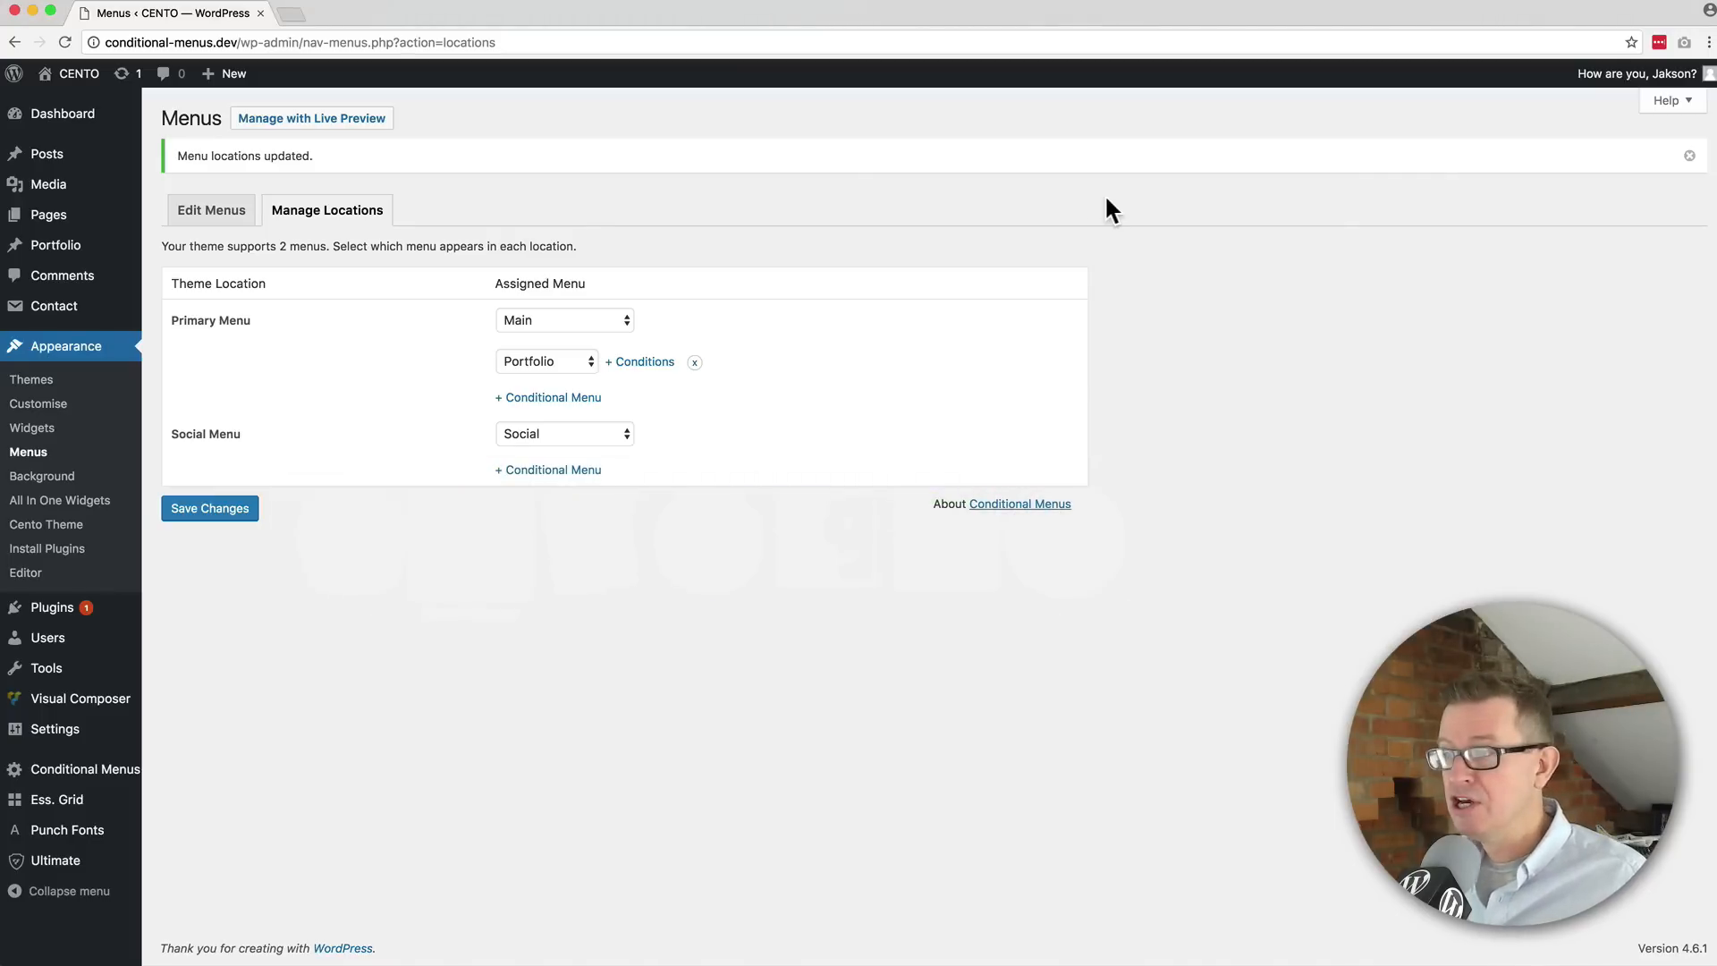
pyautogui.moveTo(710, 370)
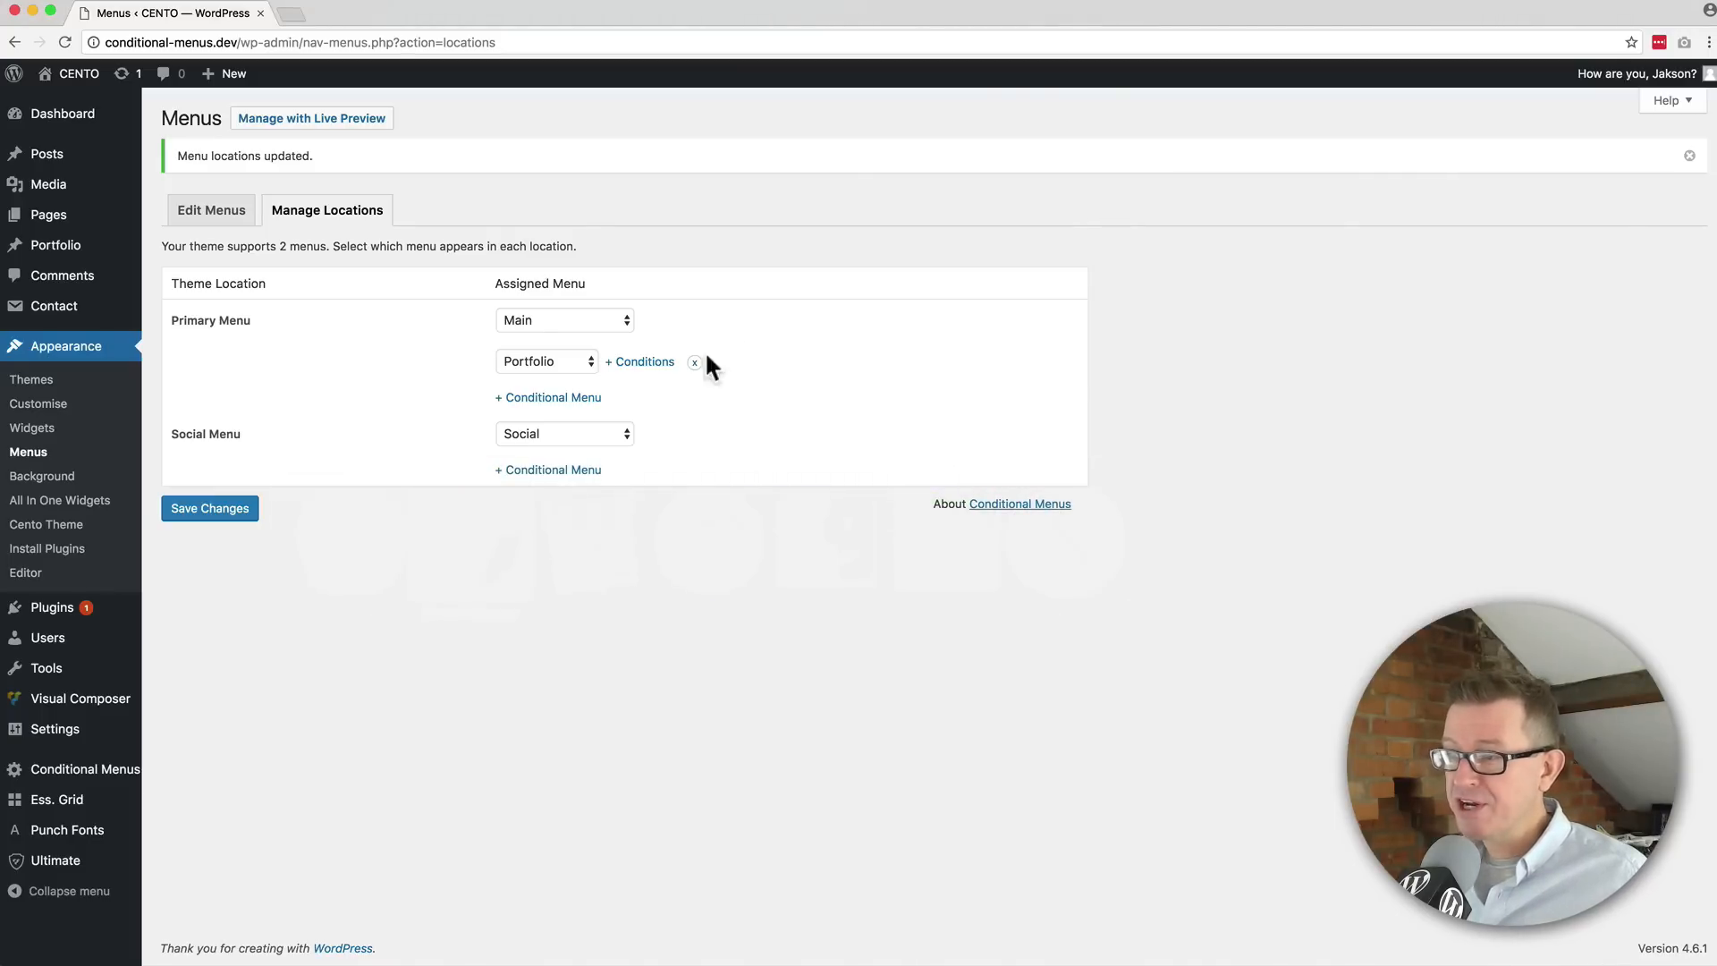
# Add a second Primary Menu conditional rule set to Disable Menu
pyautogui.click(547, 397)
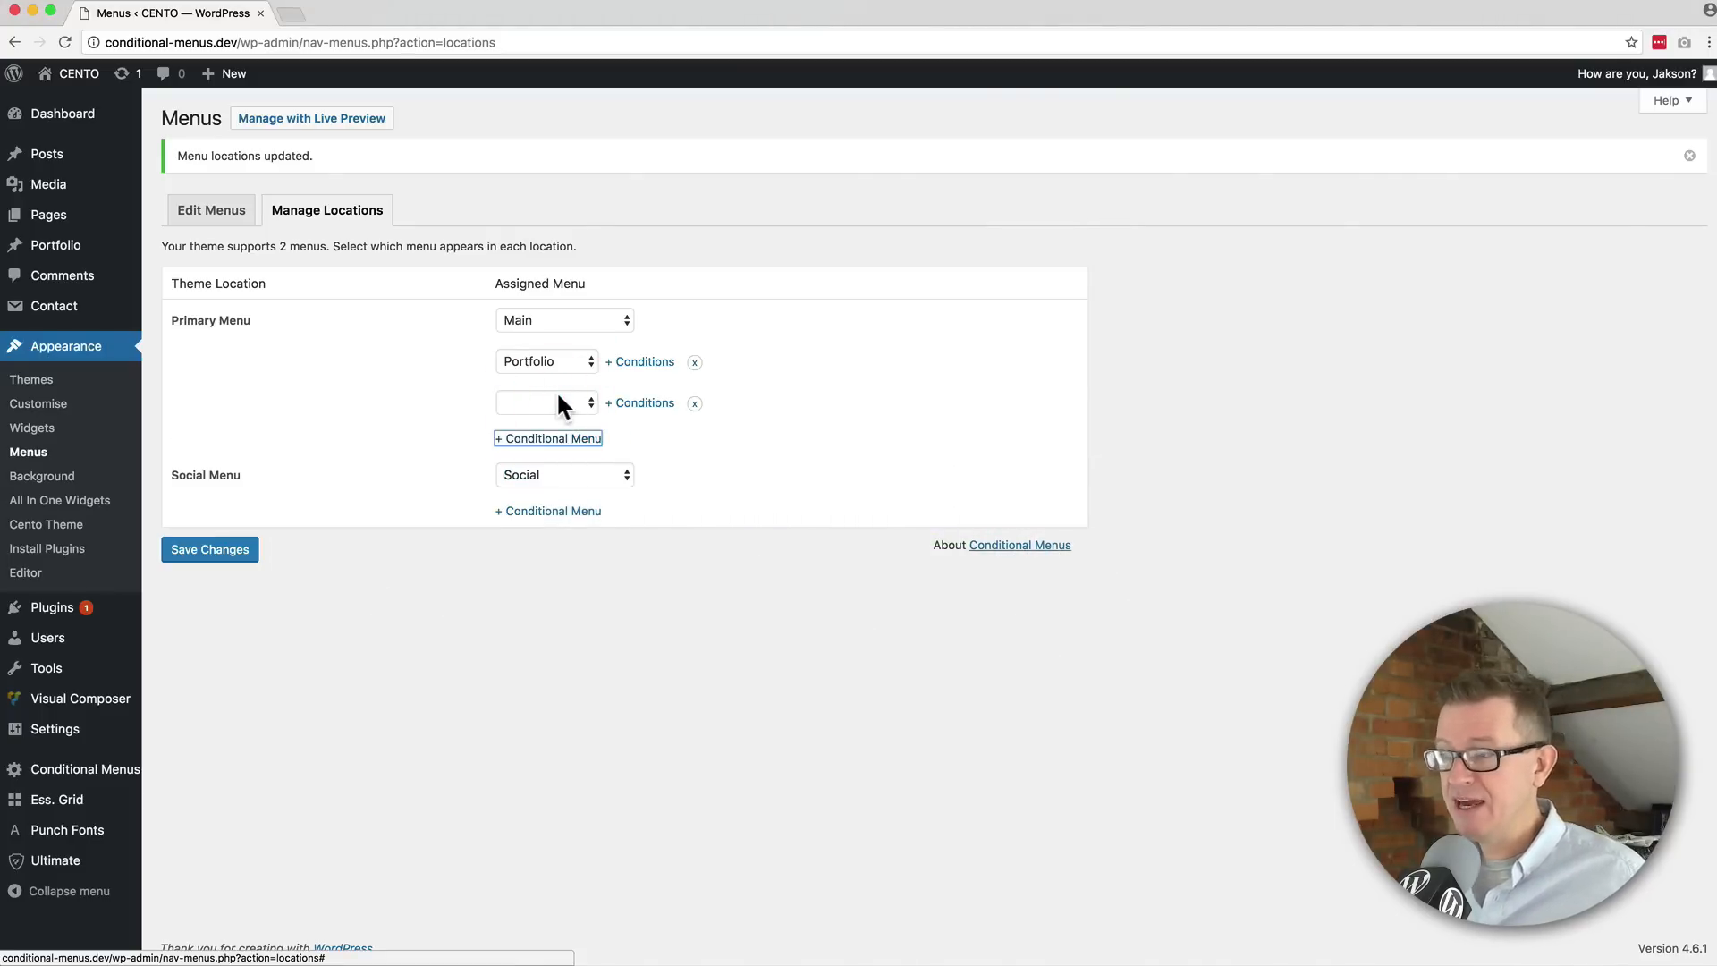
pyautogui.click(544, 403)
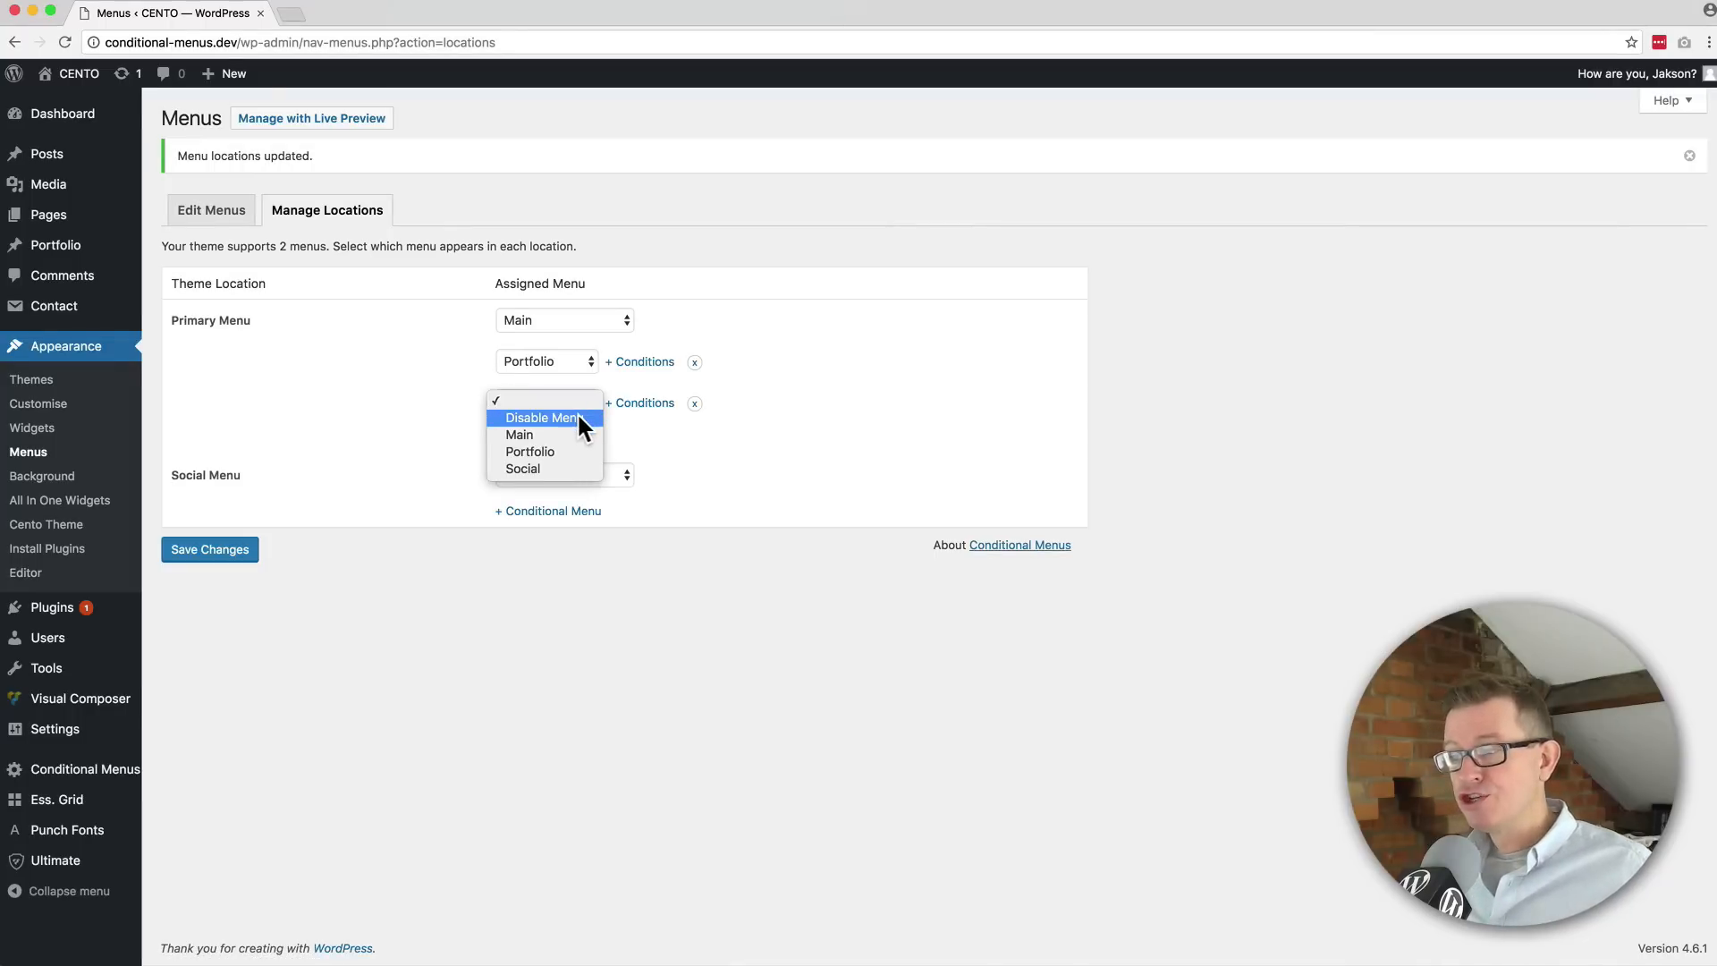
pyautogui.click(540, 417)
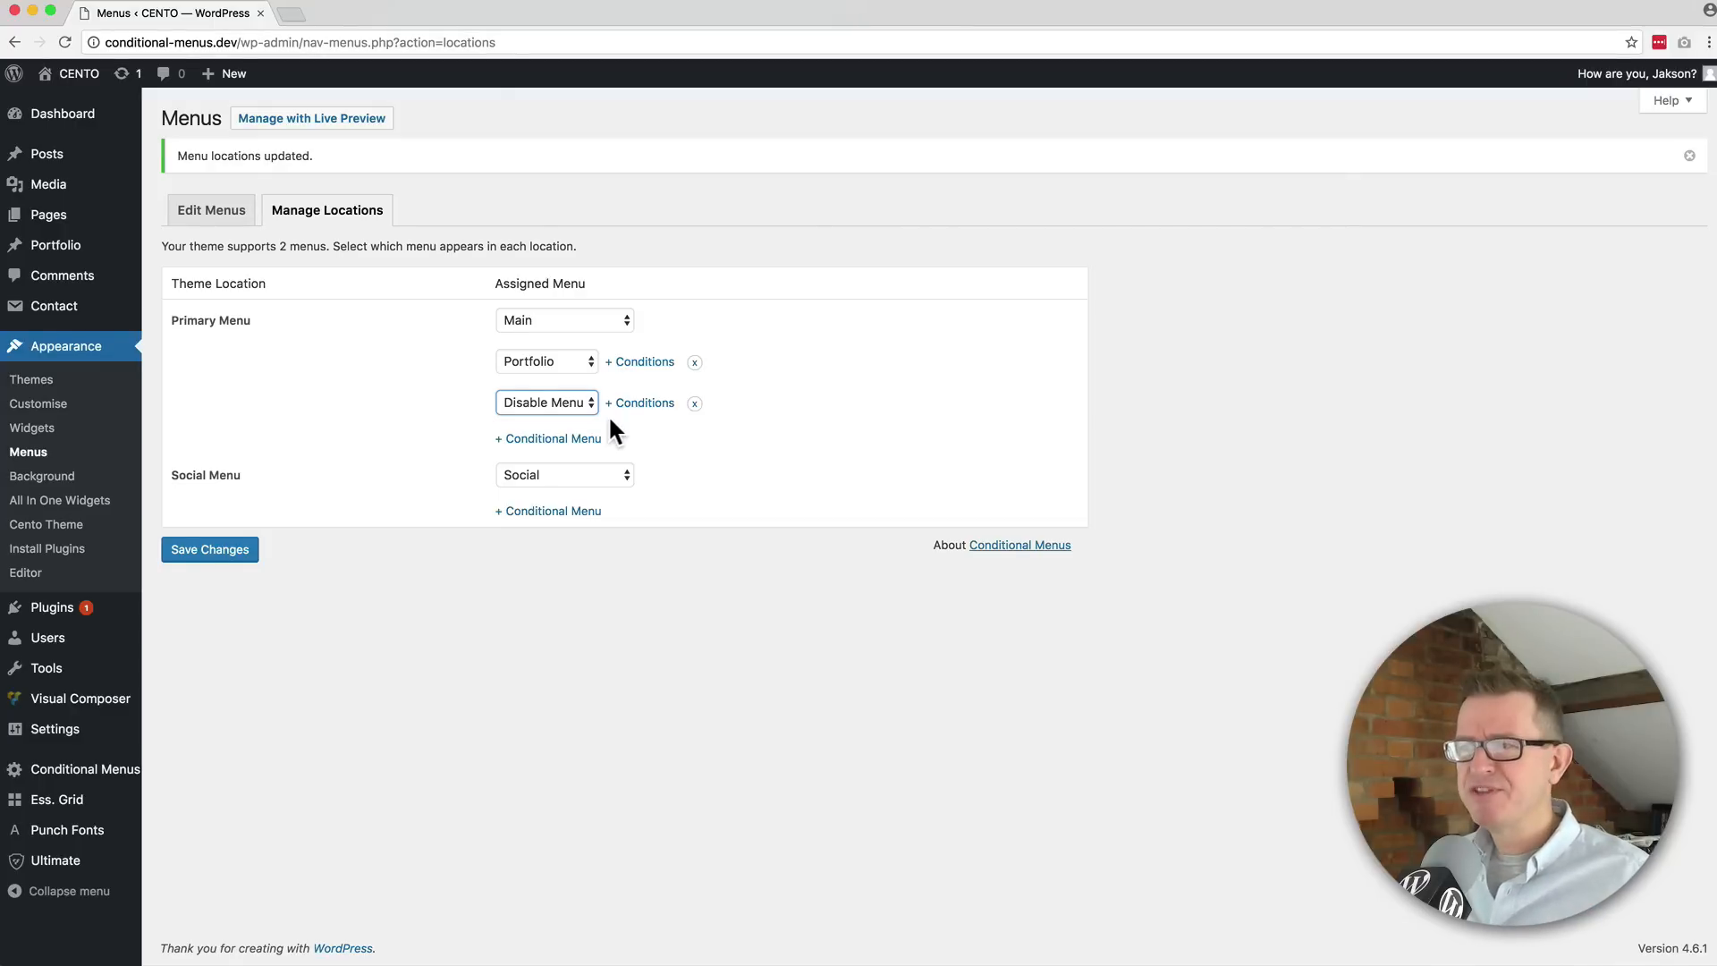
pyautogui.moveTo(638, 443)
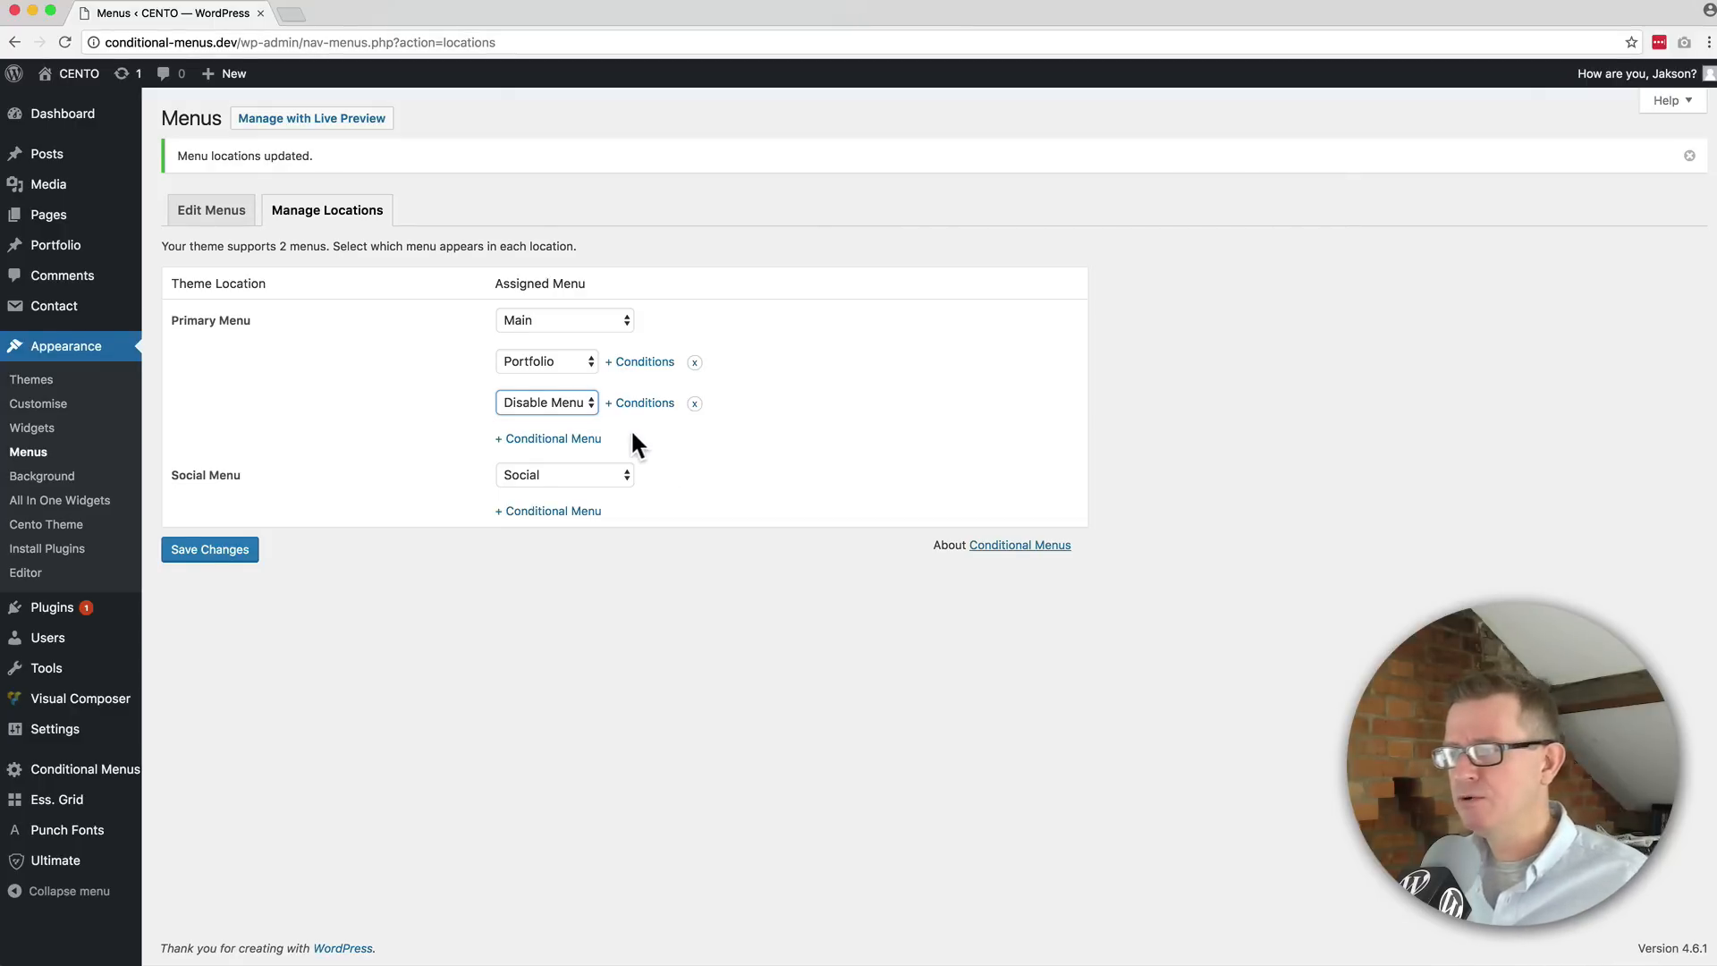
# Condition the Disable Menu rule on the About page and save the locations
pyautogui.click(640, 402)
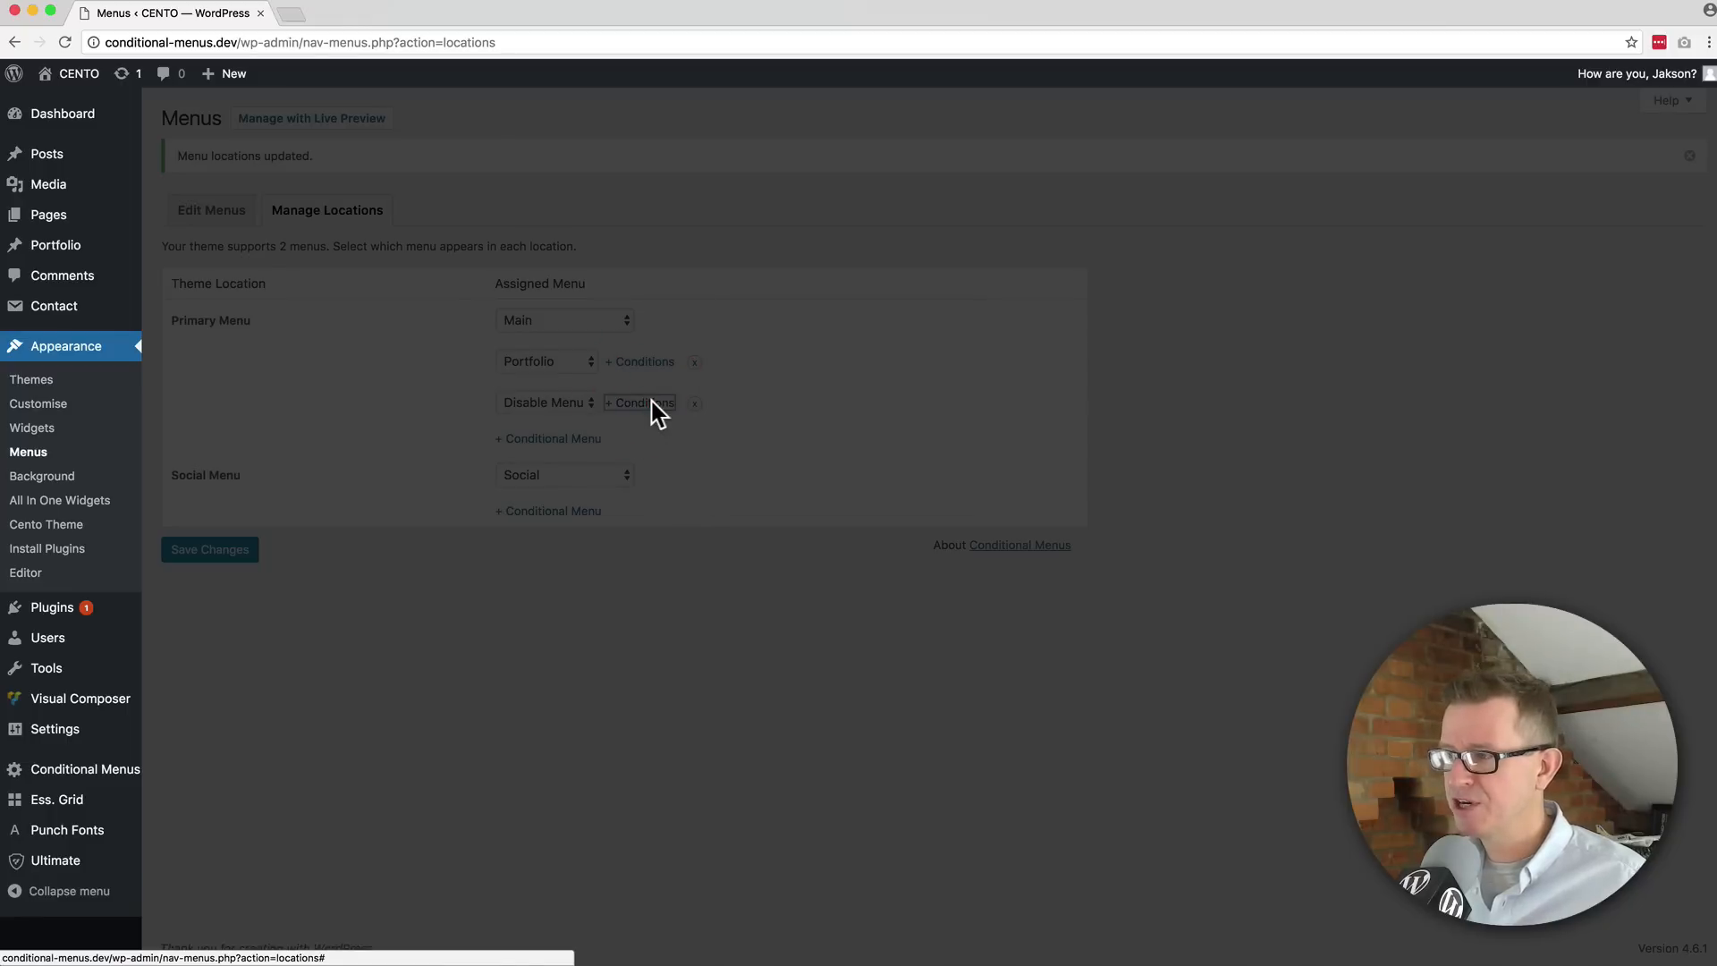
pyautogui.click(640, 402)
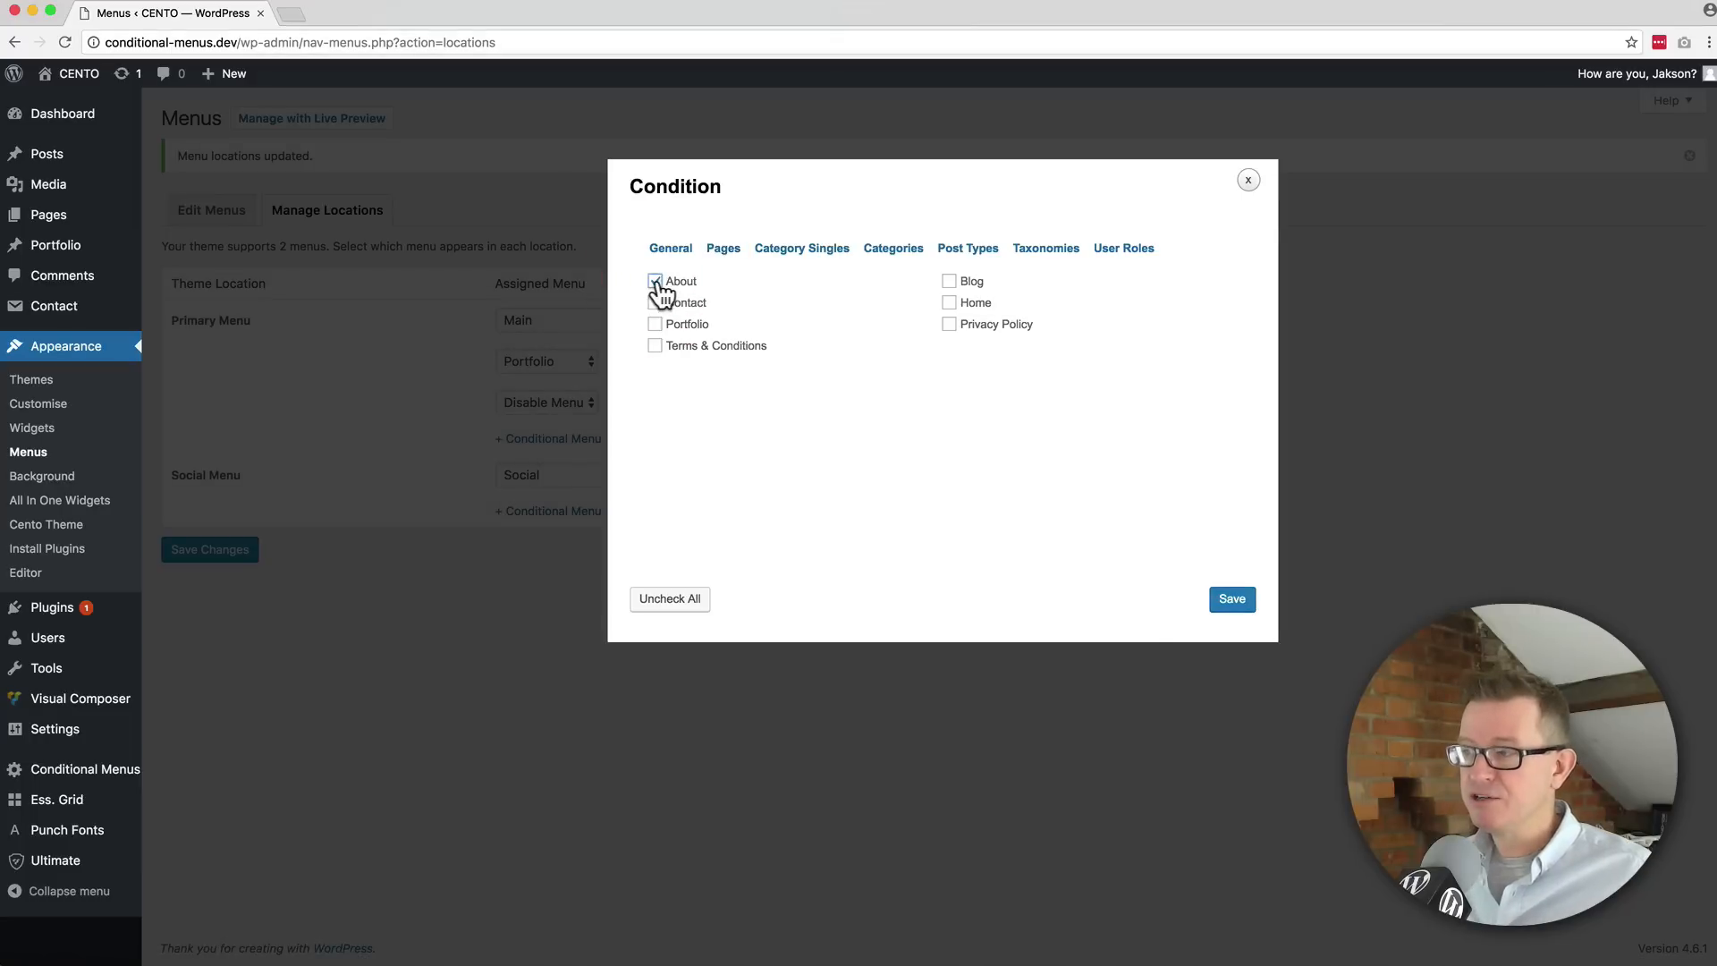
pyautogui.click(1232, 599)
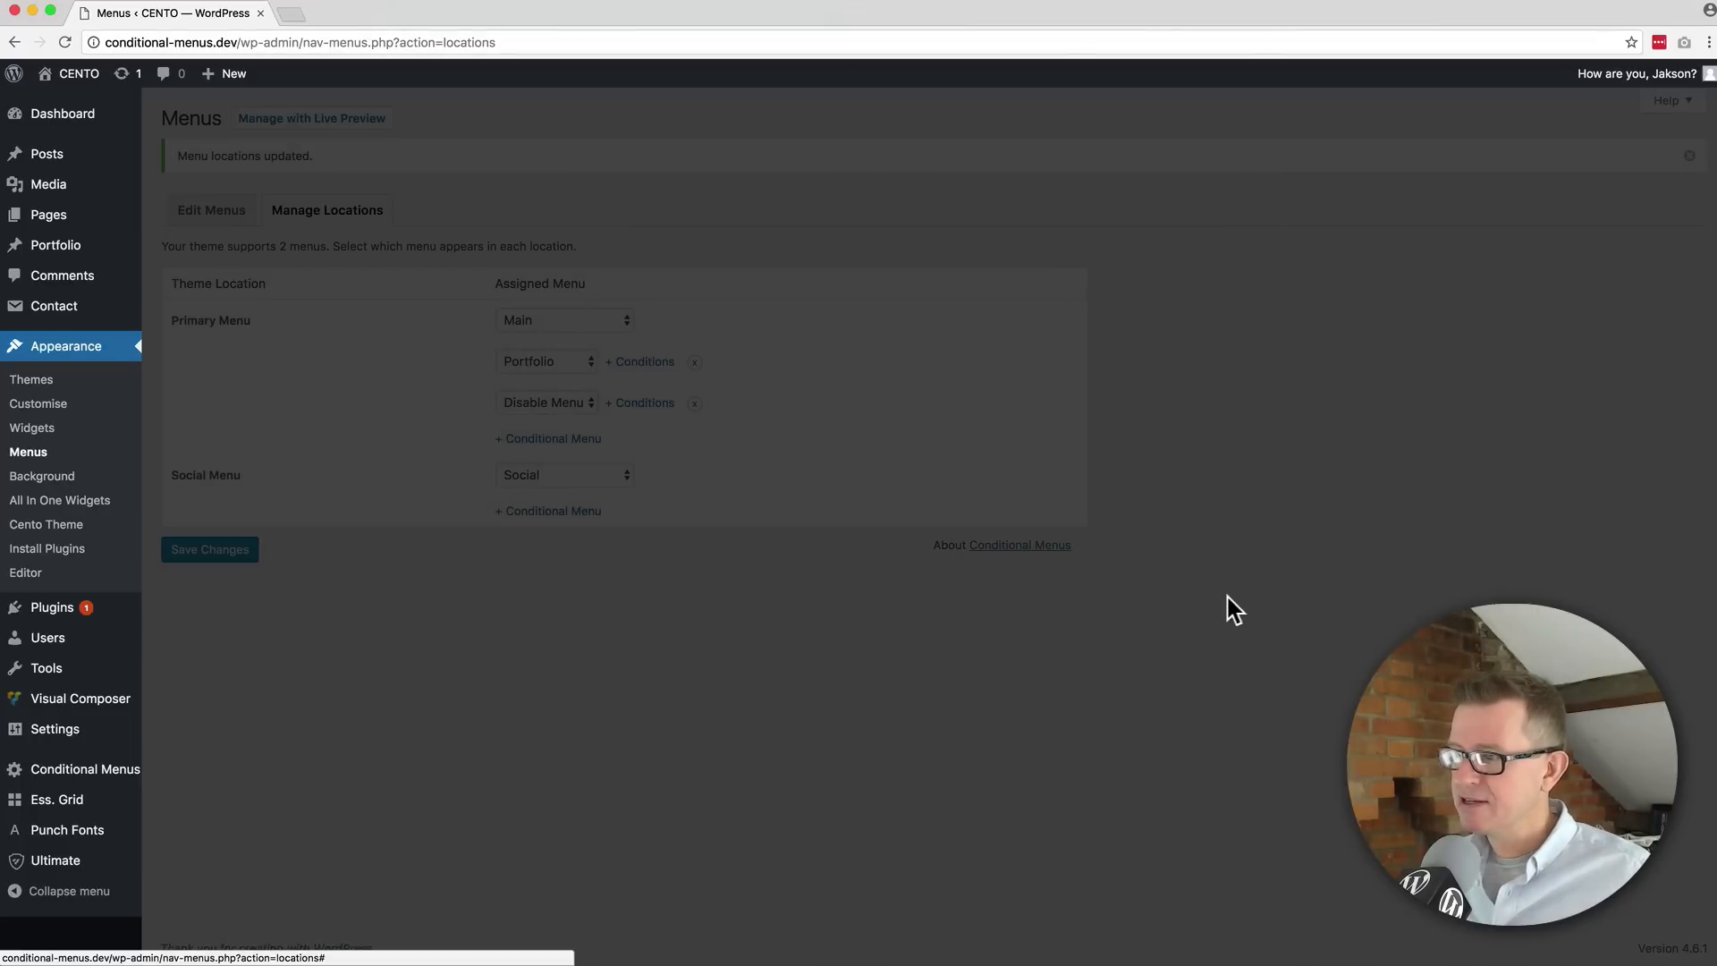
pyautogui.click(209, 549)
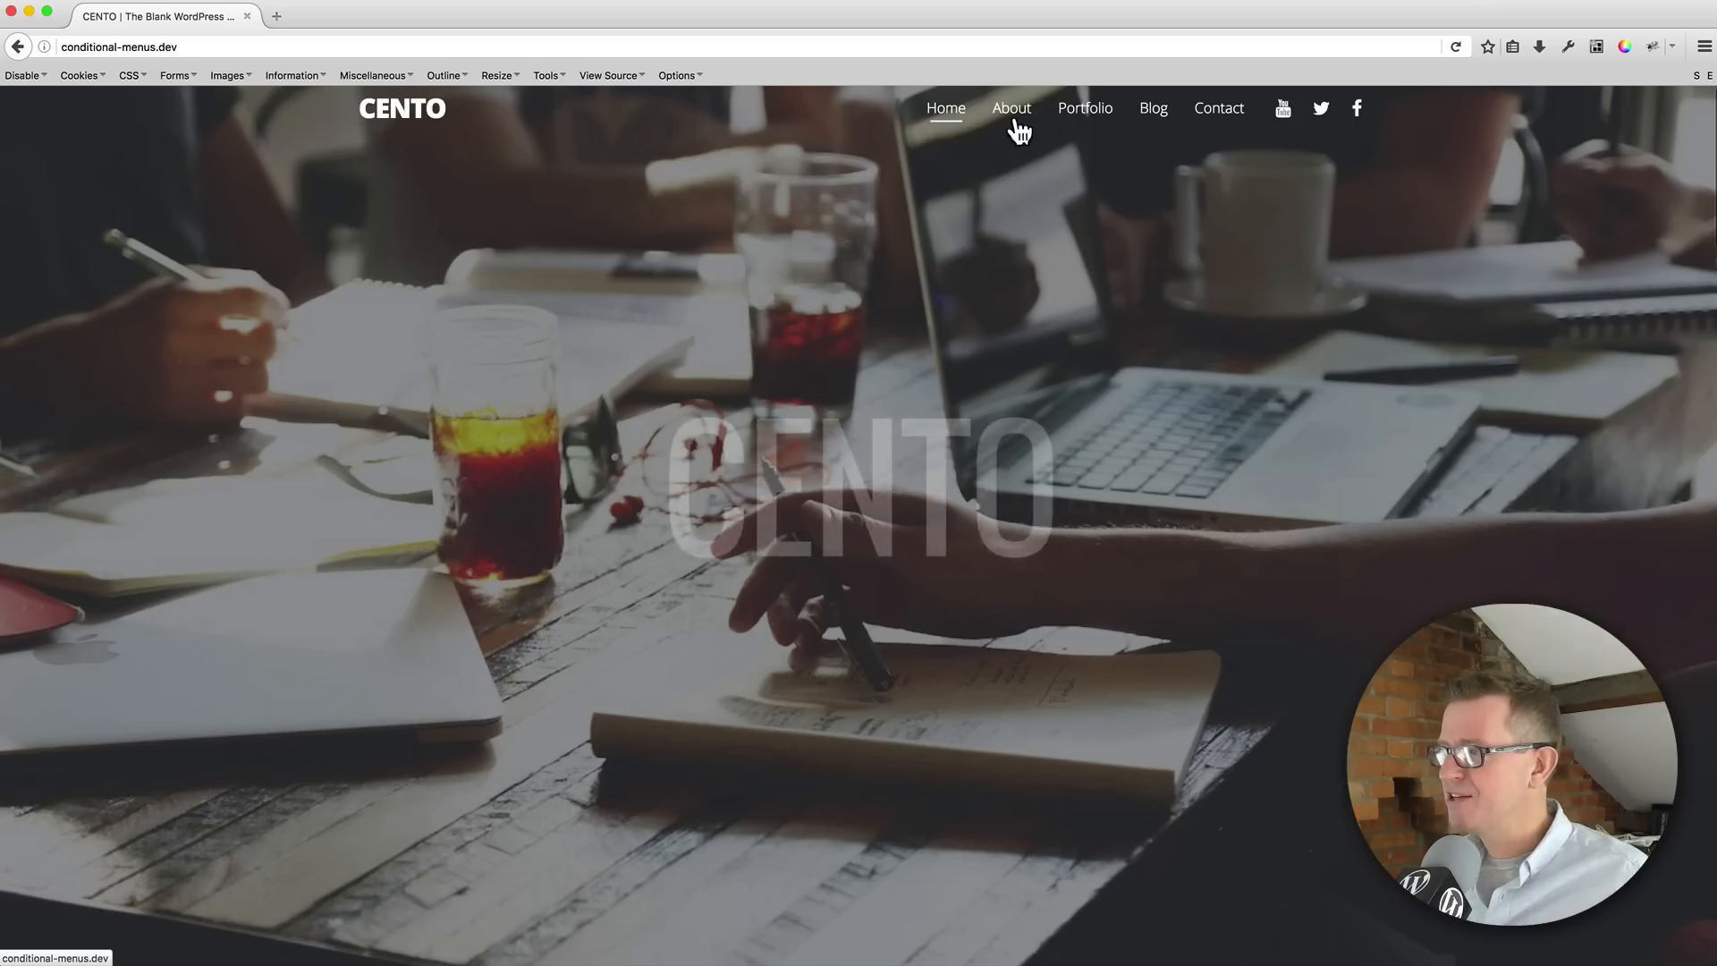
# Check the About page shows no primary menu, then add a conditional row under Social Menu
pyautogui.click(1011, 107)
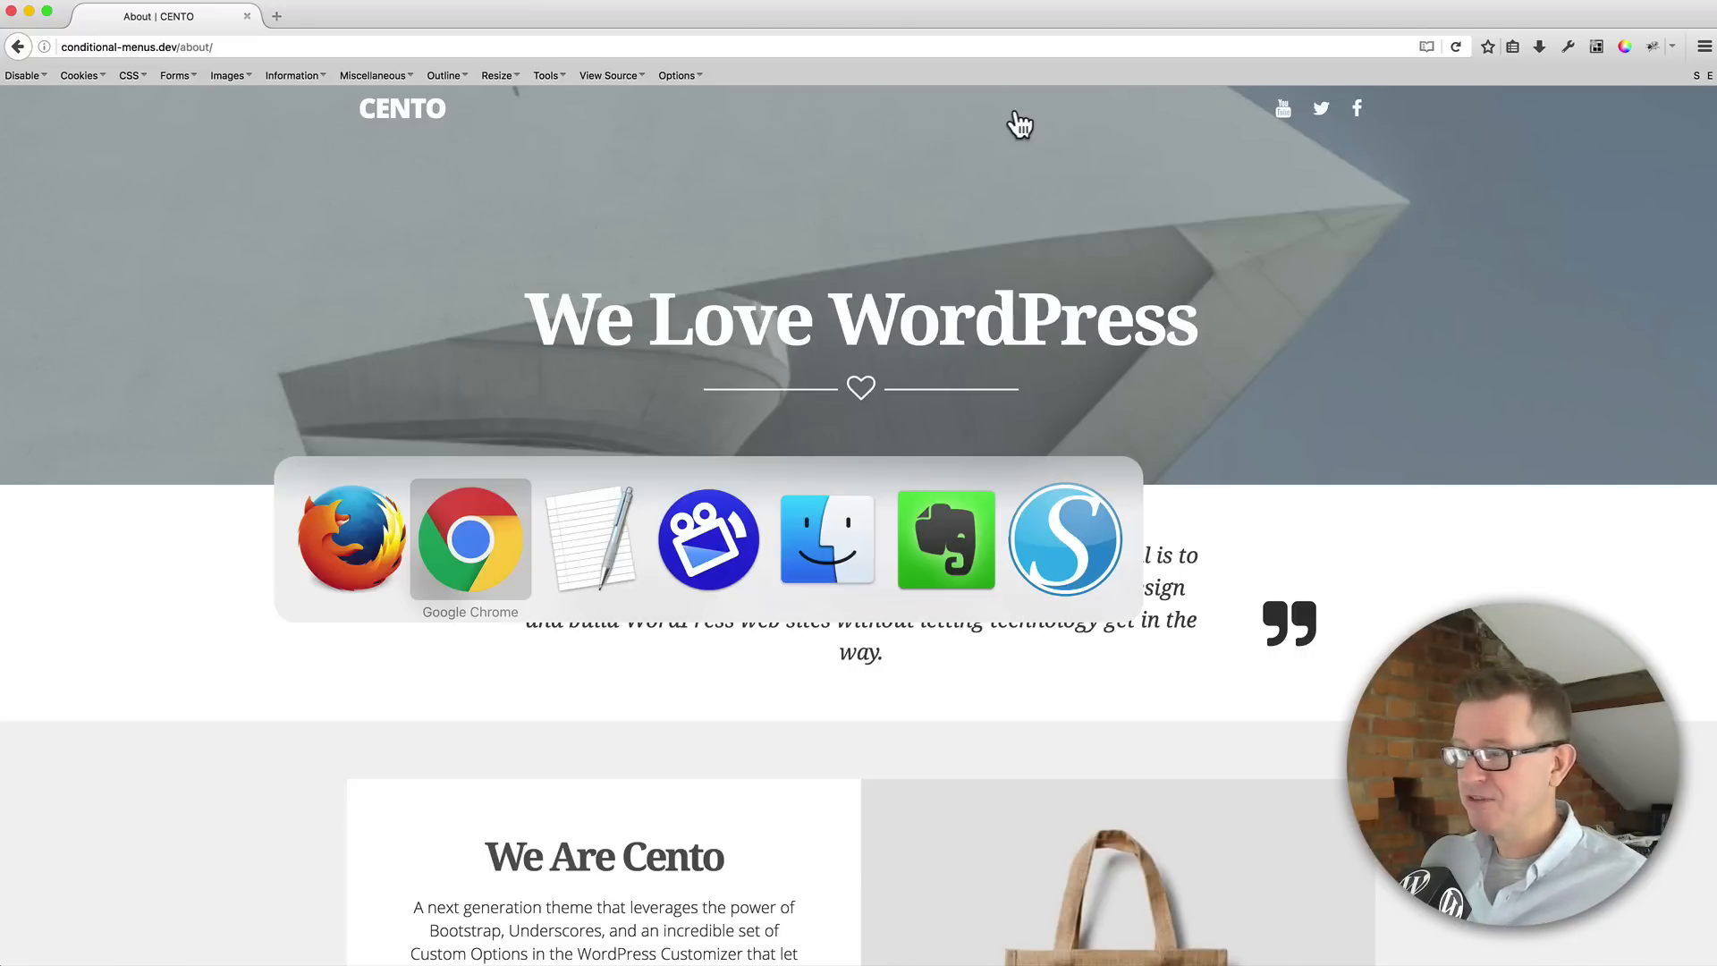
pyautogui.click(470, 538)
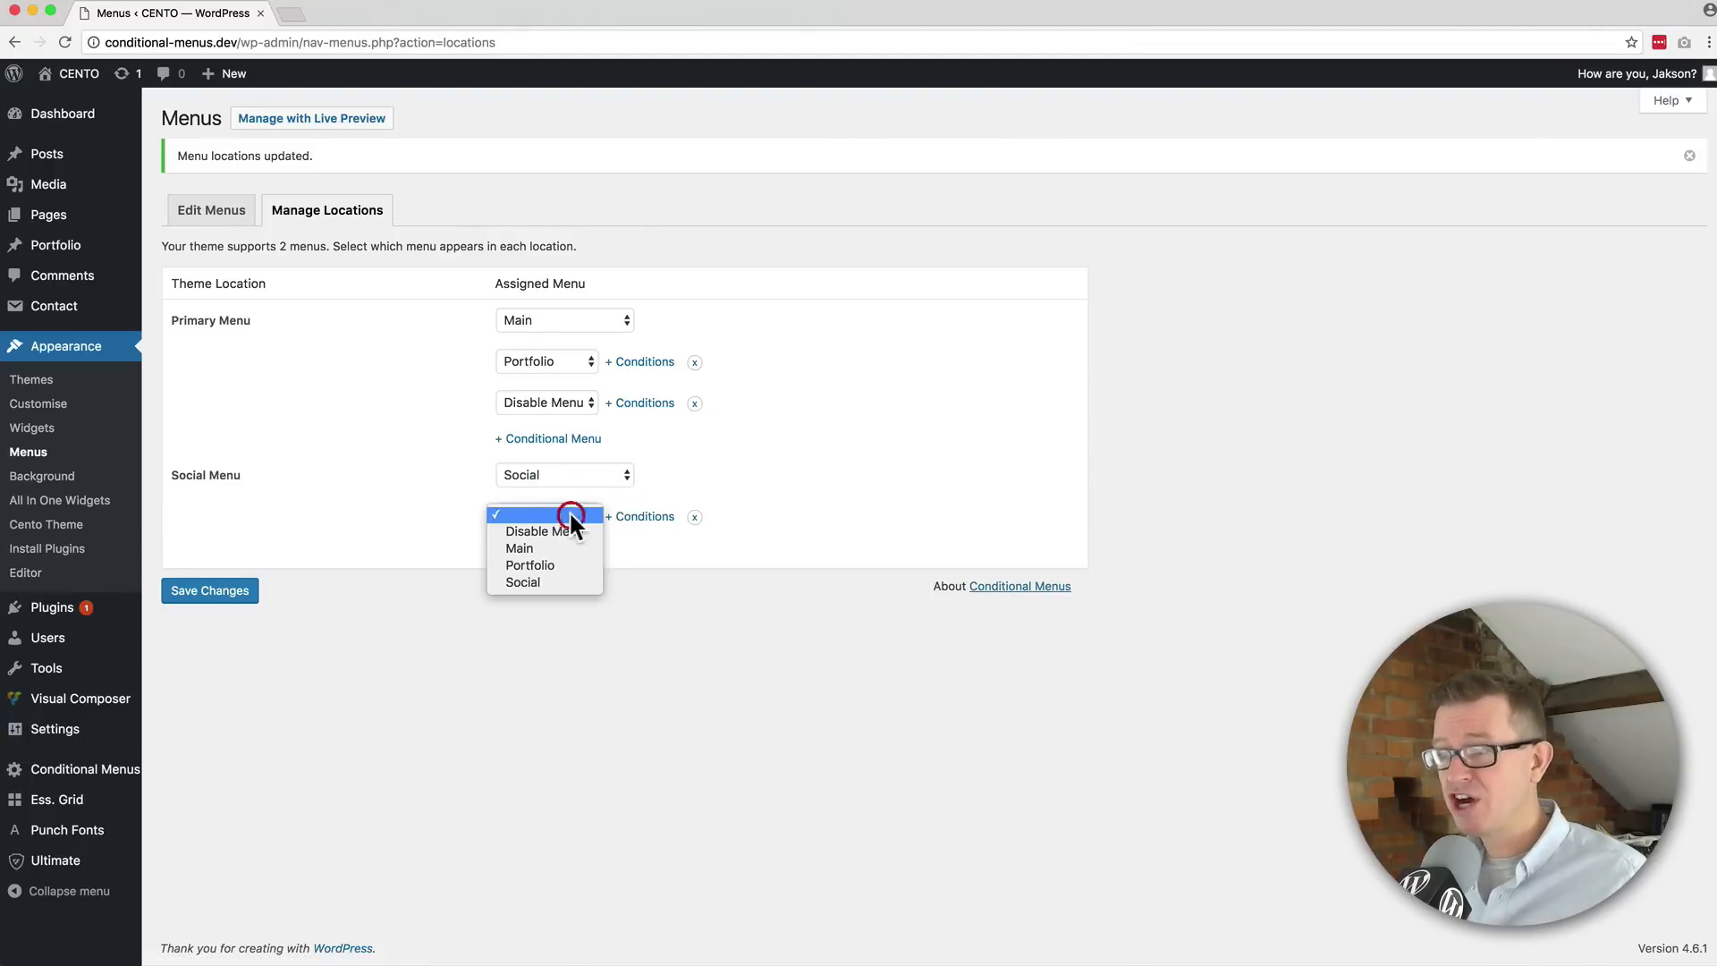
# Set the Social Menu rule to Disable Menu conditioned on the About page and save it
pyautogui.click(534, 532)
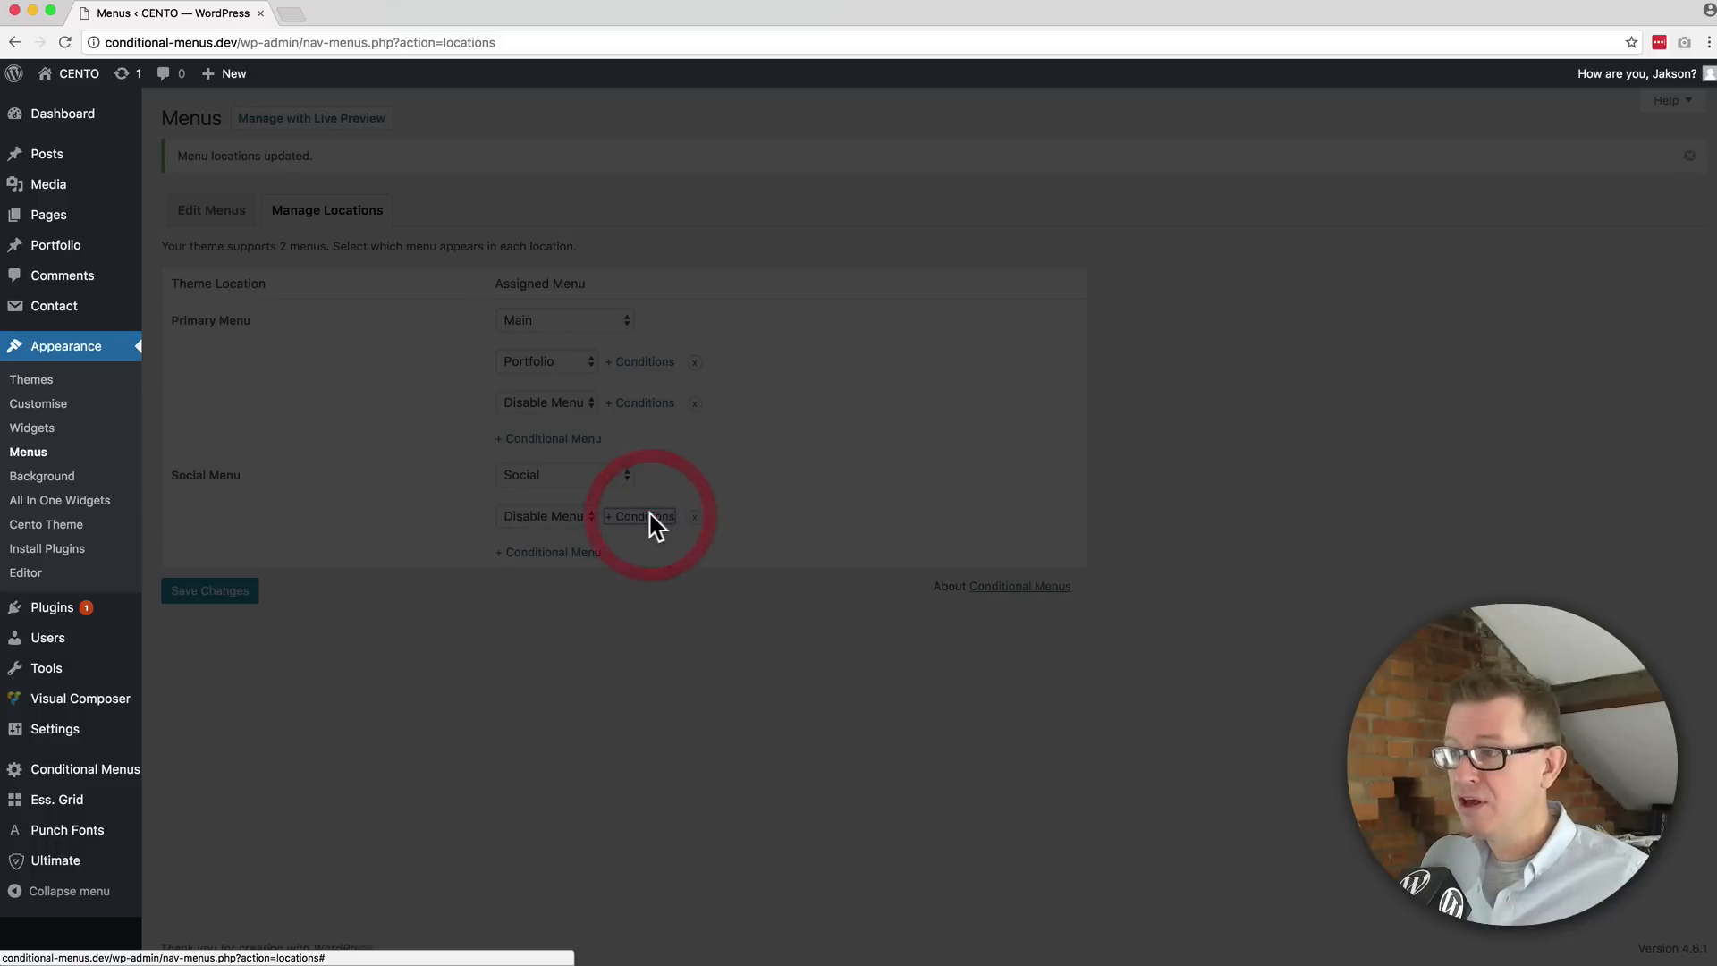
pyautogui.click(640, 515)
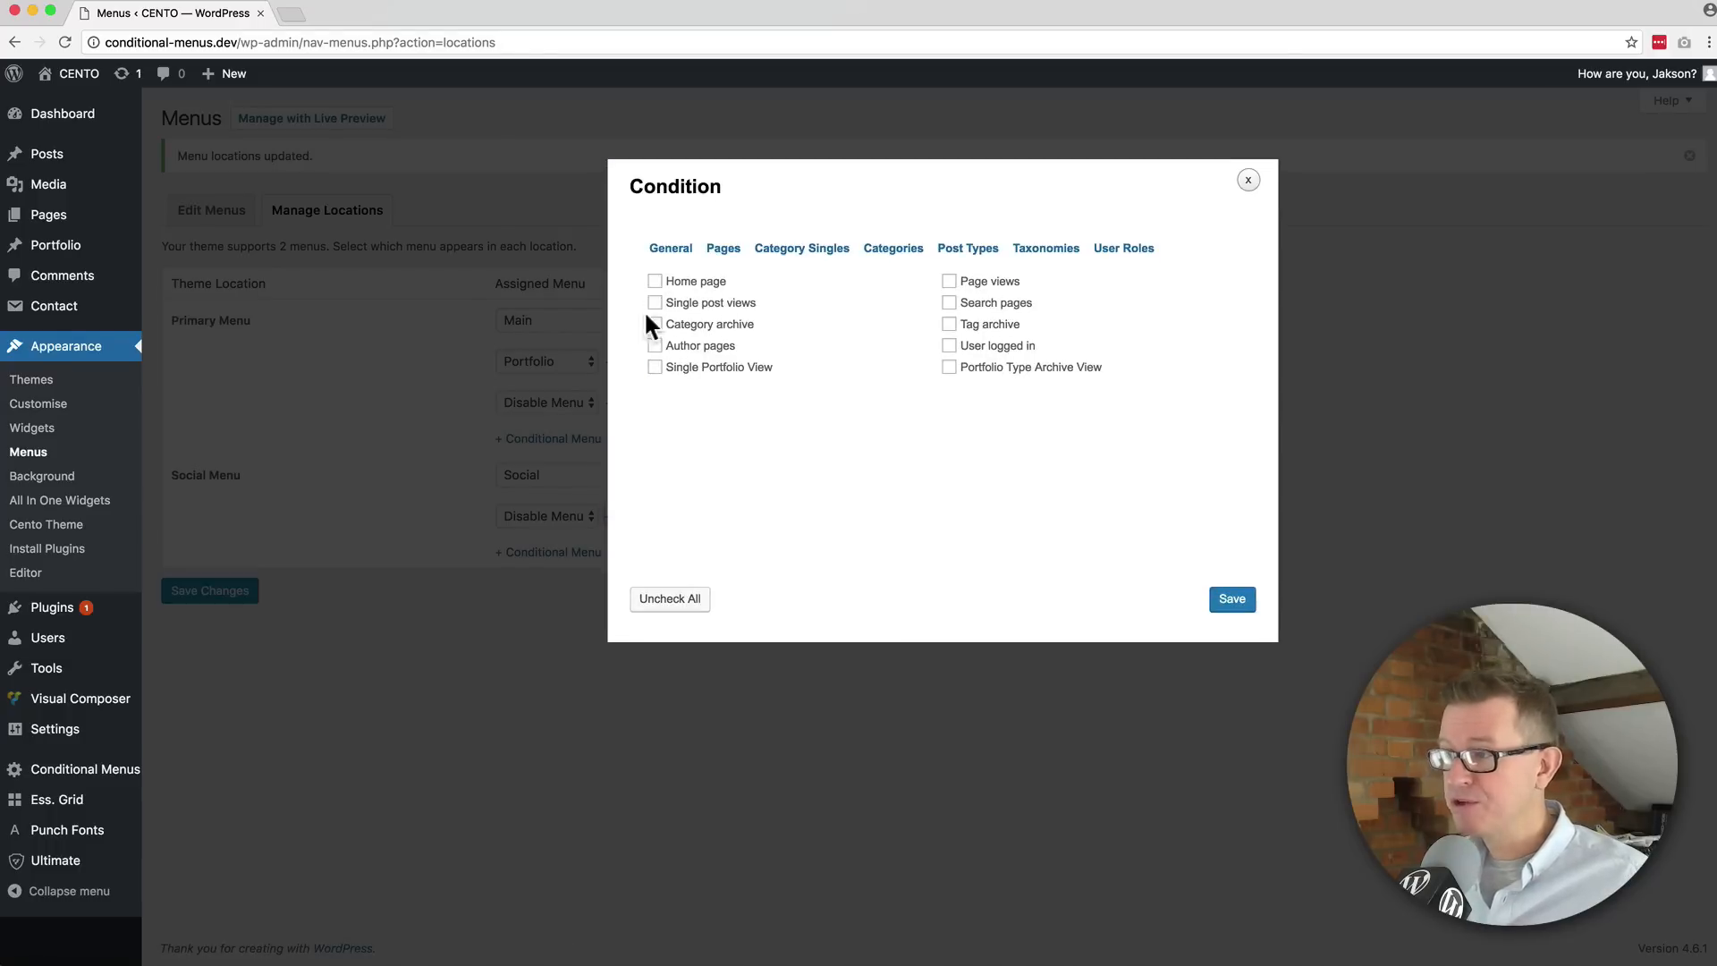
pyautogui.click(723, 247)
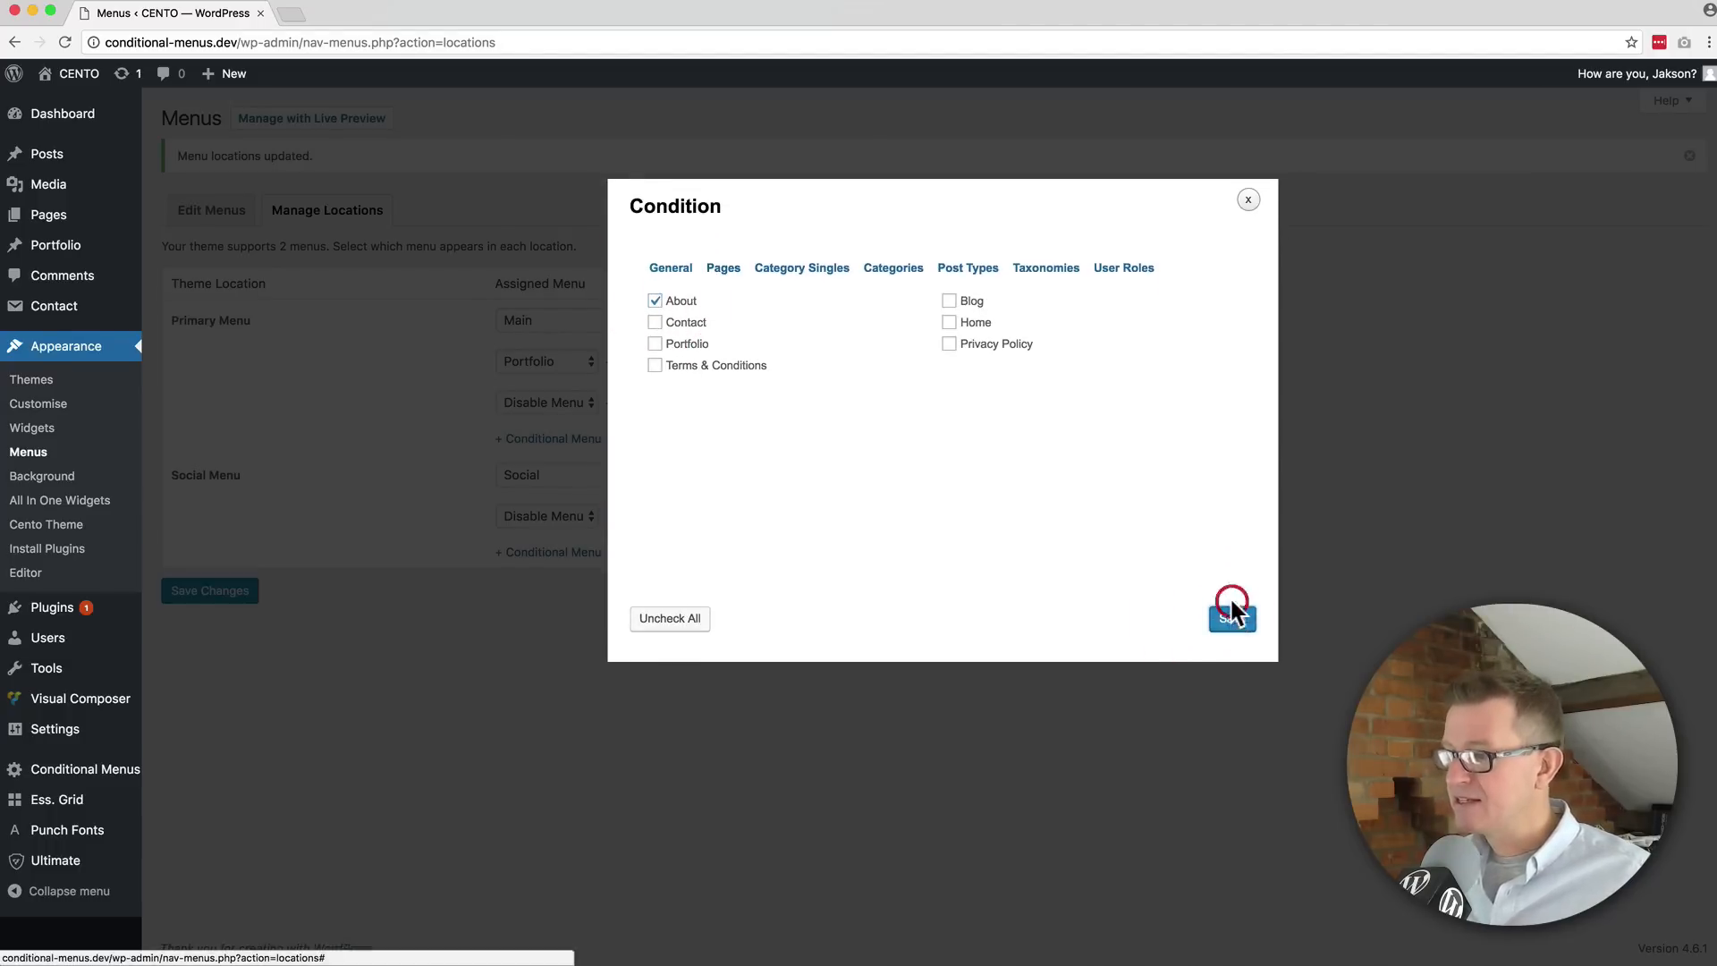
pyautogui.click(1231, 617)
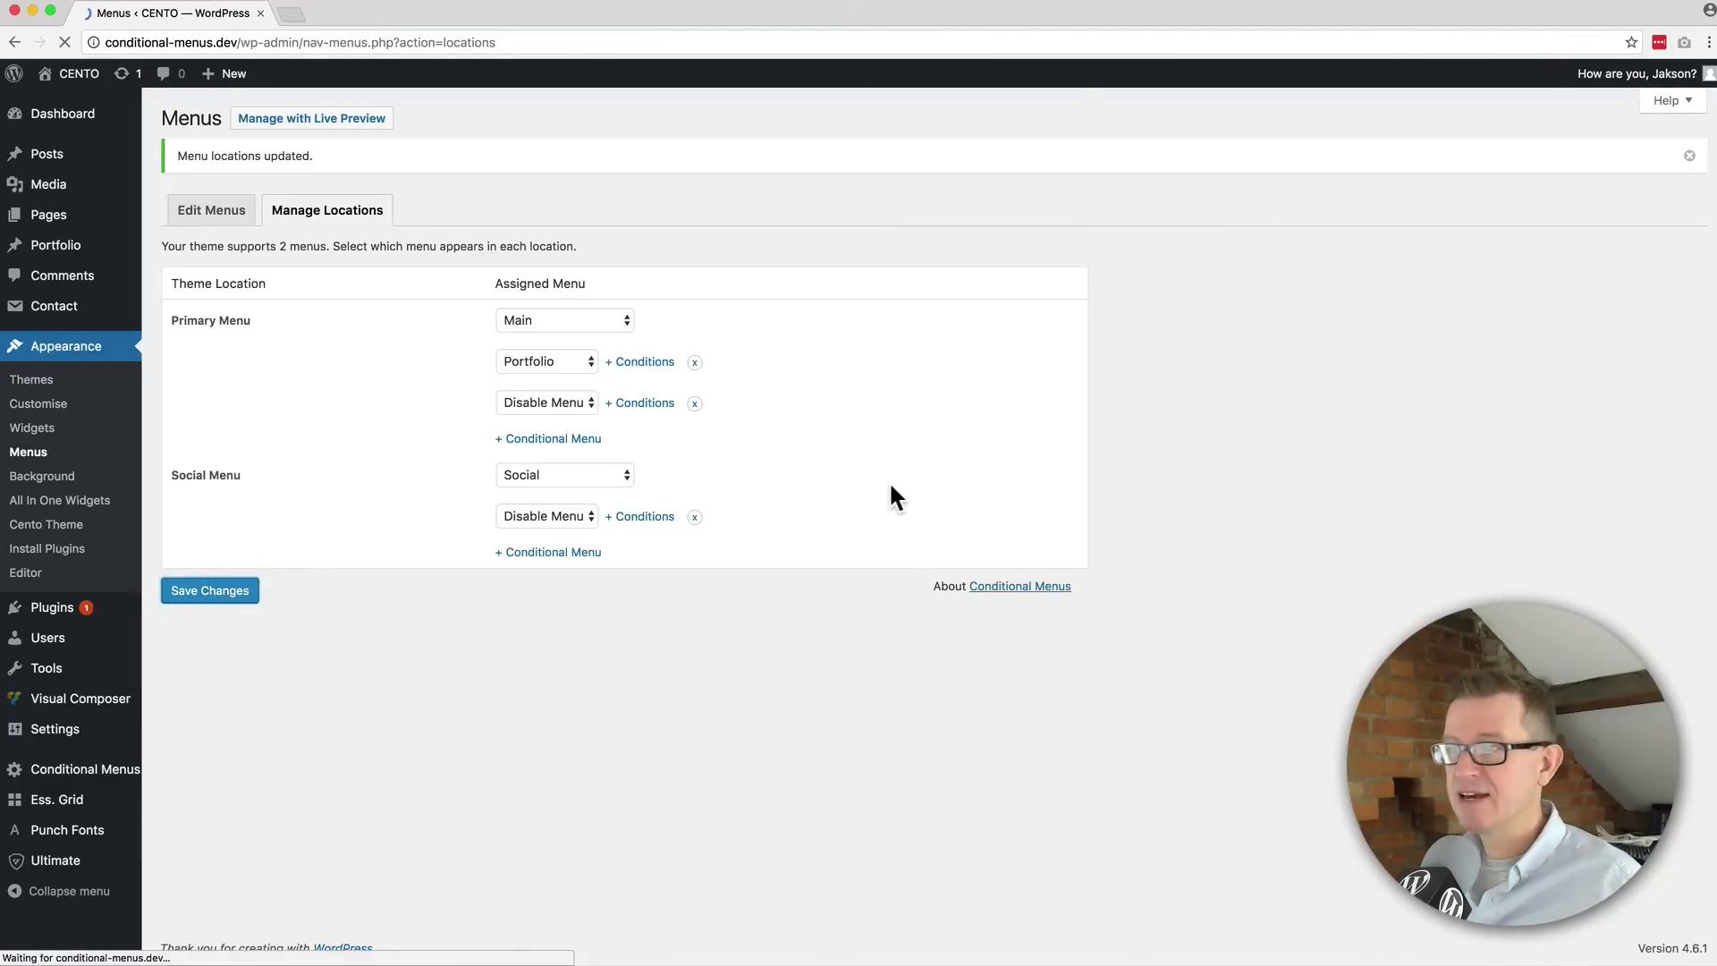